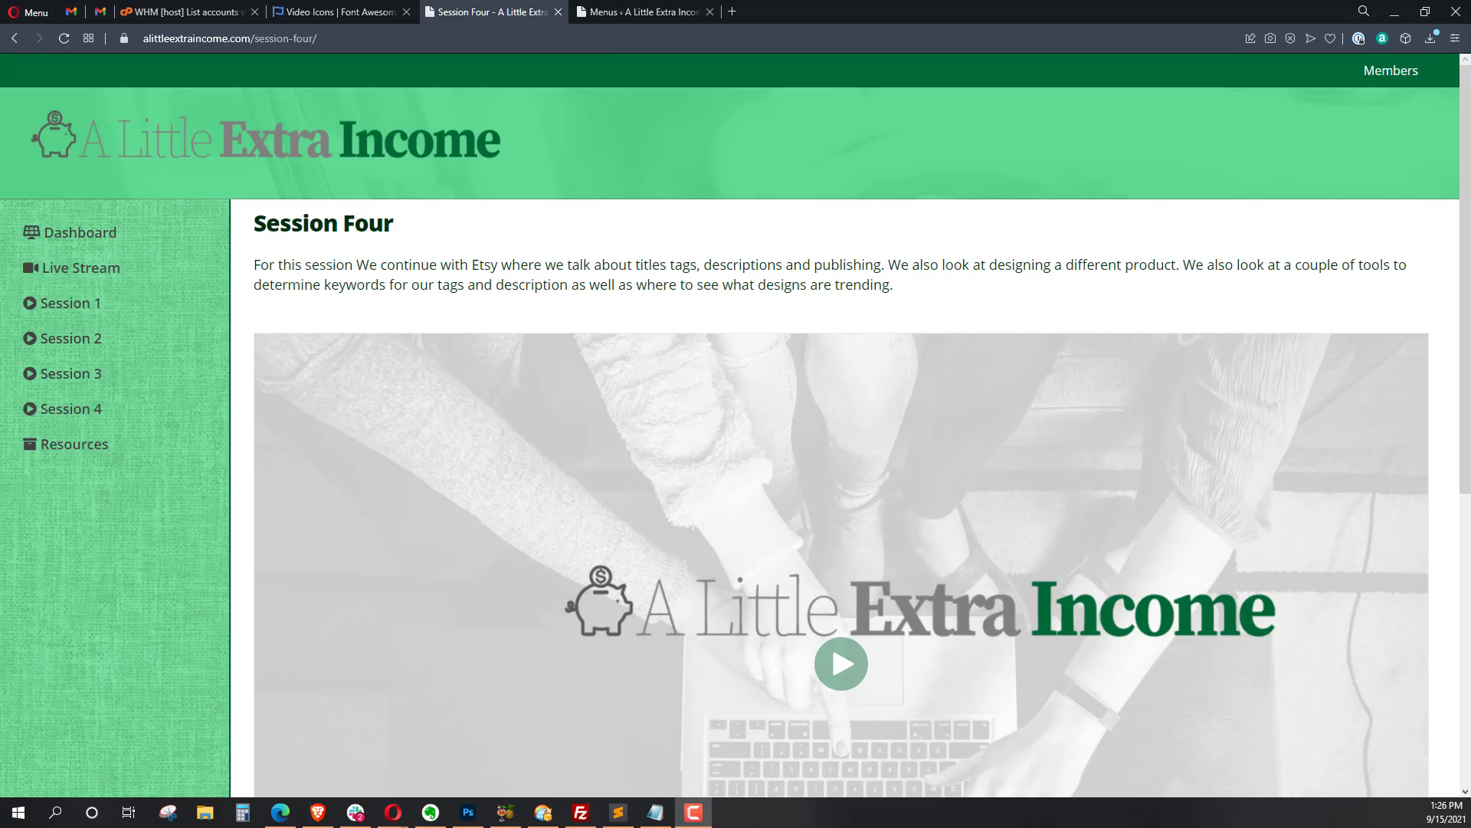
mouse_move(42, 442)
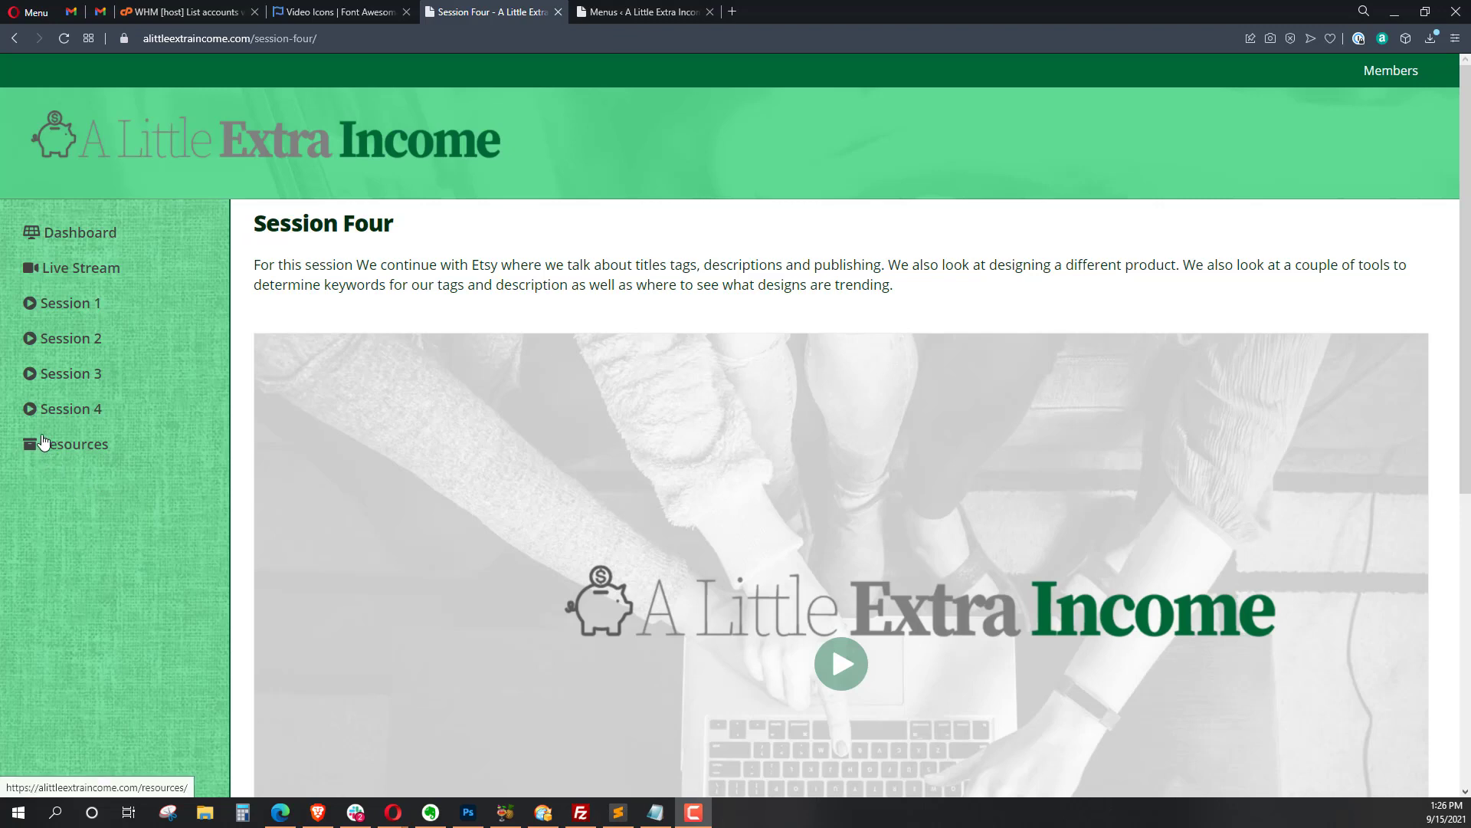
mouse_move(71, 455)
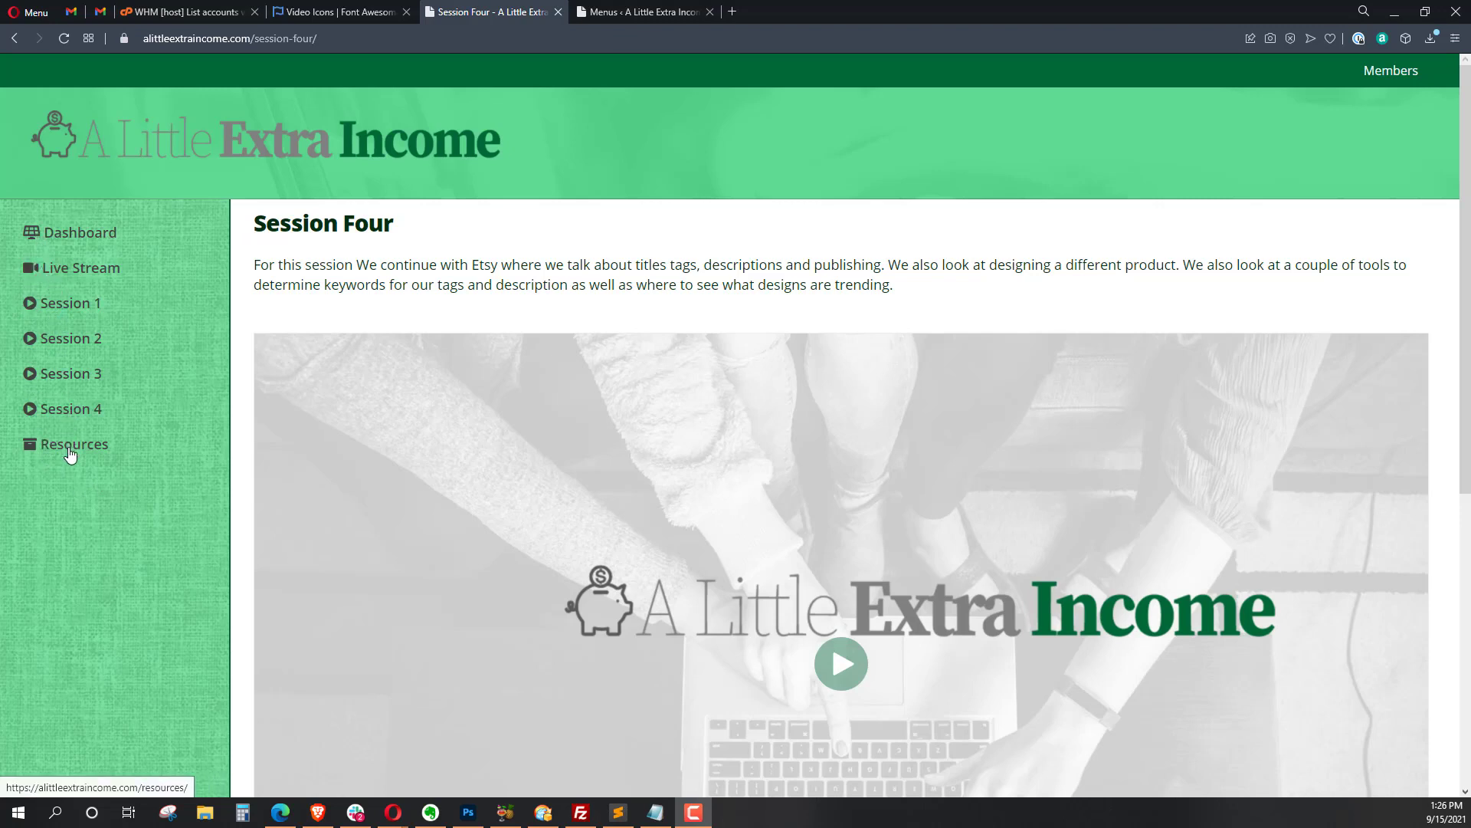
mouse_move(75, 505)
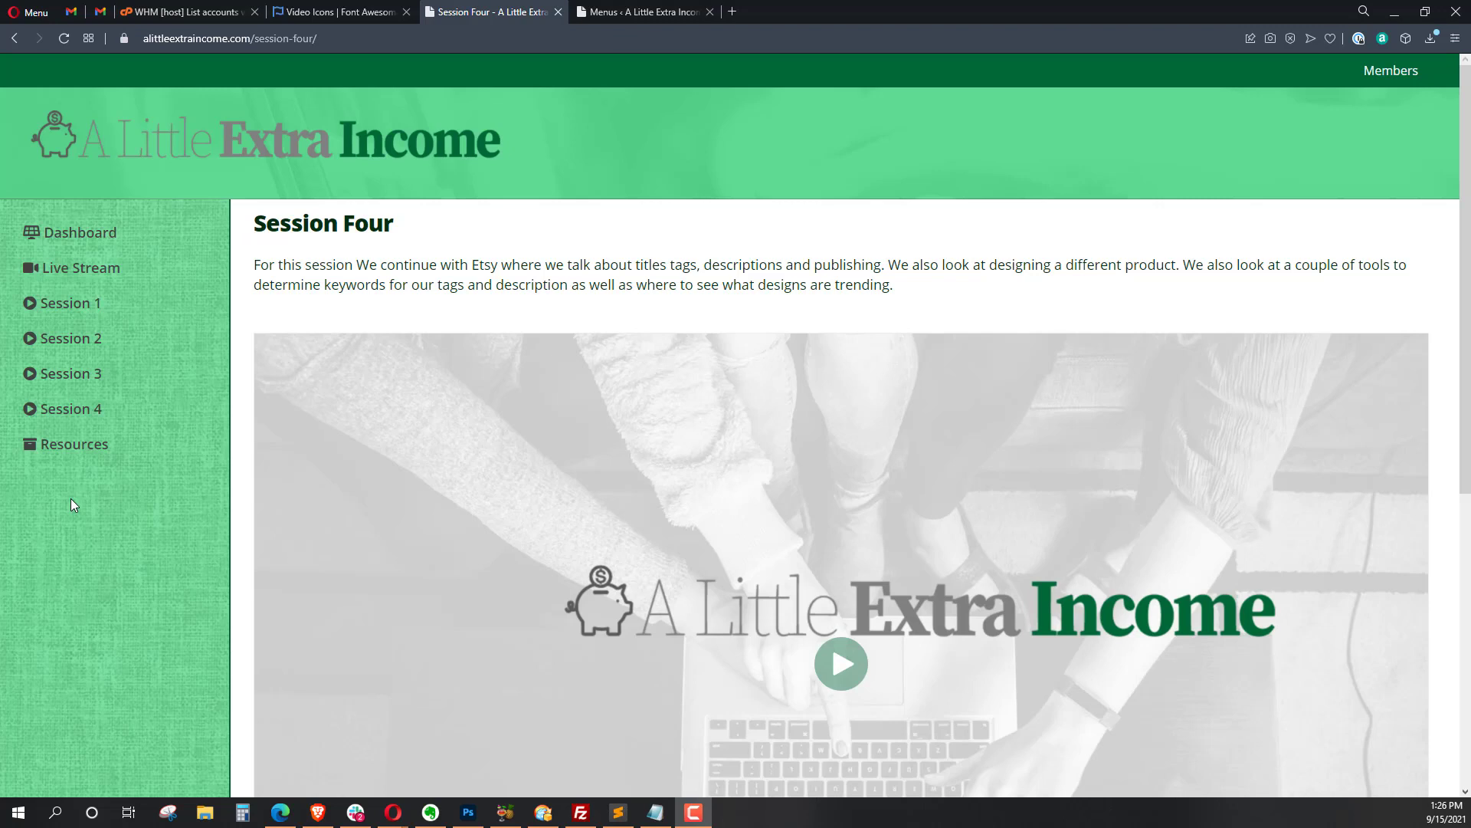
mouse_move(45, 315)
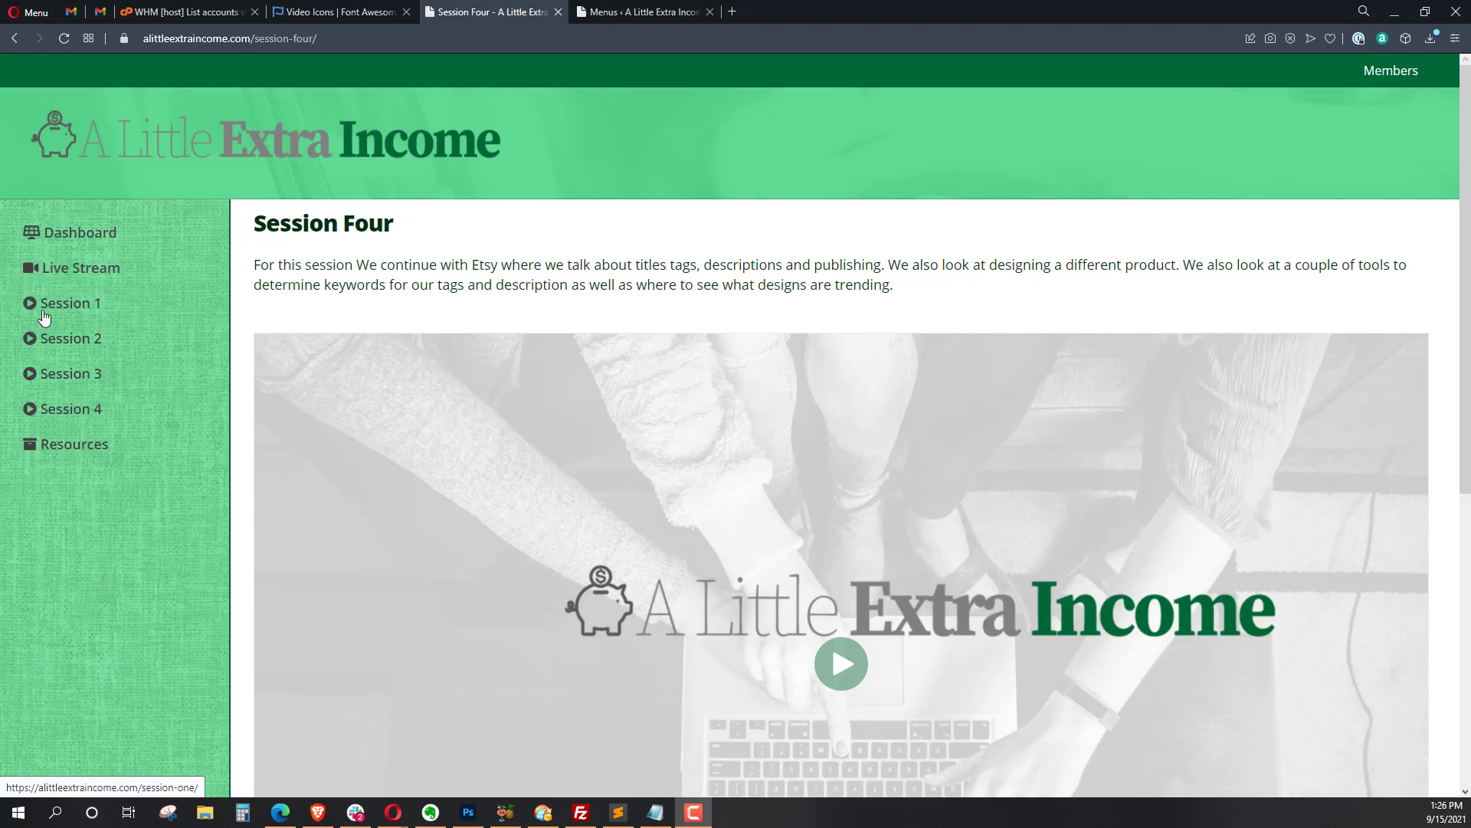
mouse_move(36, 243)
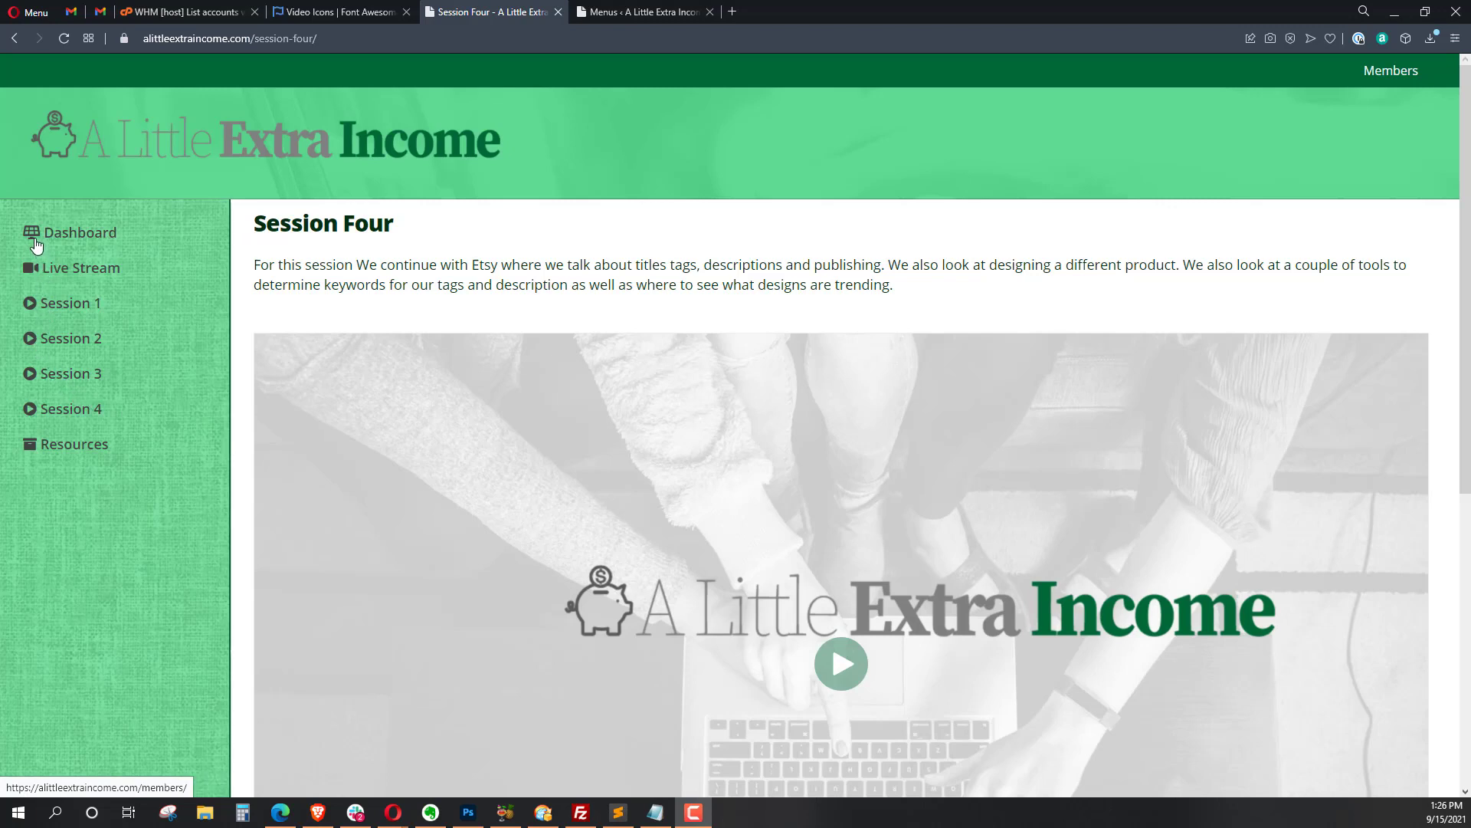
mouse_move(108, 500)
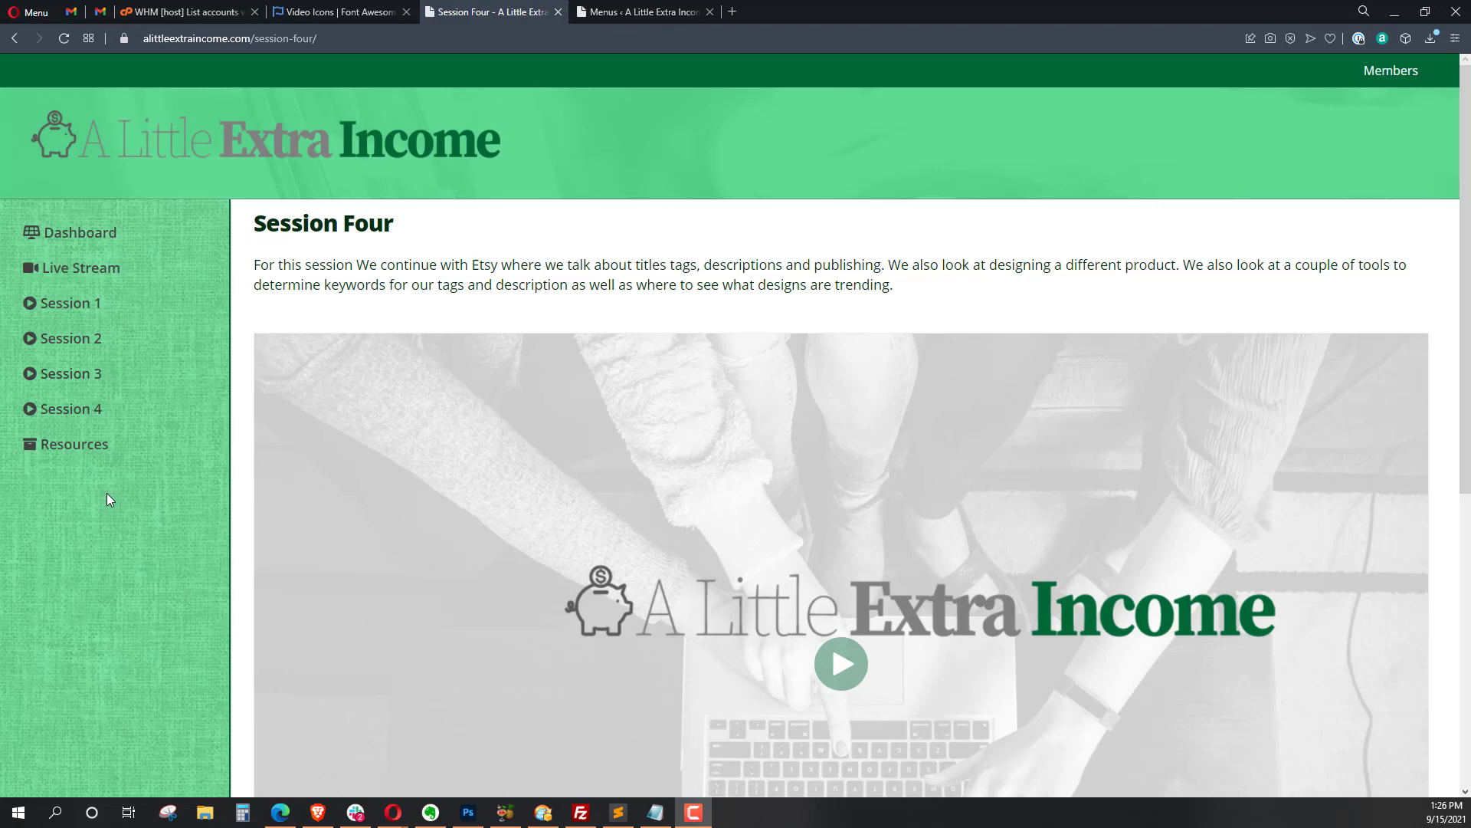
mouse_move(502, 195)
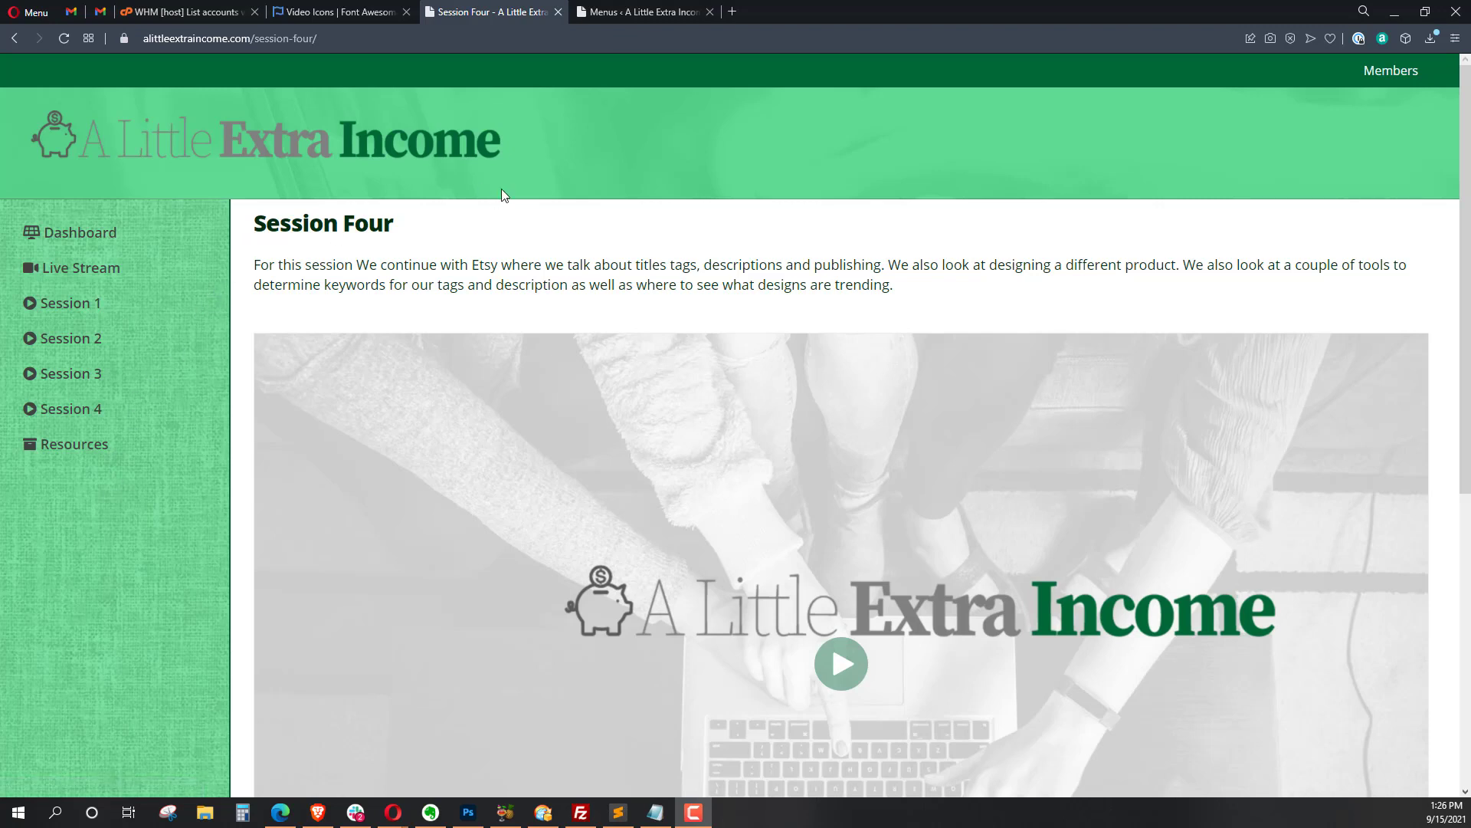
mouse_move(63, 307)
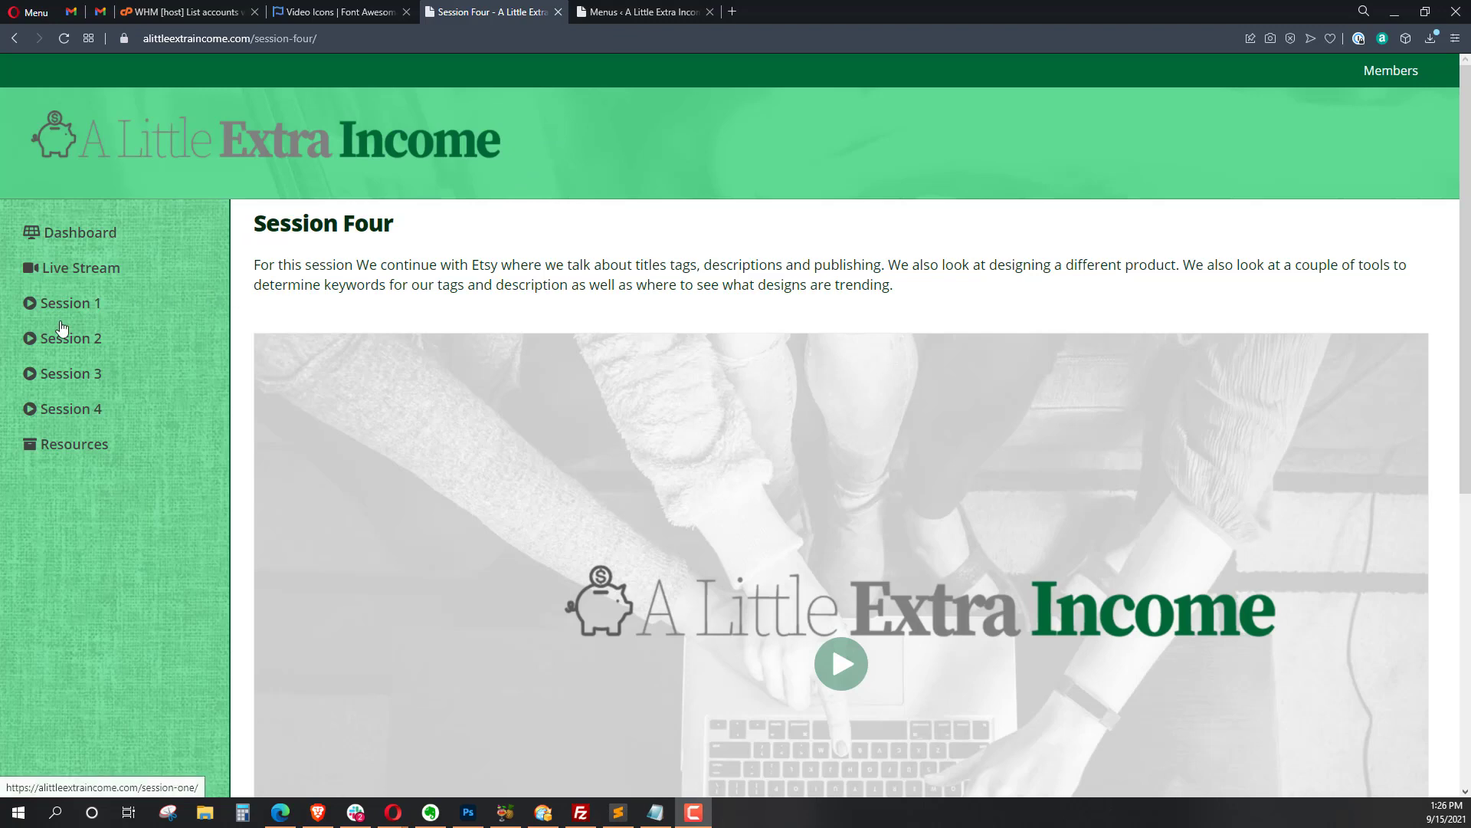
- Switch to the Font Awesome tab showing the video icon search results
left_click(338, 12)
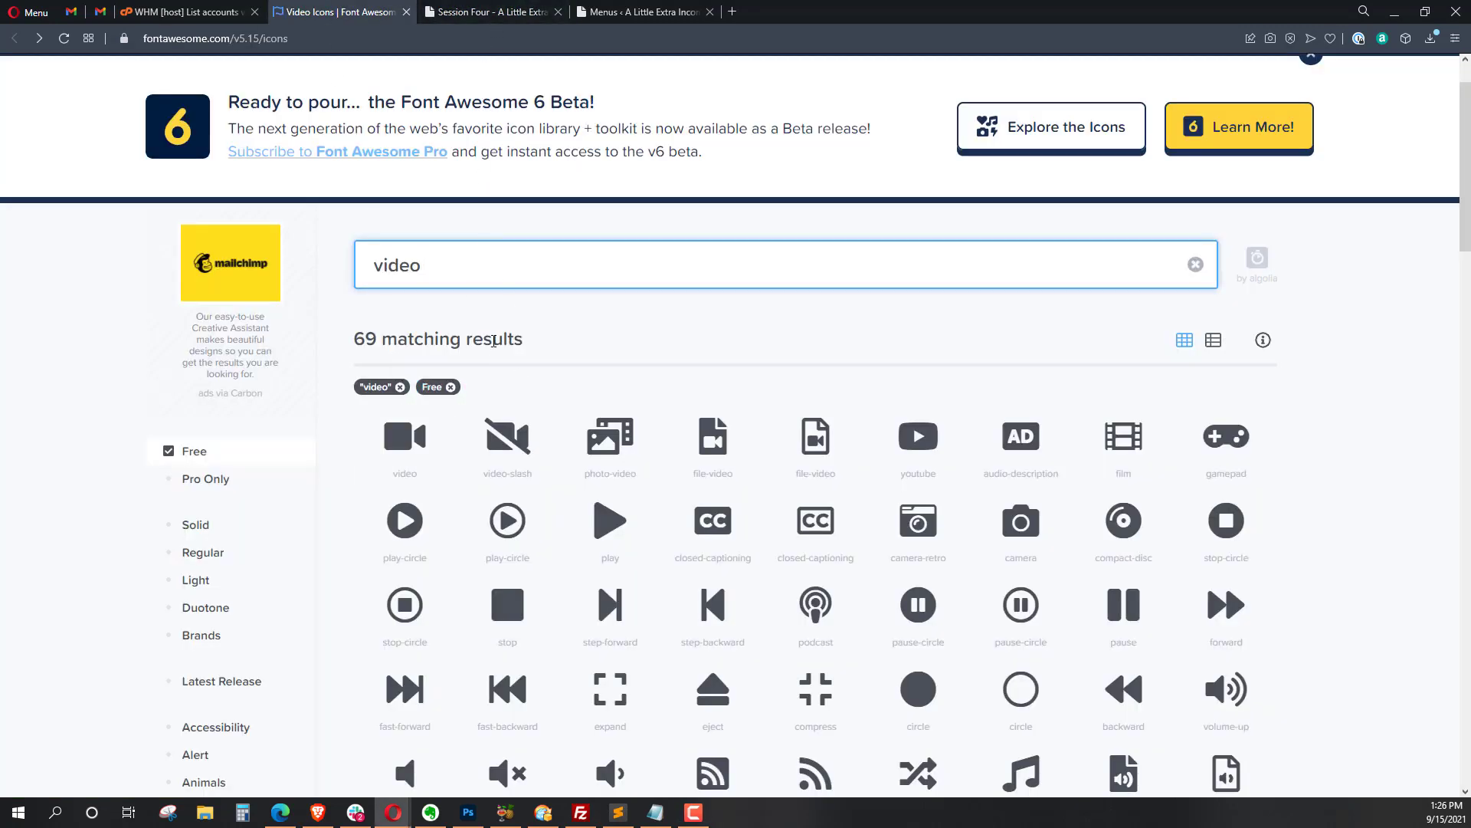
mouse_move(405, 521)
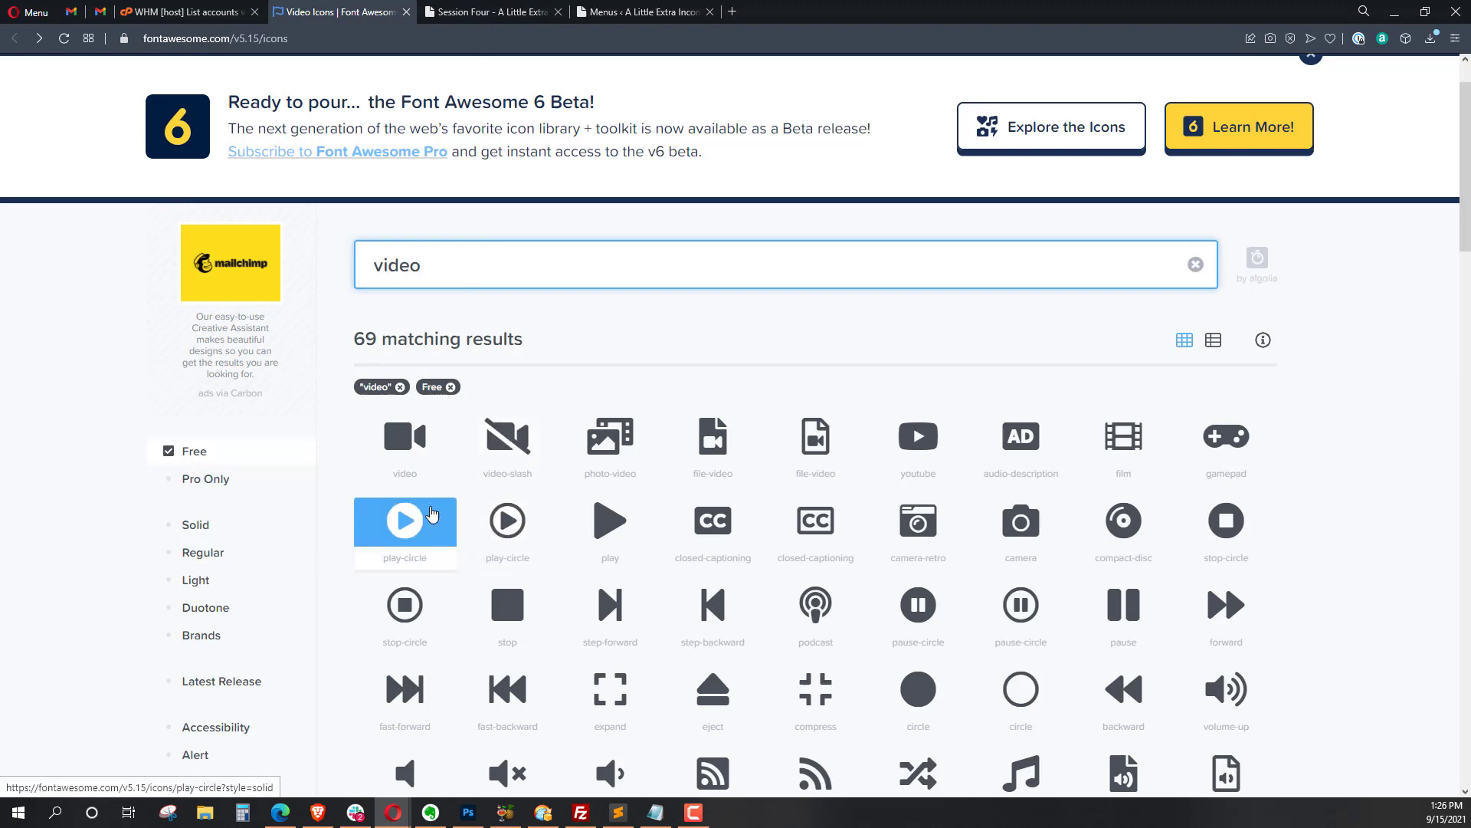
- Return to the members site's Session Four page
left_click(488, 11)
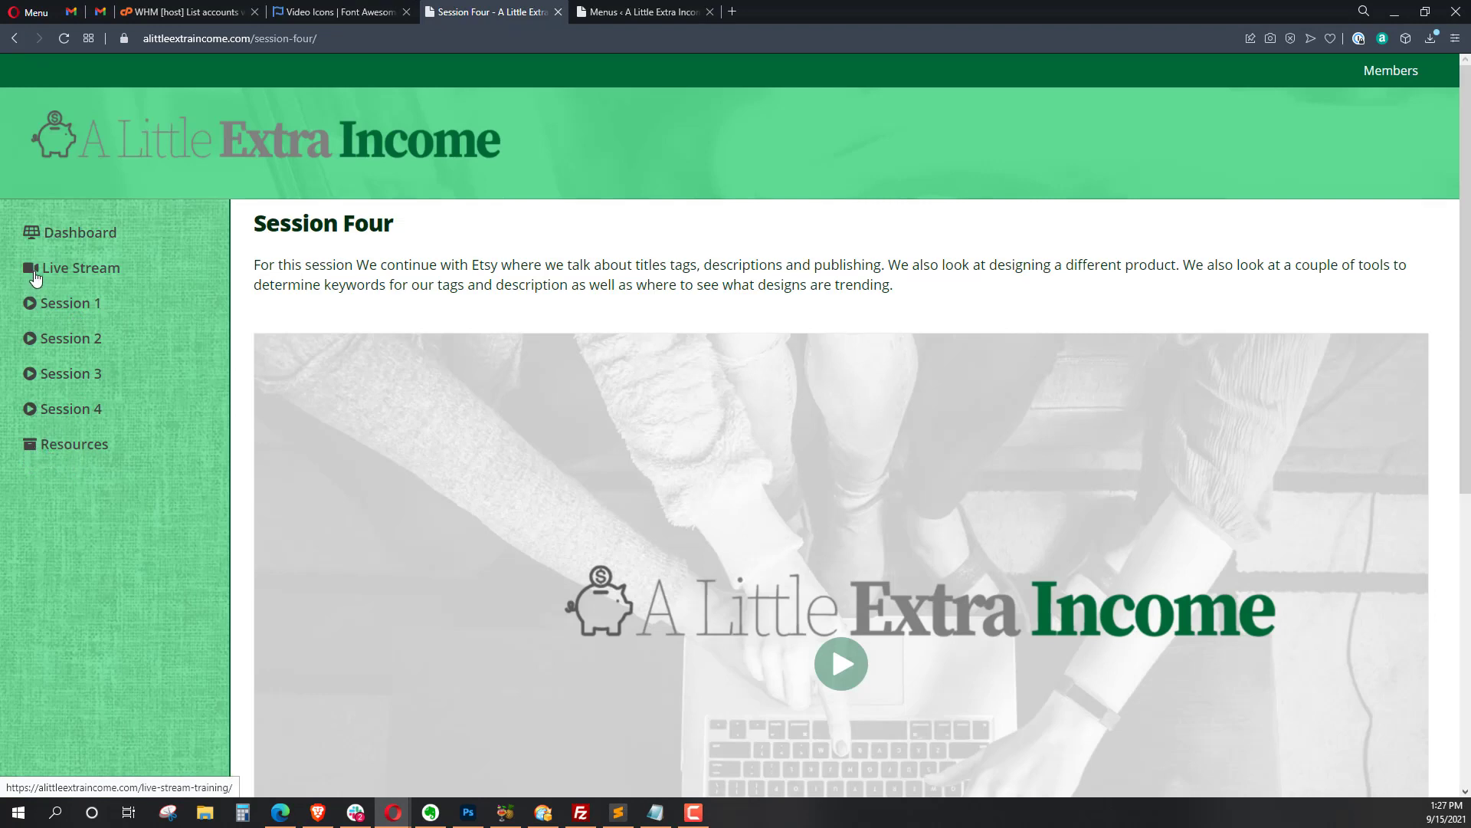
mouse_move(33, 242)
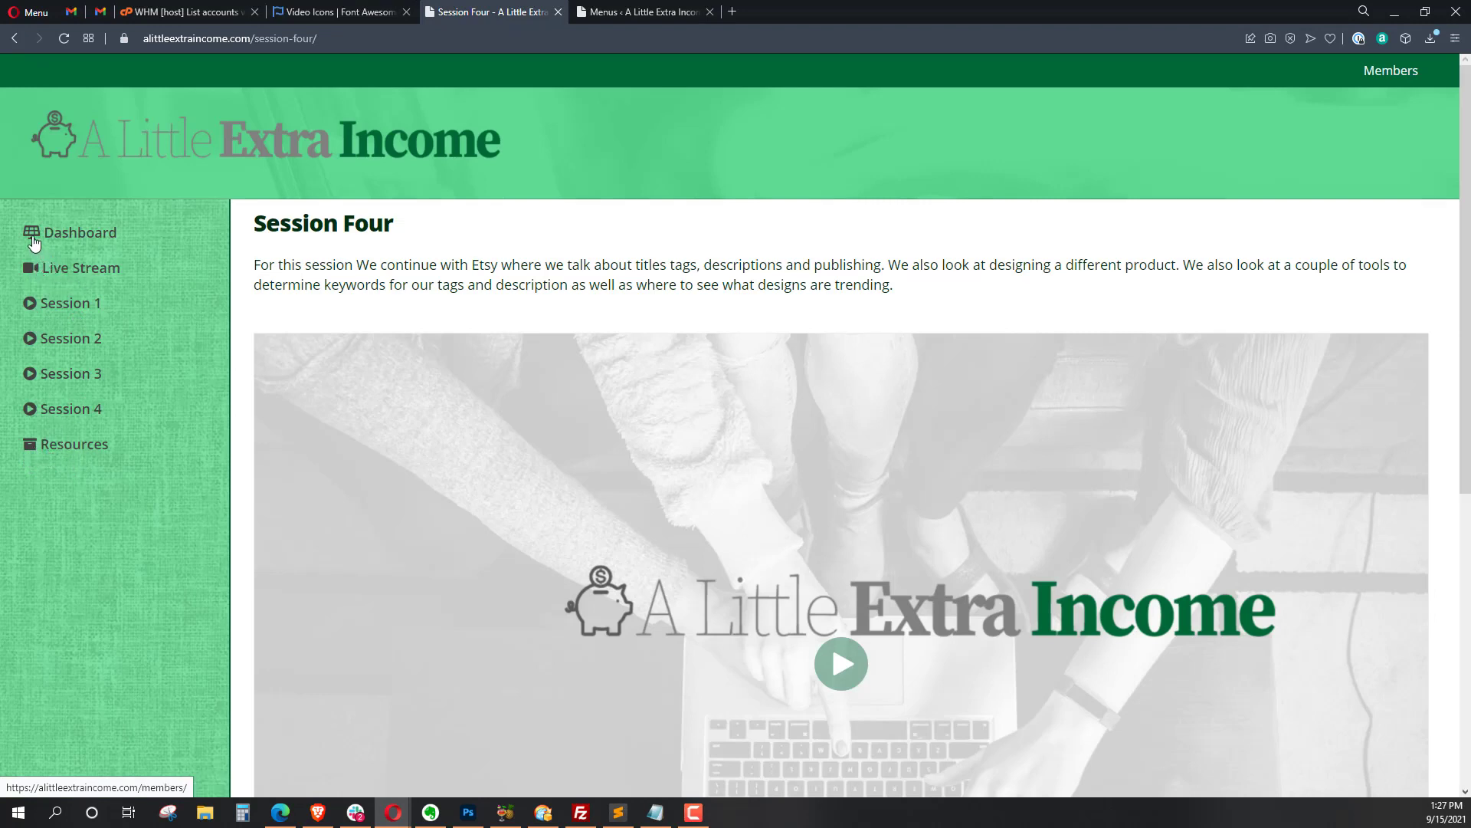
mouse_move(434, 64)
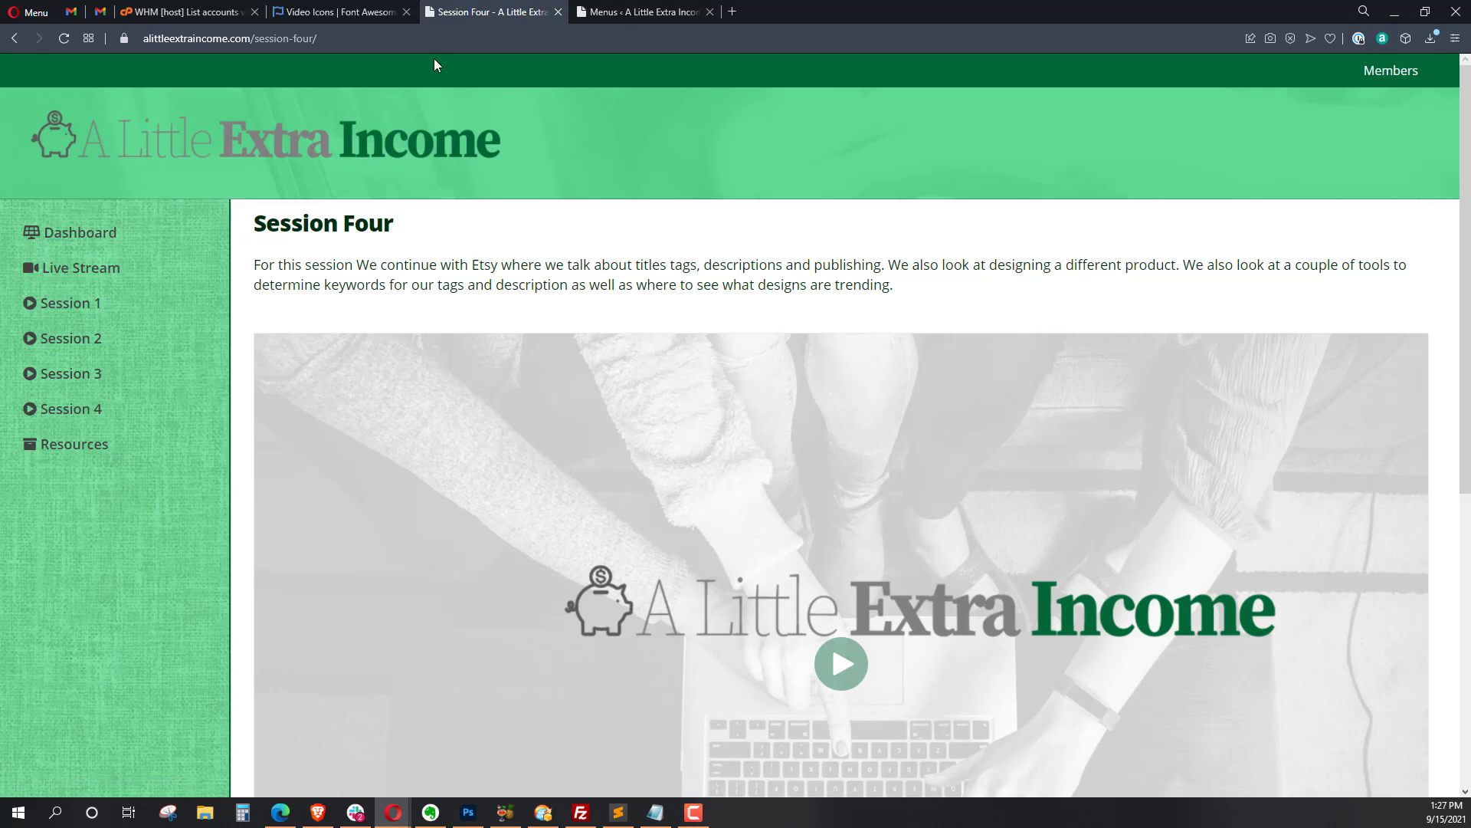
- Switch back to the Font Awesome video icon results
left_click(338, 11)
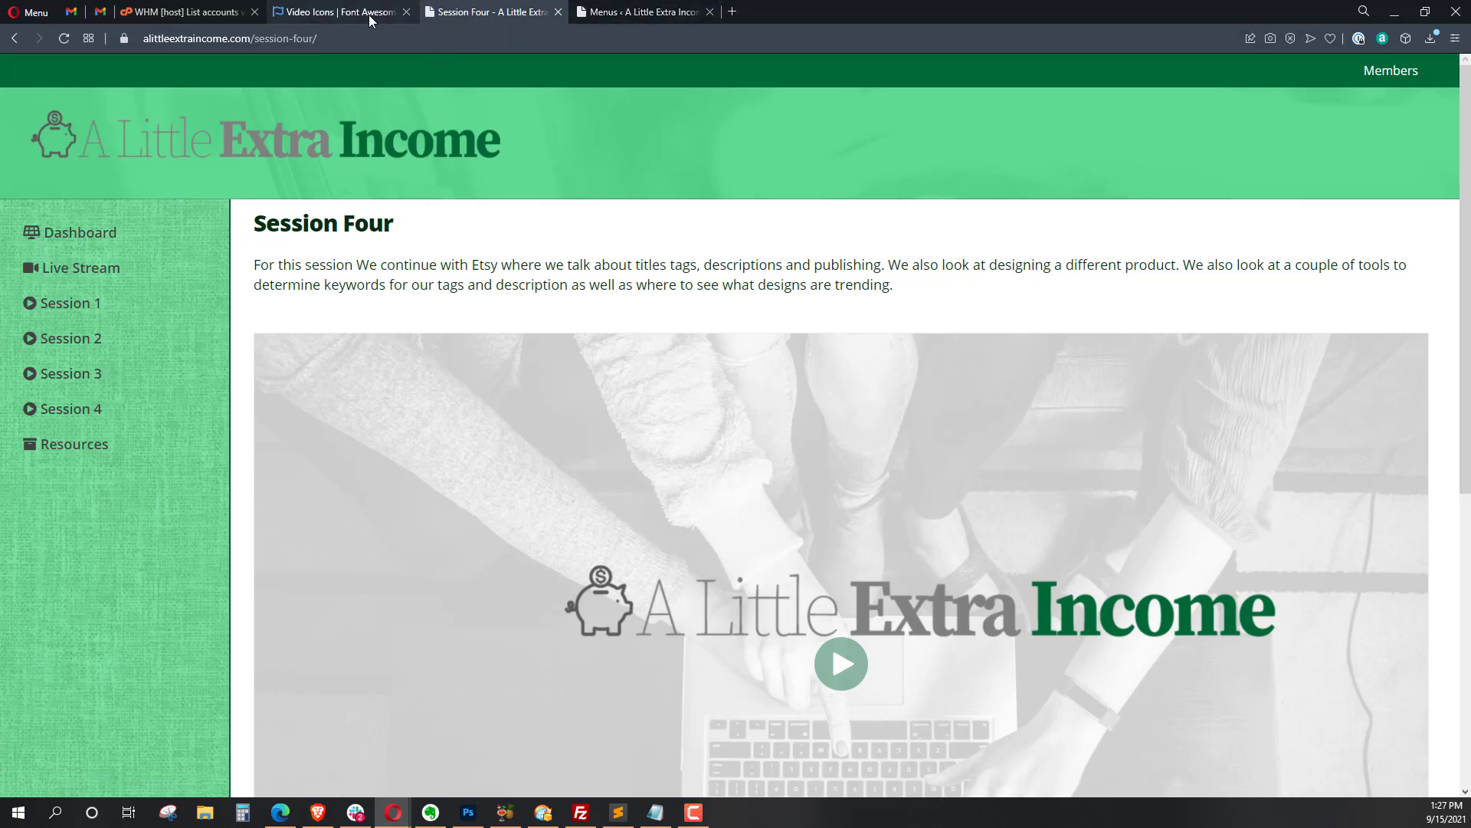
left_click(338, 12)
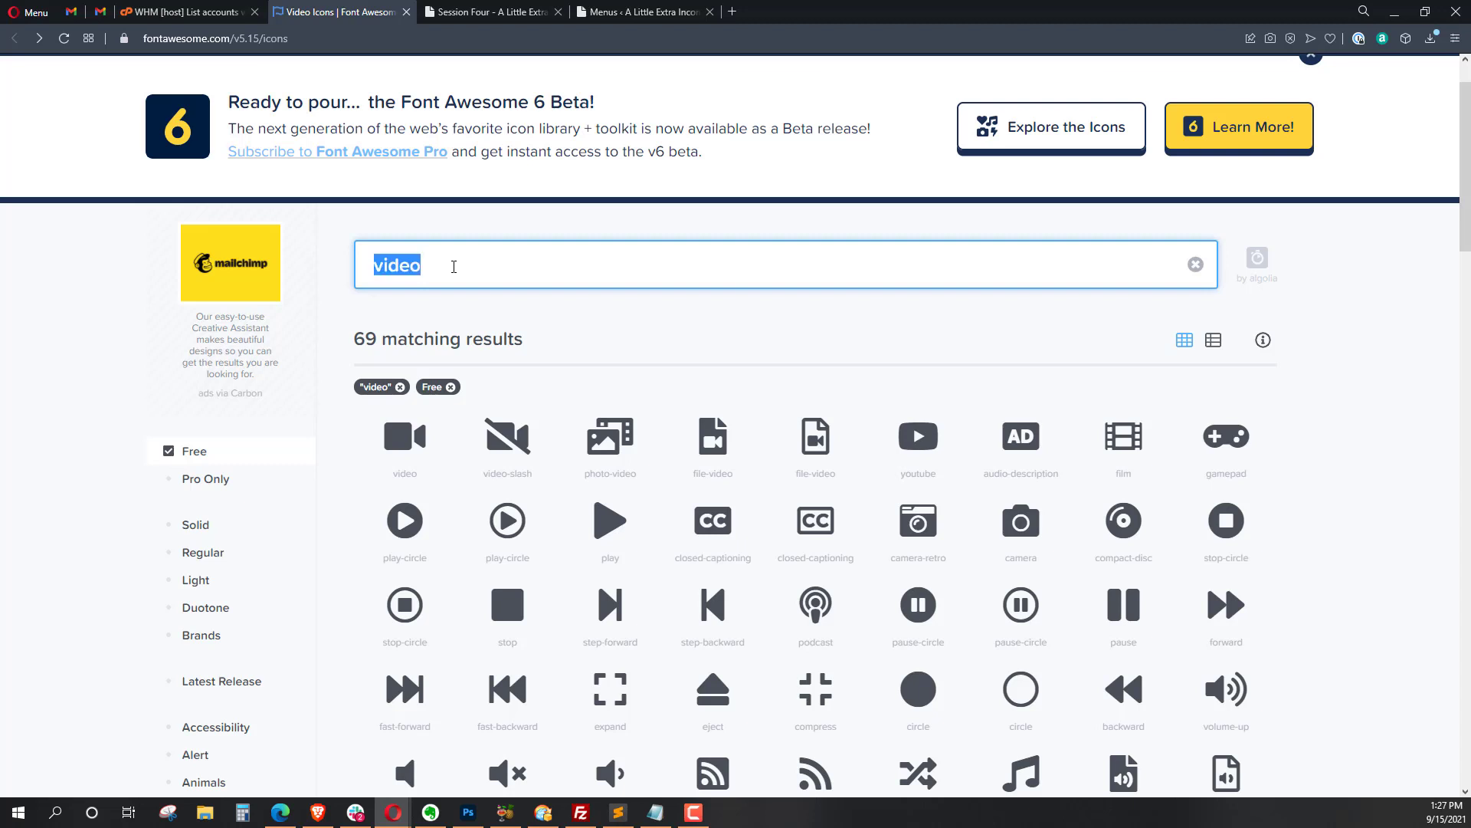
- Search Font Awesome for dashboard and then panels icons, clearing each search
type("dashboard")
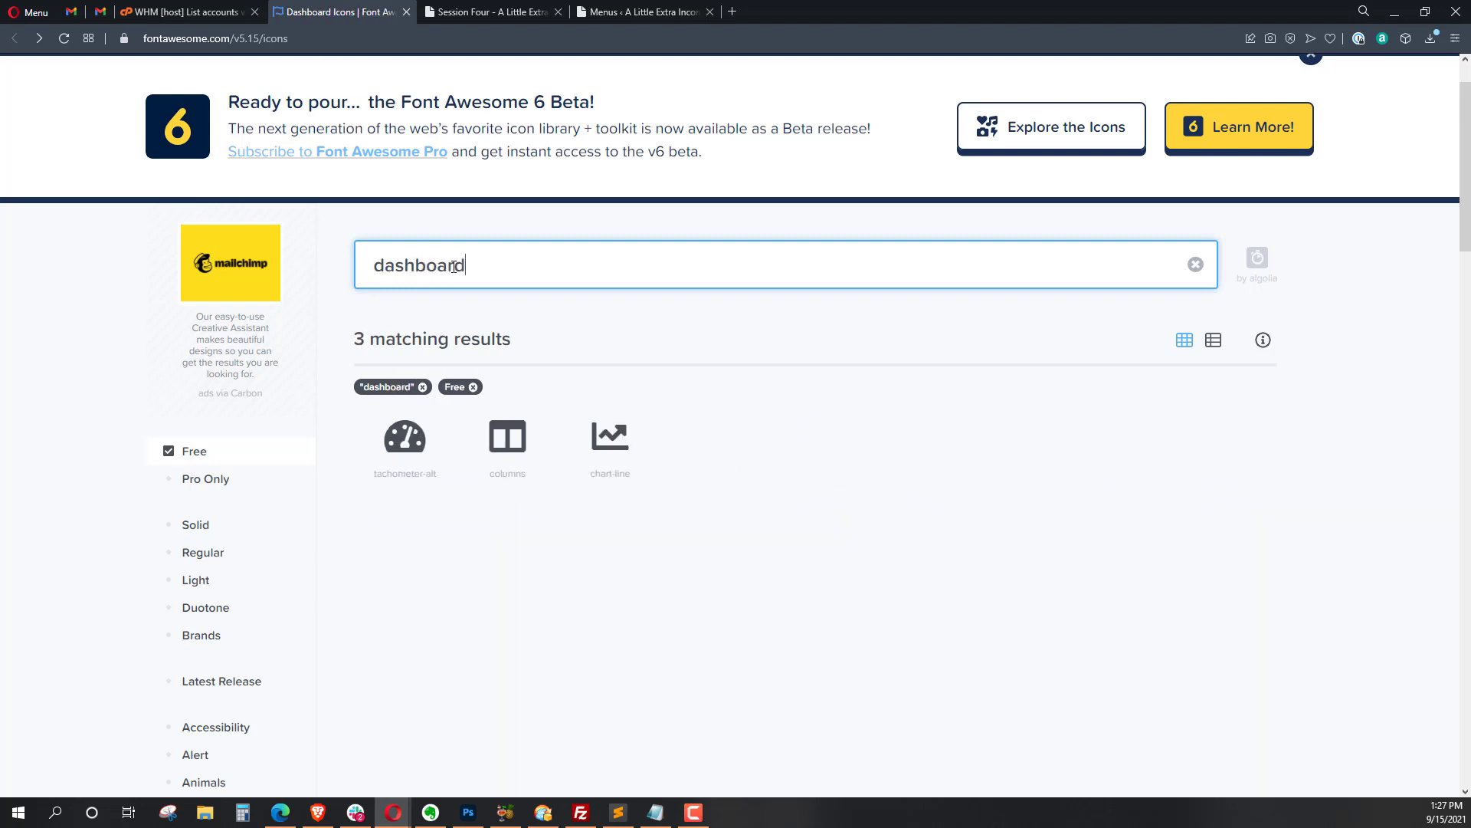
left_click(1195, 263)
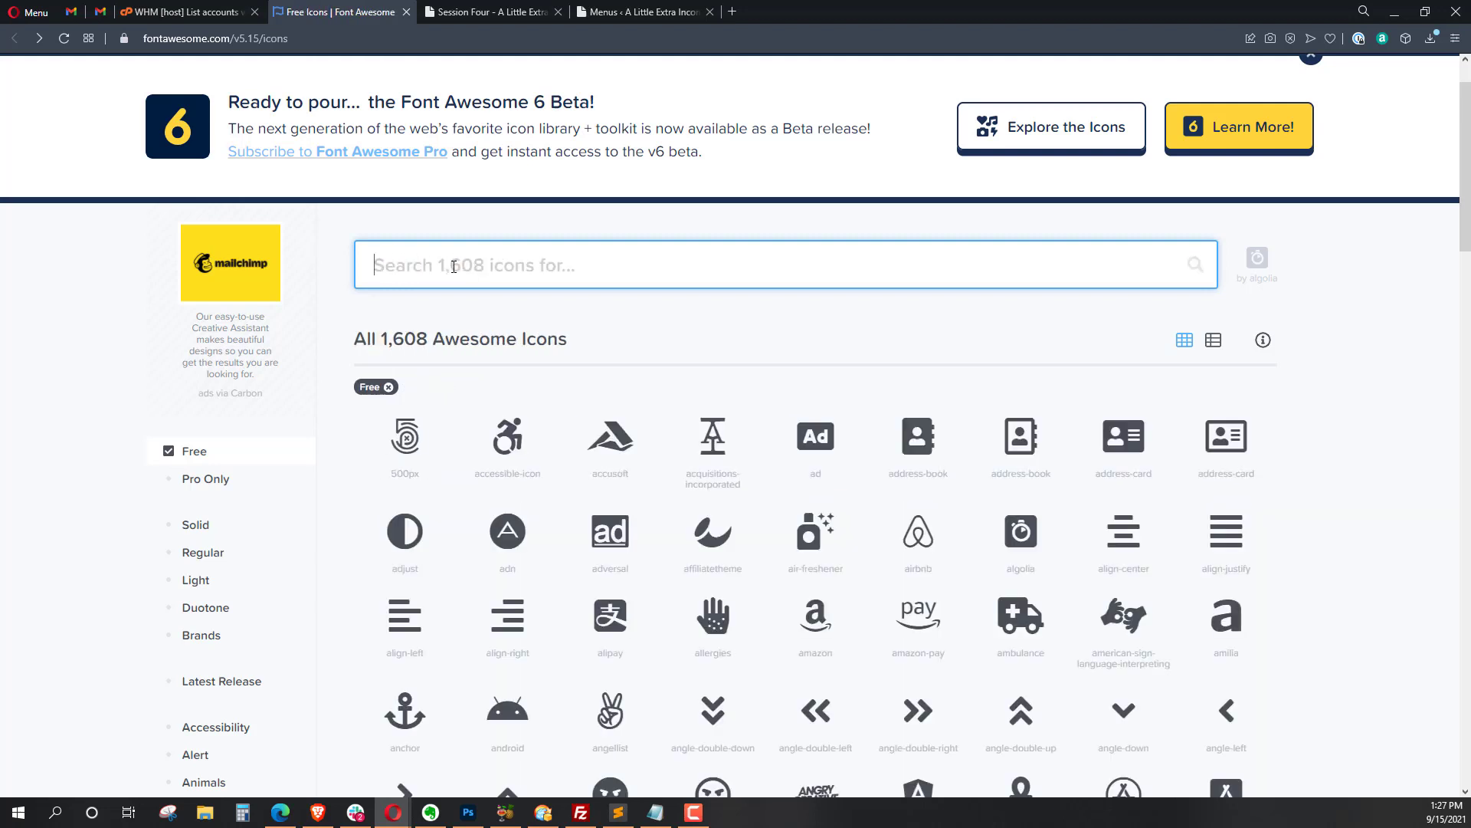
type("panels")
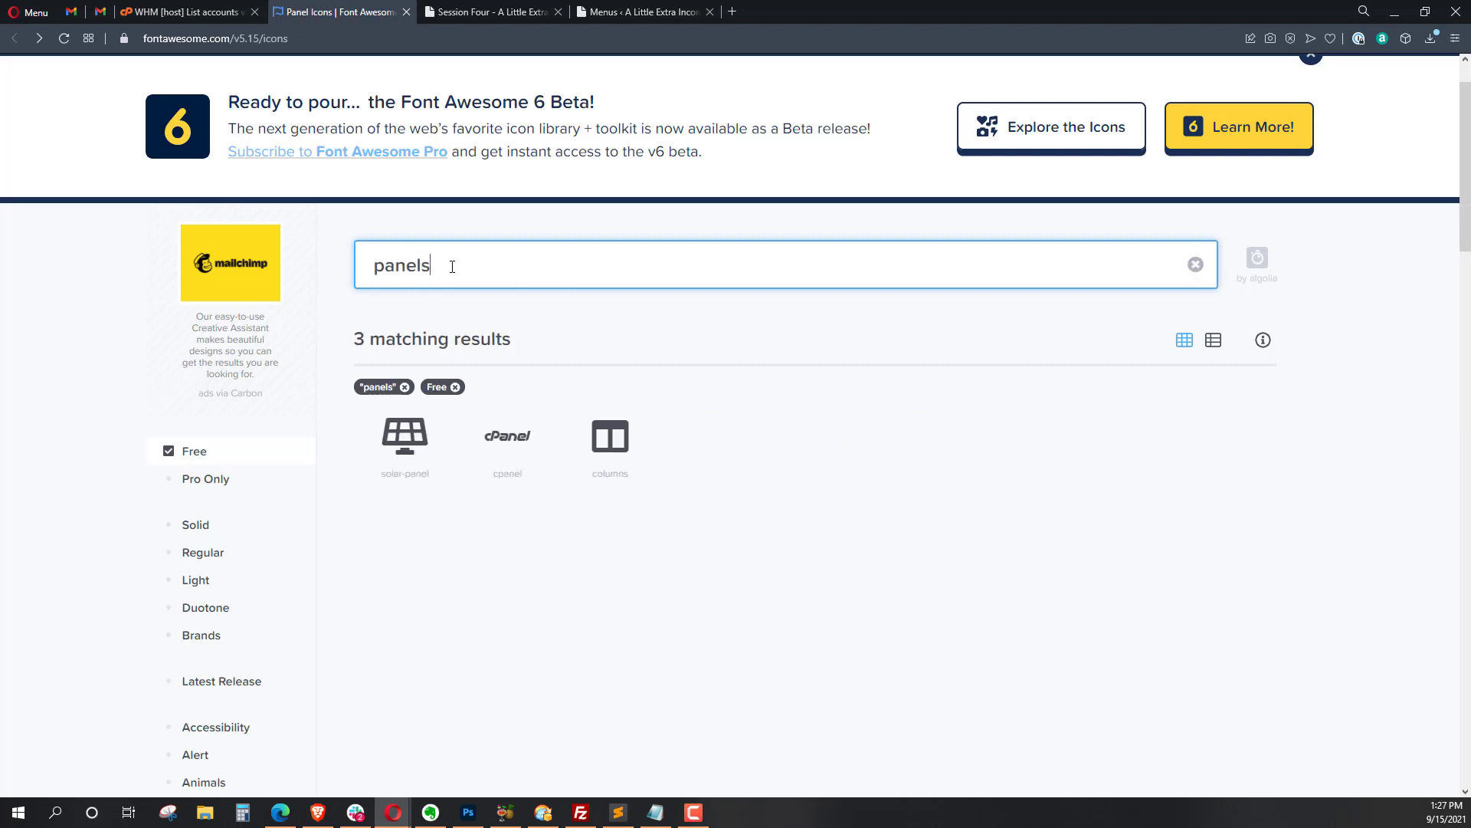
left_click(1195, 263)
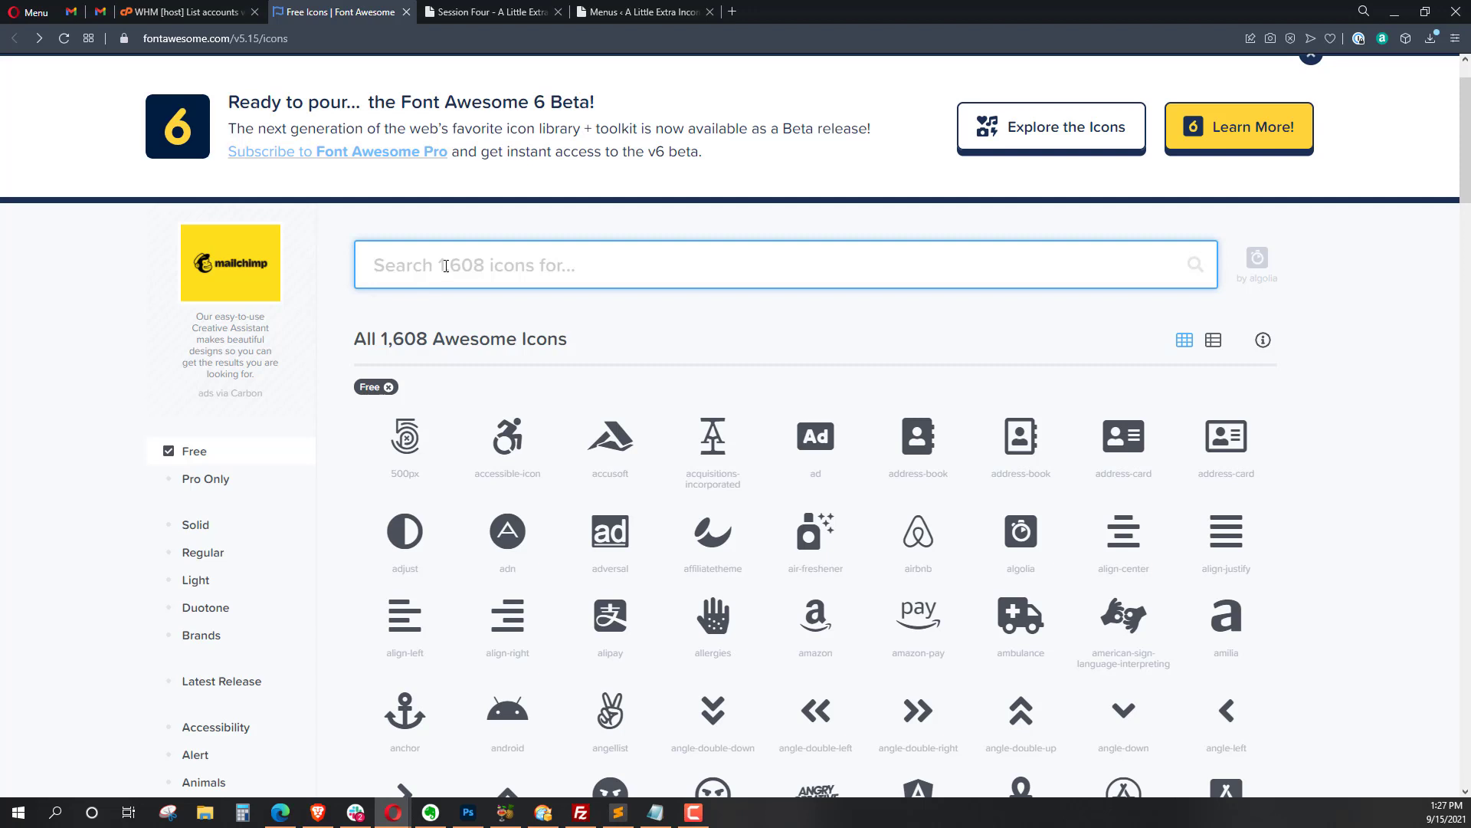
- Search for User and contact icons, then open the regular id-card icon
type("User")
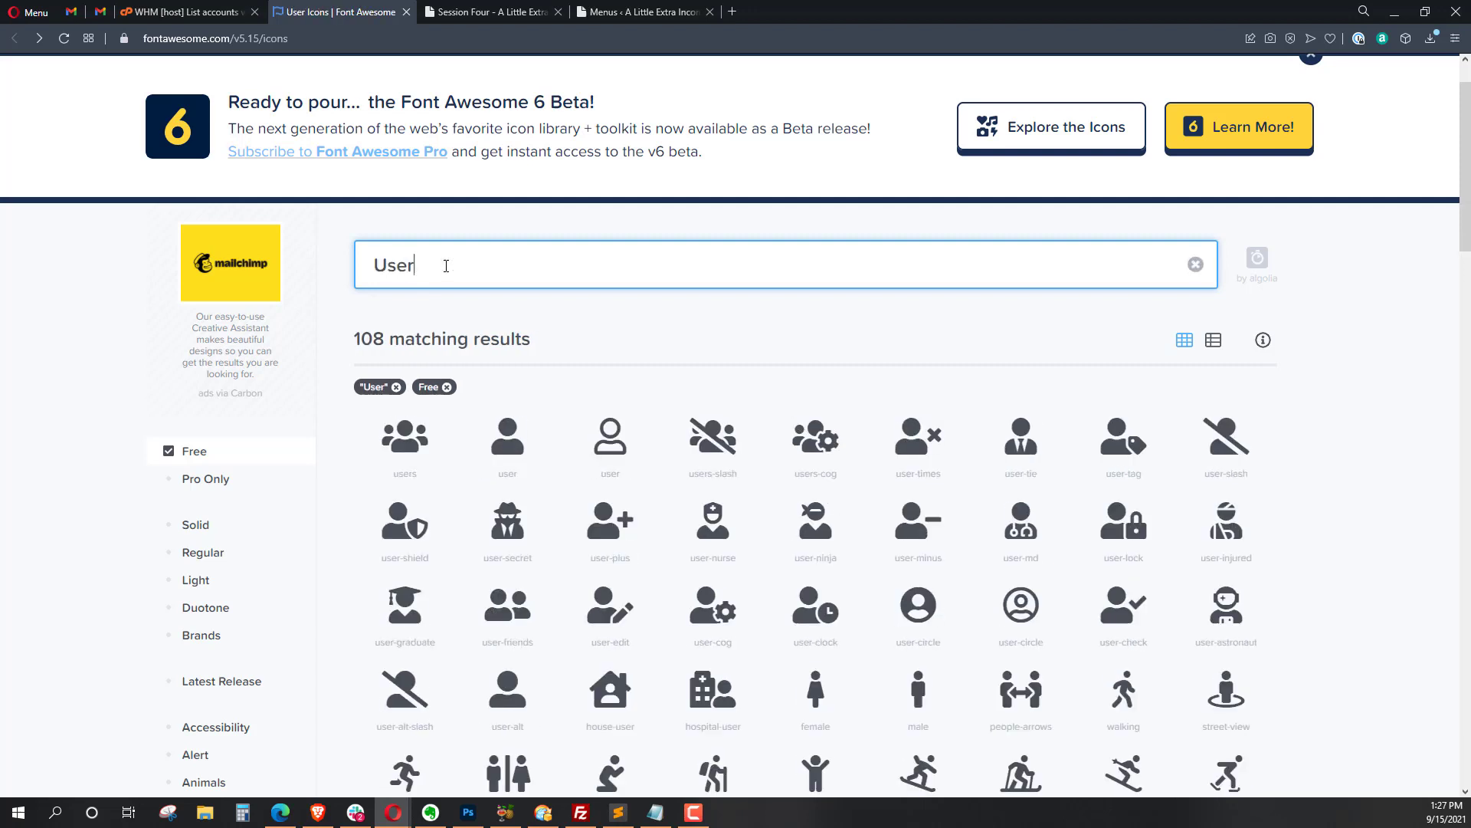
mouse_move(918, 523)
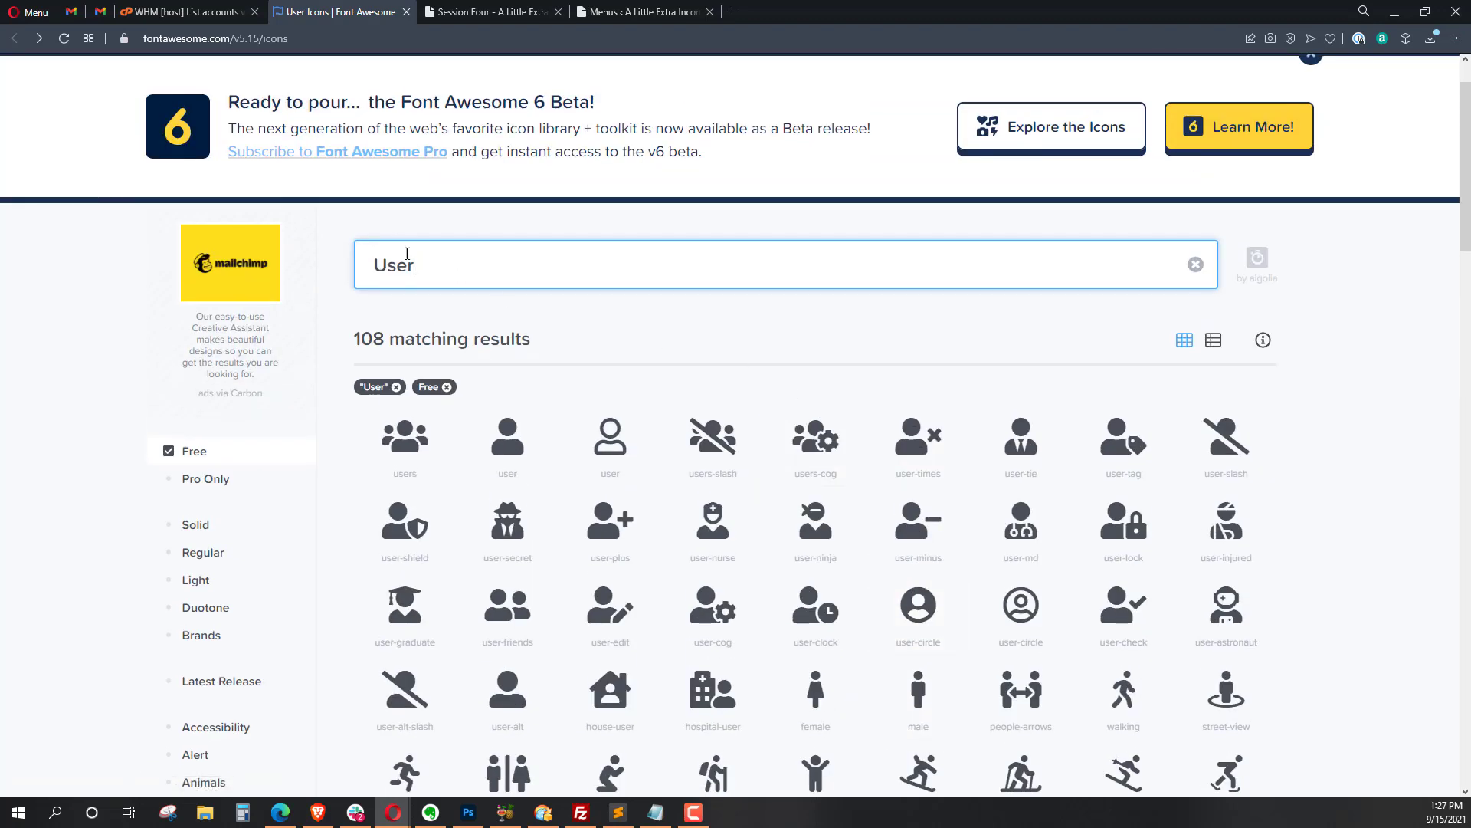
type("contact")
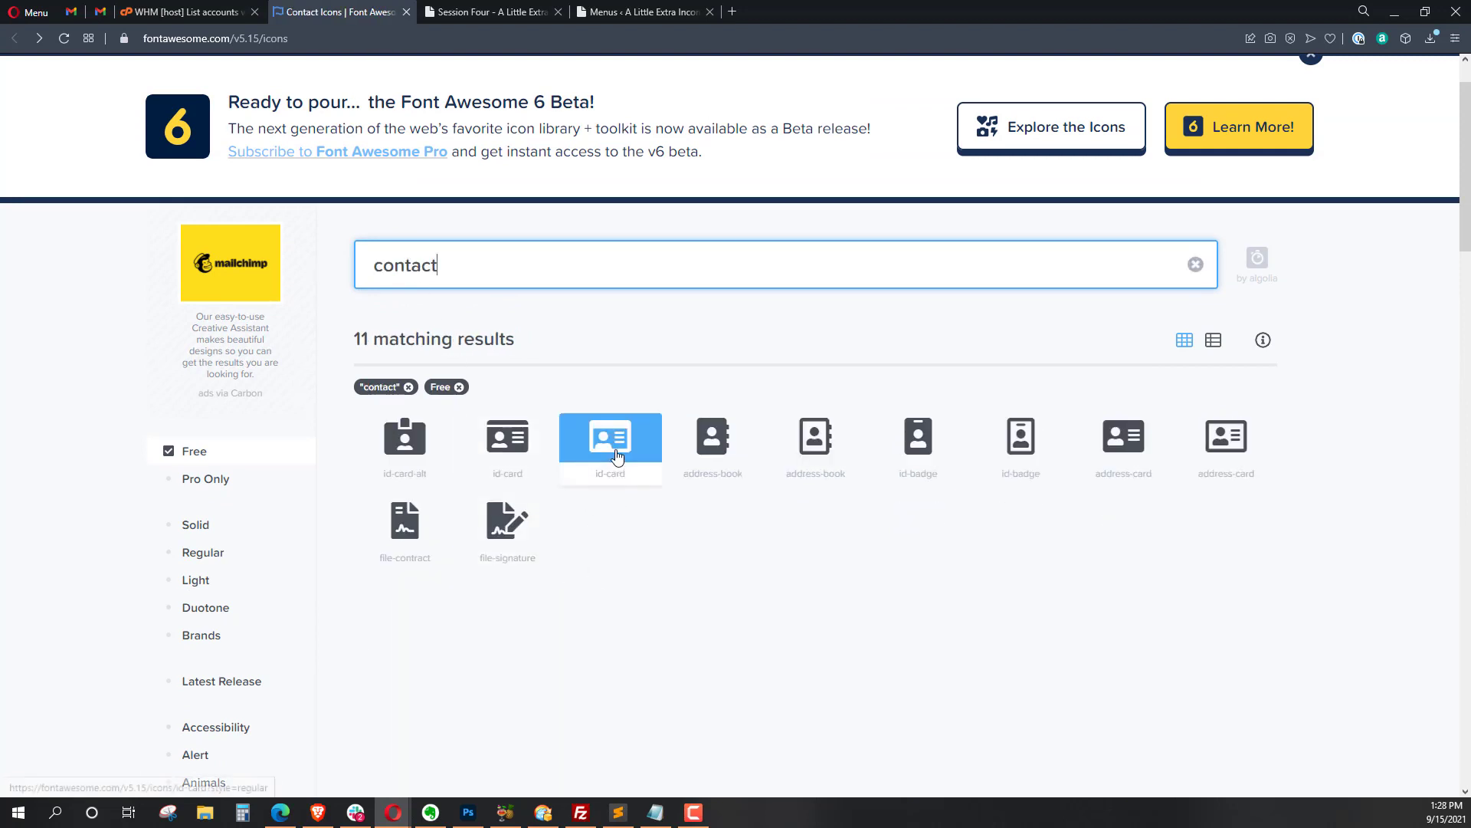
left_click(610, 439)
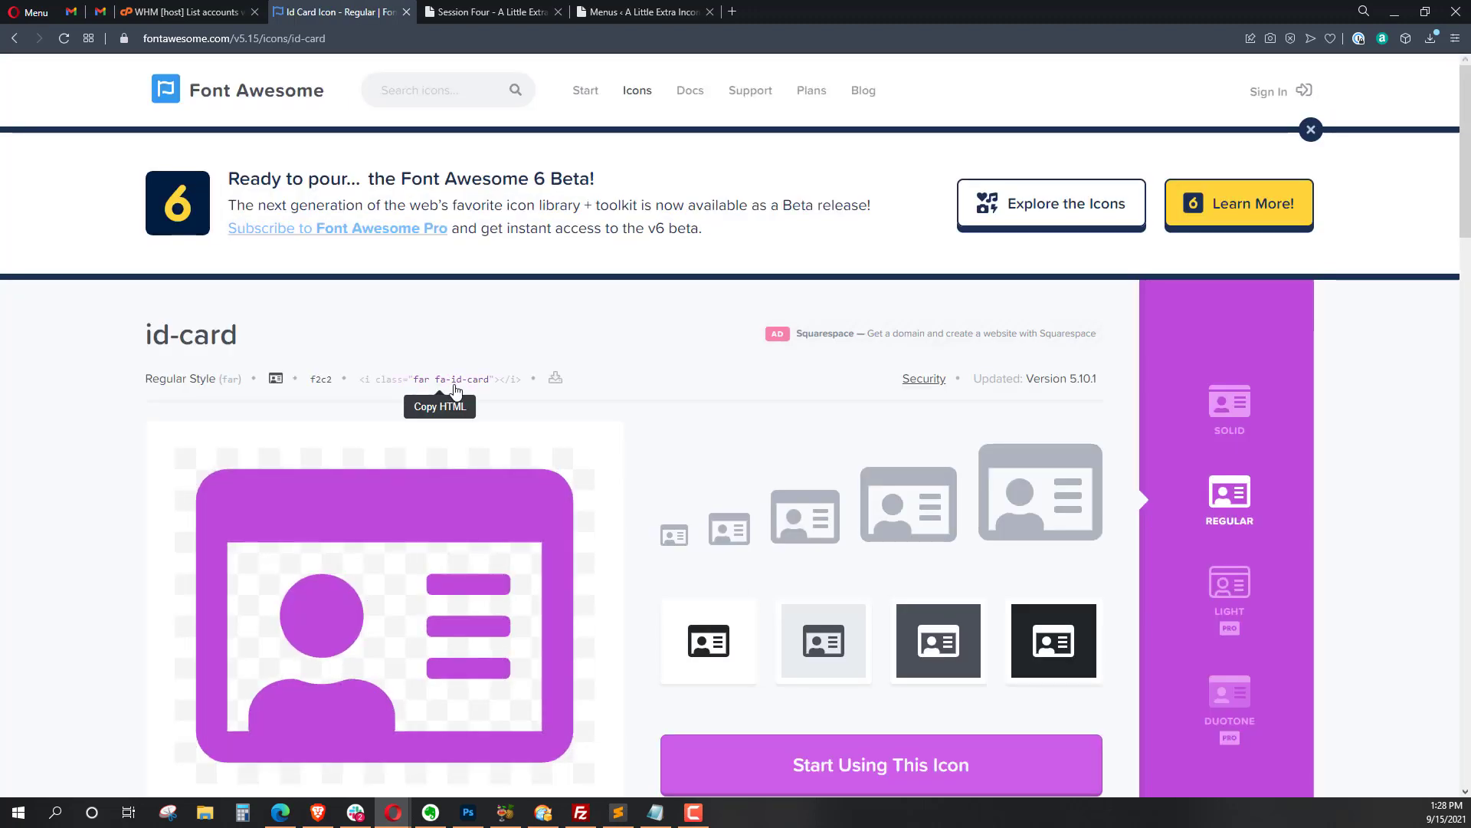
mouse_move(432, 385)
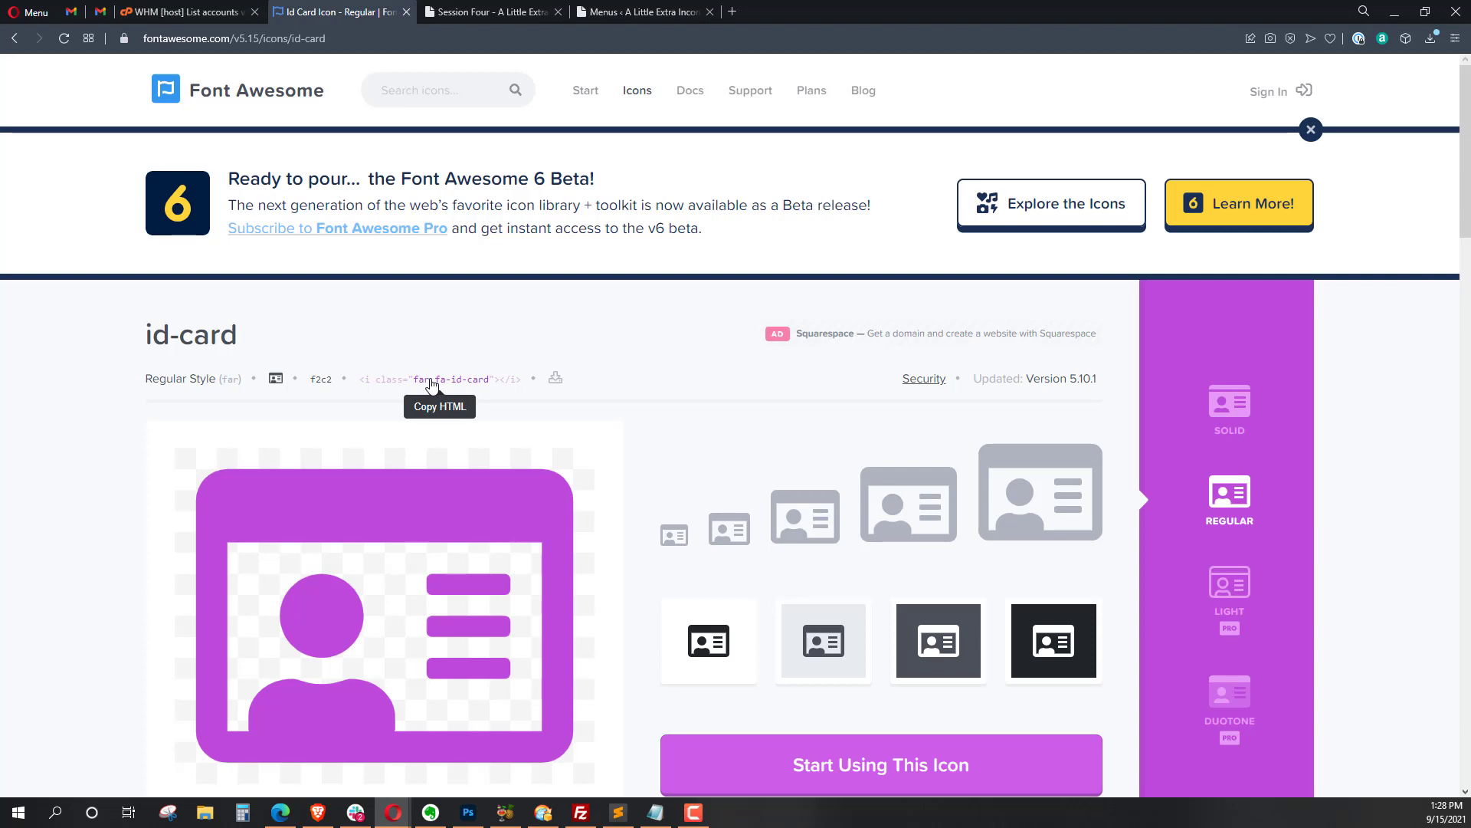
mouse_move(507, 46)
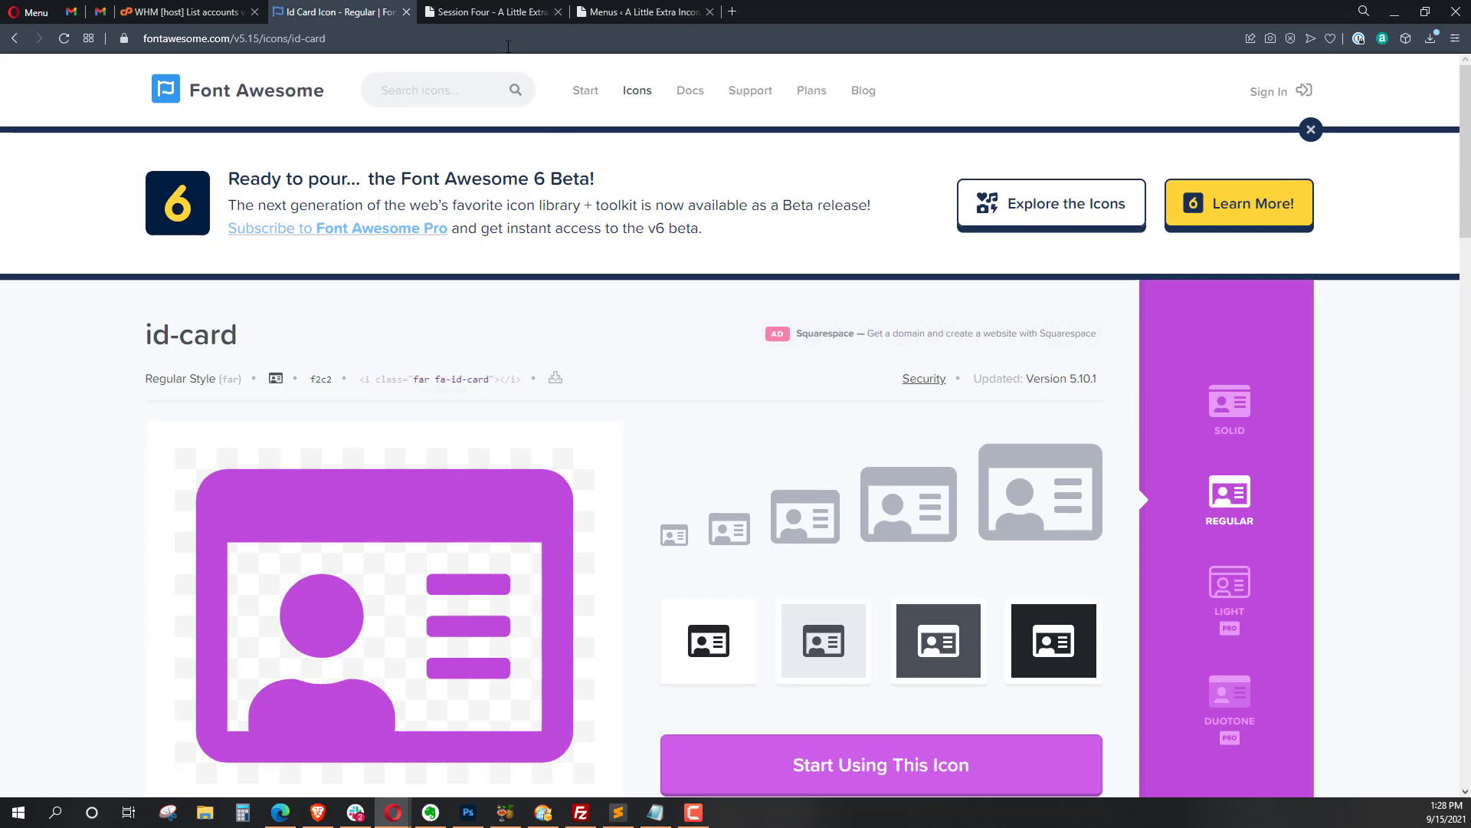
- Note the far fa-id-card class and switch to the WordPress Menus editor
left_click(644, 11)
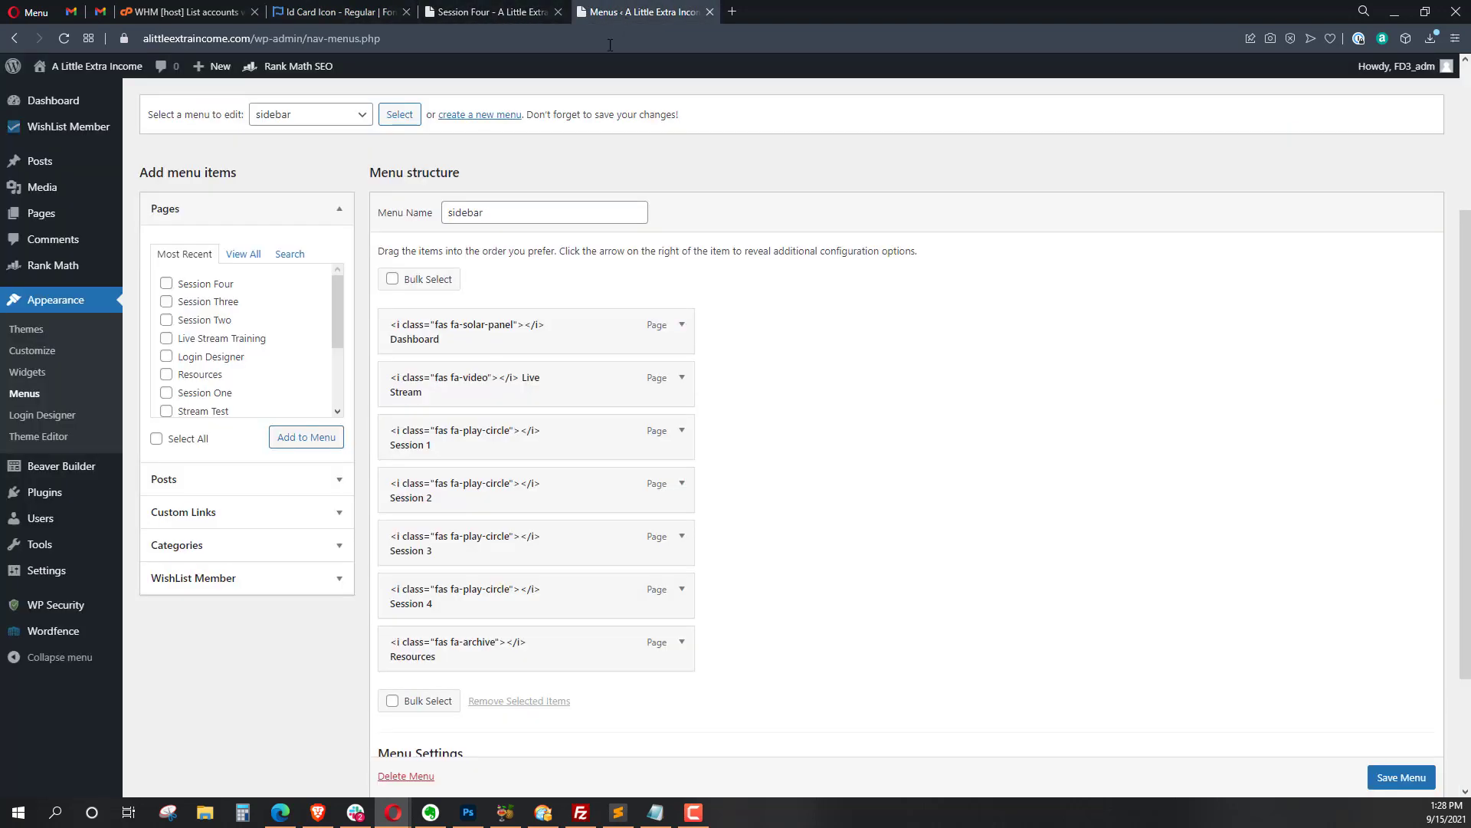
- Add the Stream Test page to the sidebar menu
scroll("down", 3)
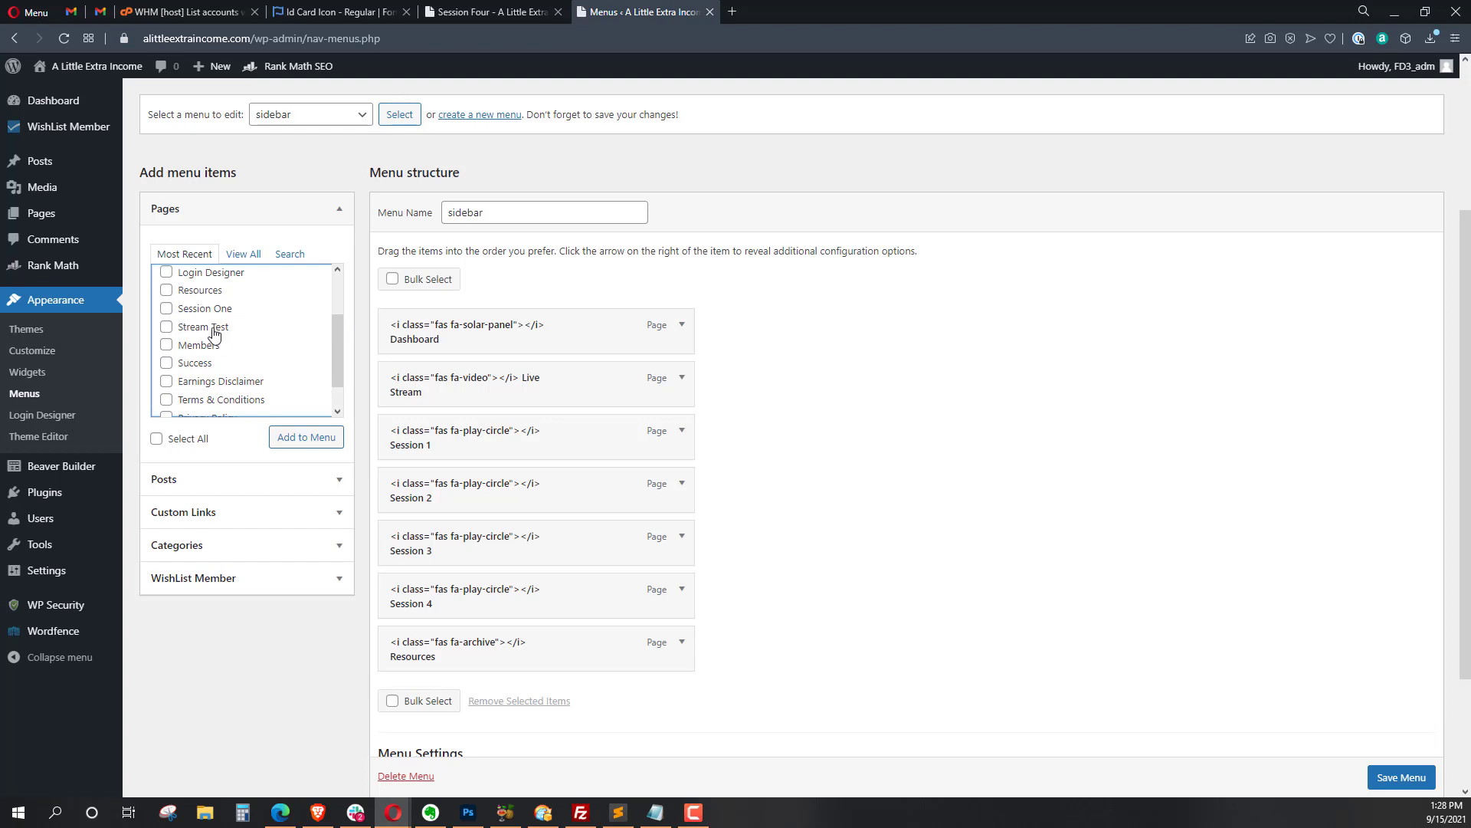
left_click(166, 325)
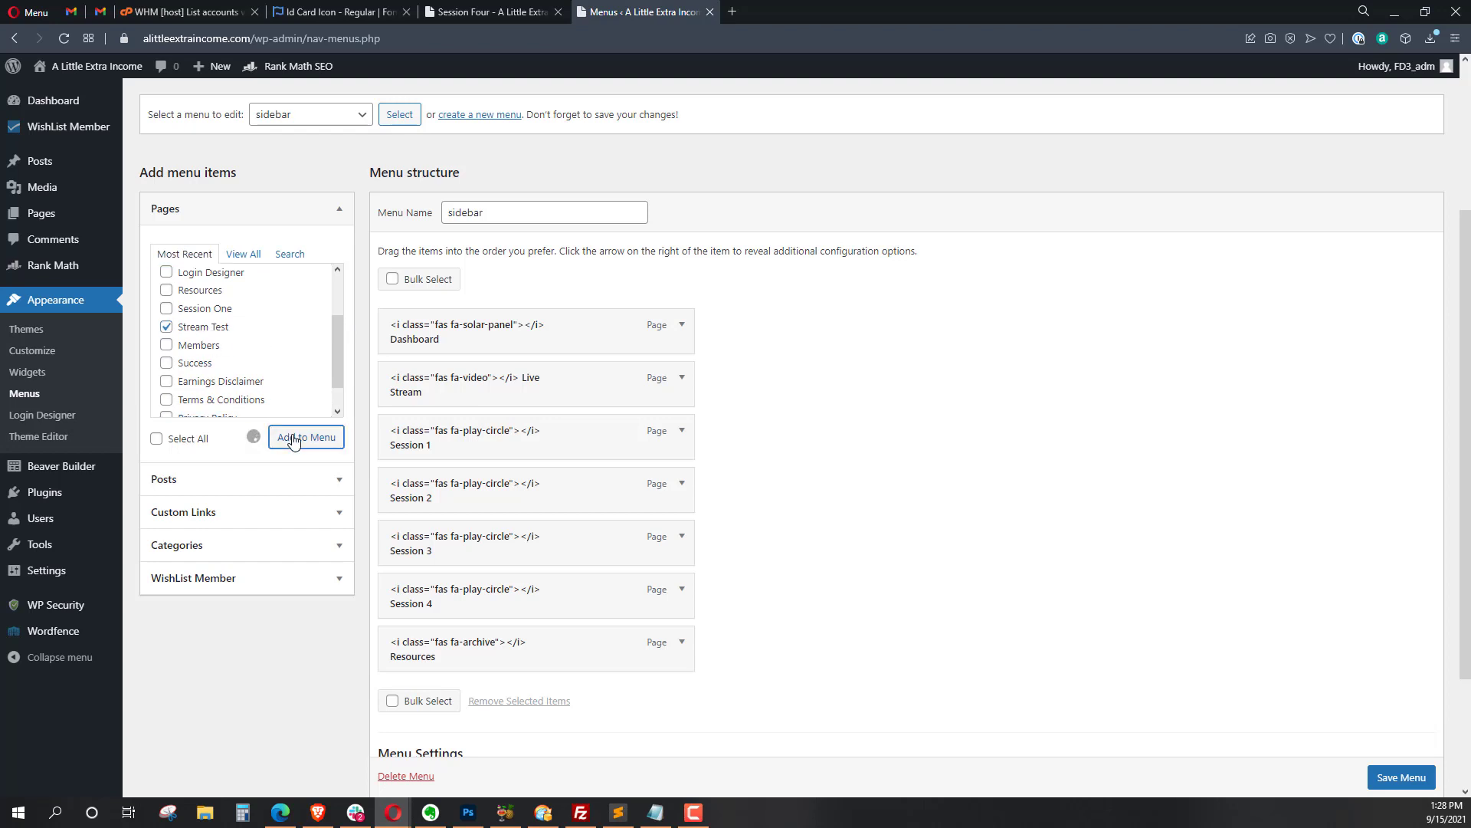
left_click(306, 438)
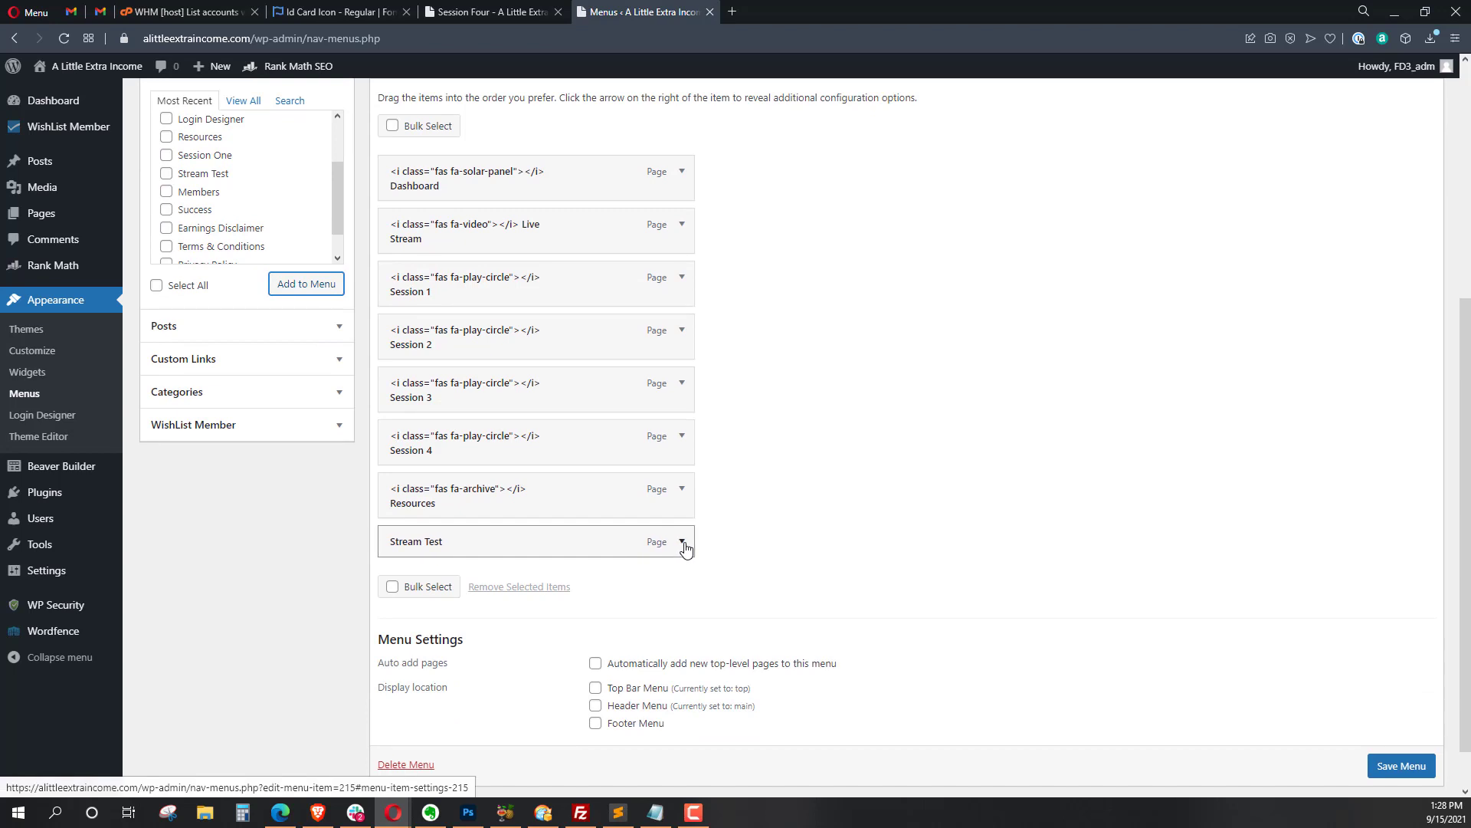
- Prefix the Stream Test label with the id-card icon markup and save the menu
left_click(682, 547)
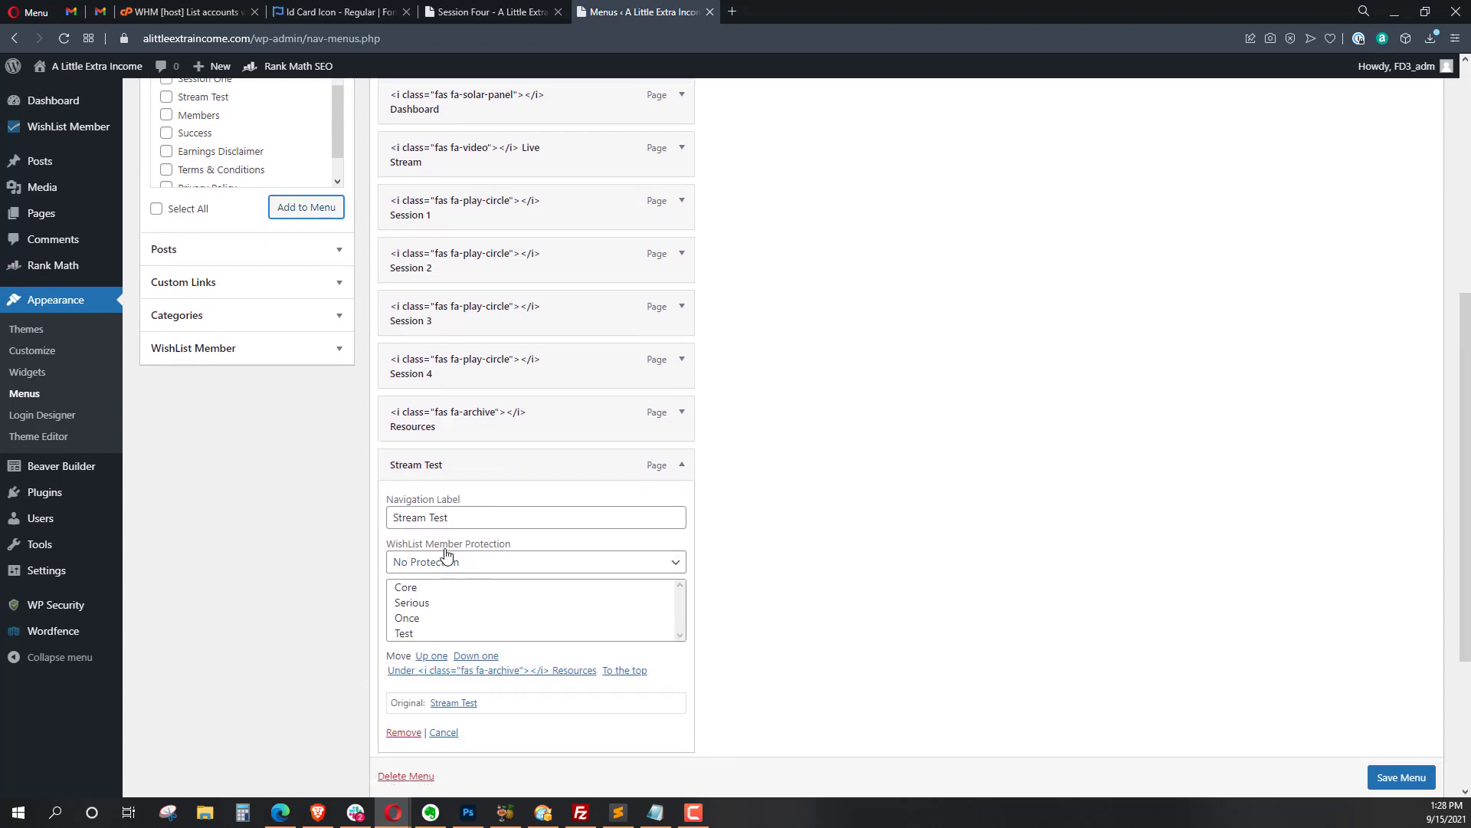
left_click(535, 517)
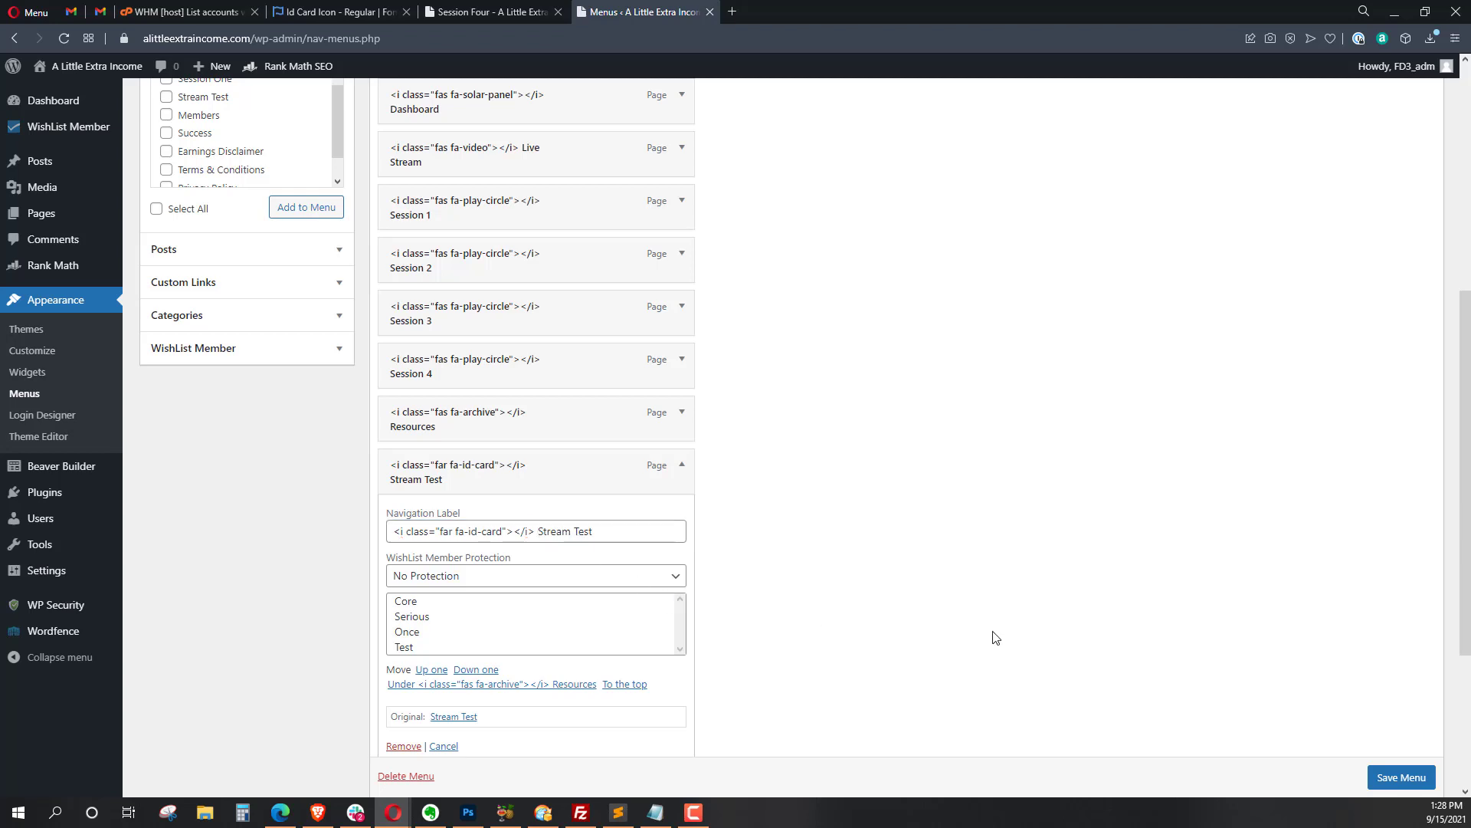
left_click(1400, 777)
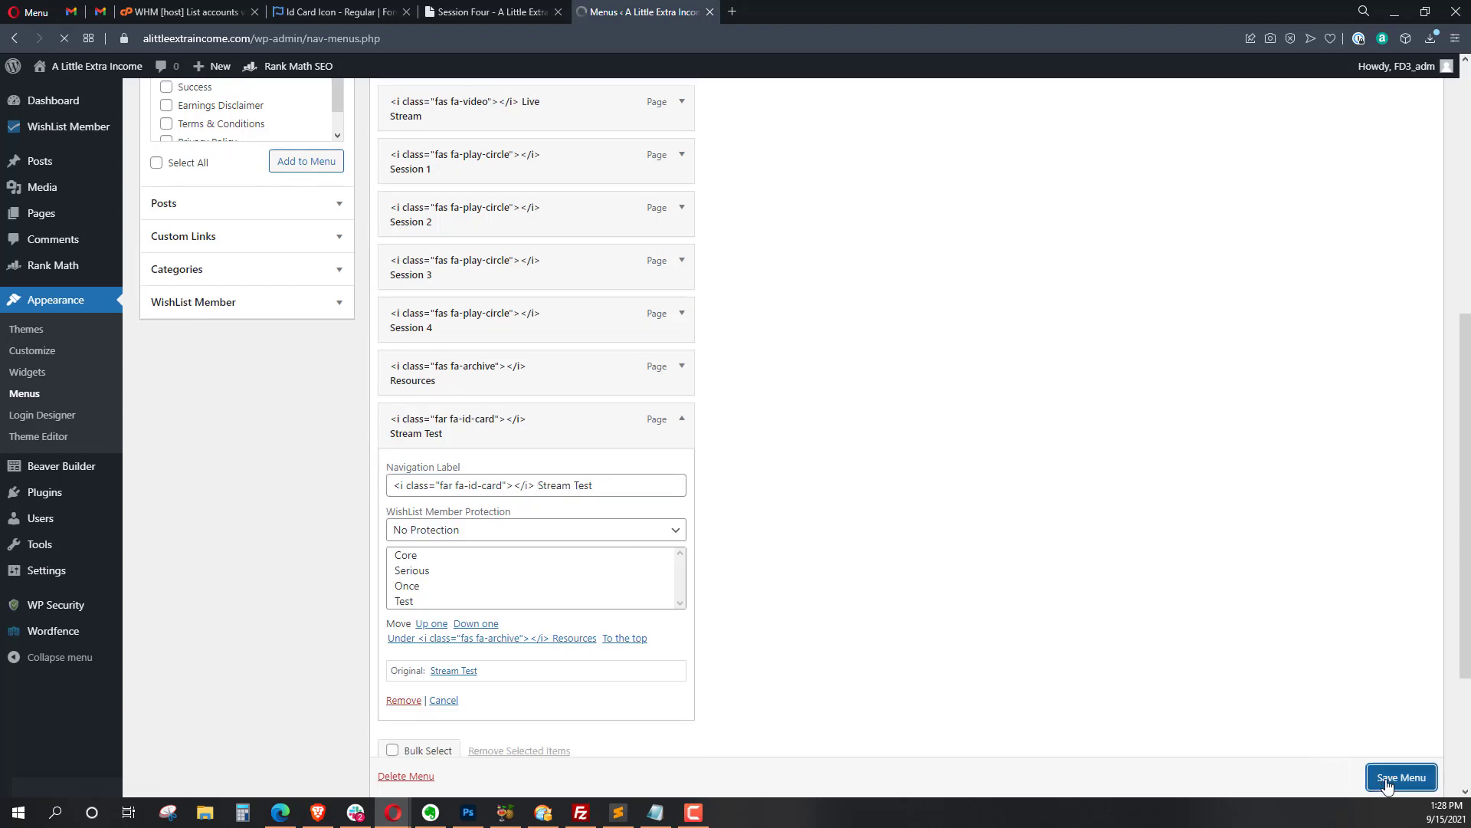
left_click(1401, 777)
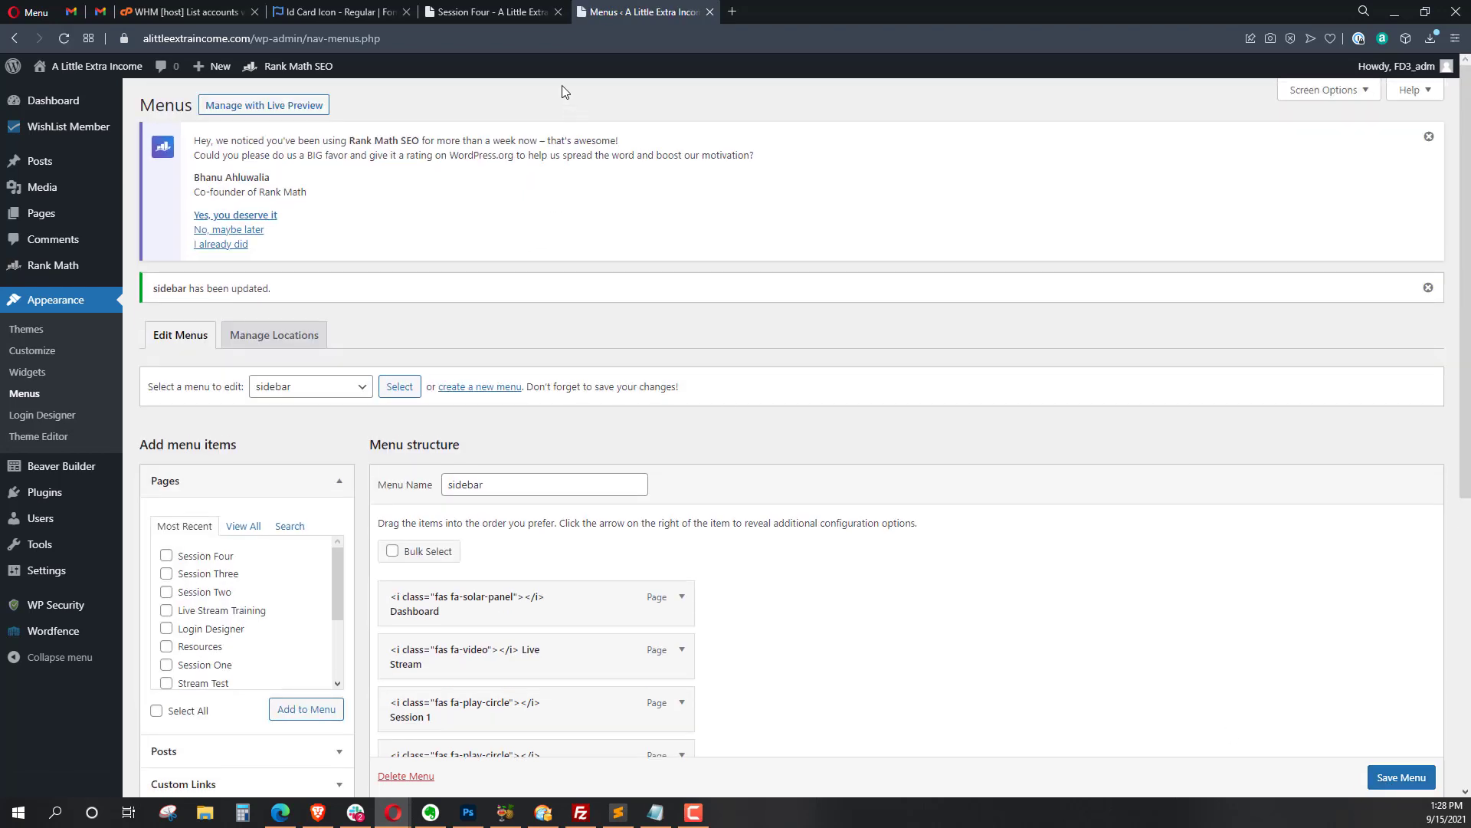
- Reload the Session Four page to see Stream Test with its id-card icon
left_click(488, 12)
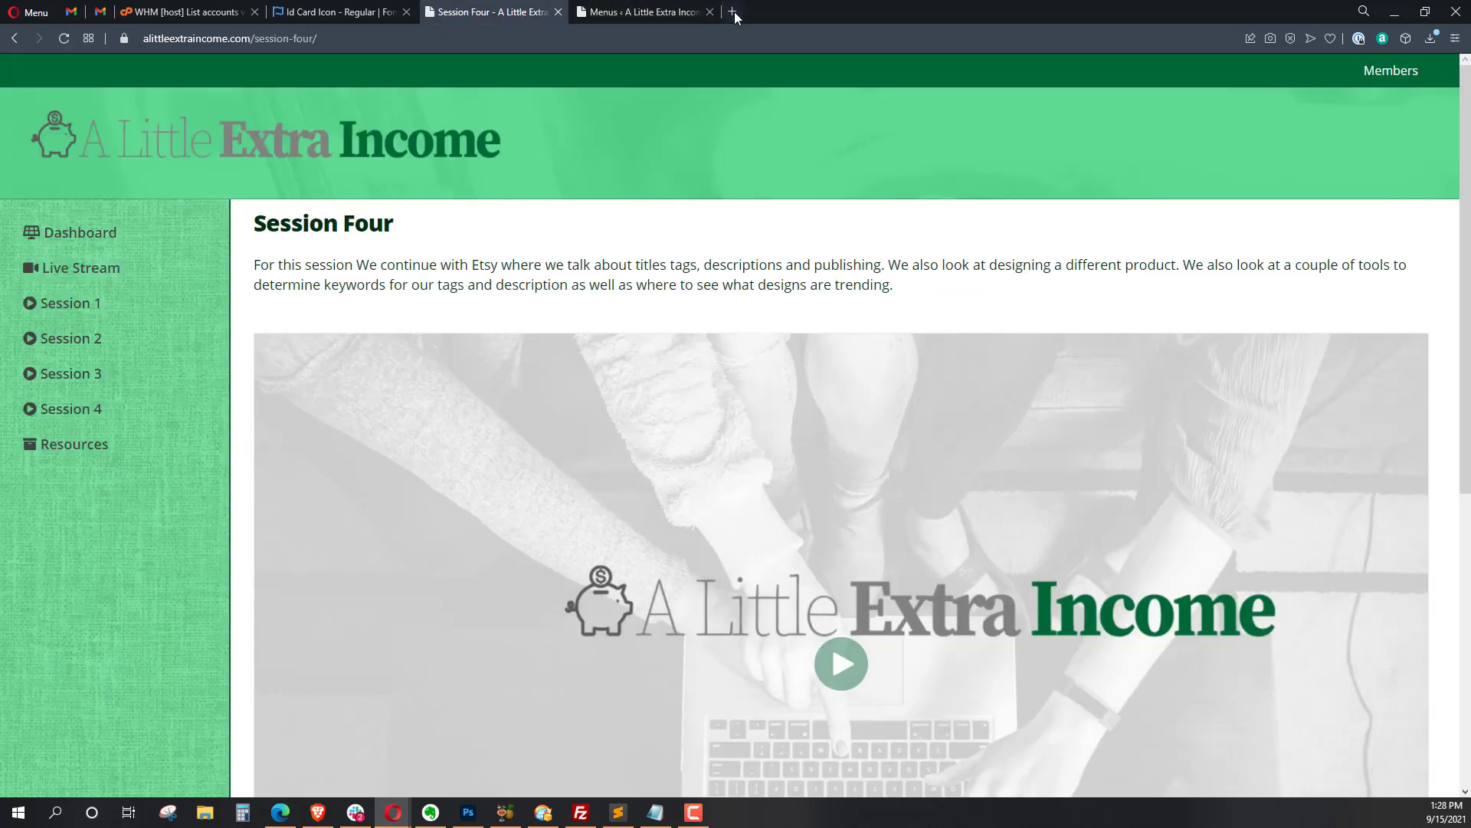
left_click(730, 11)
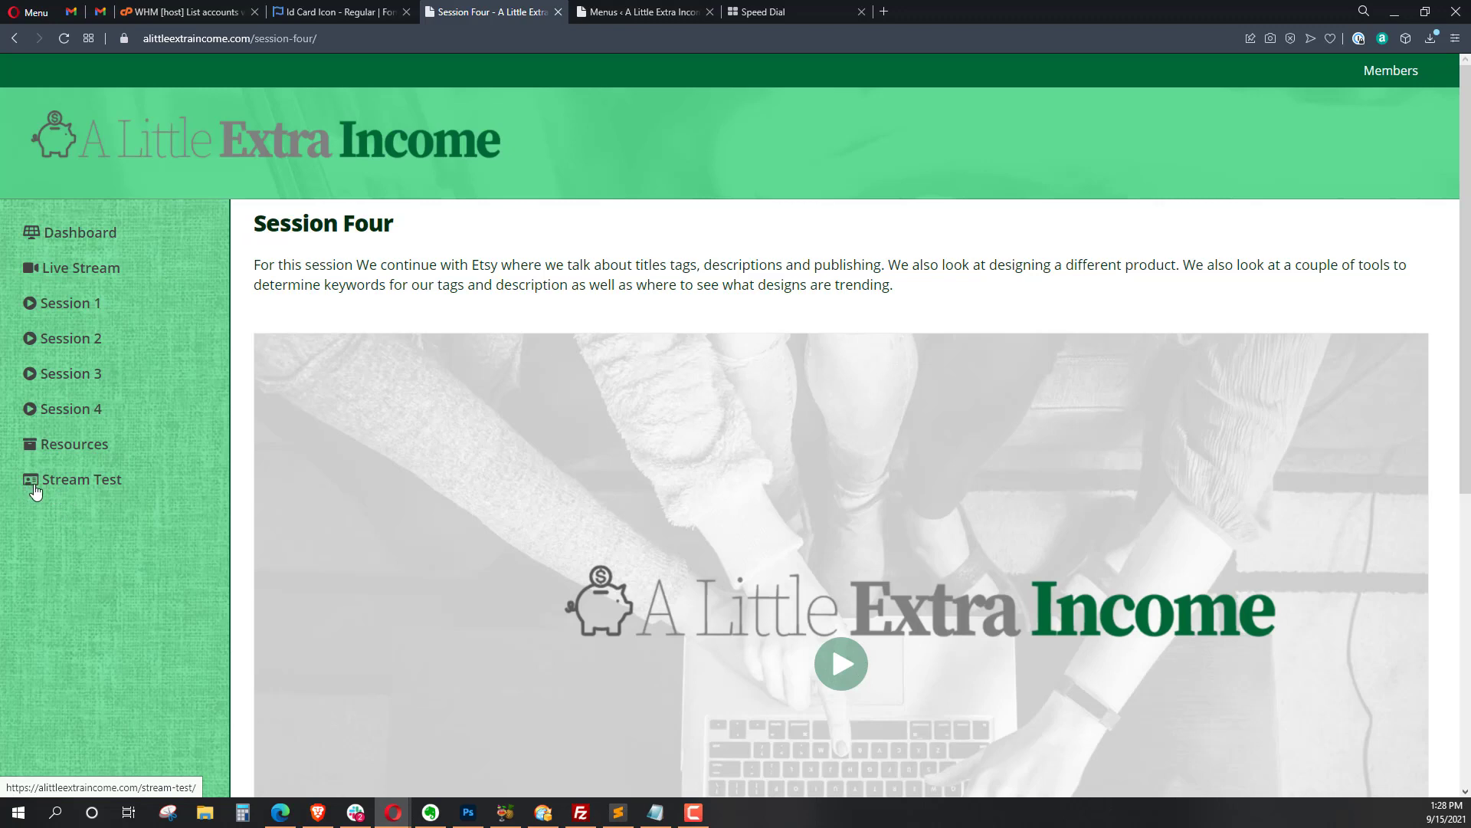
mouse_move(43, 486)
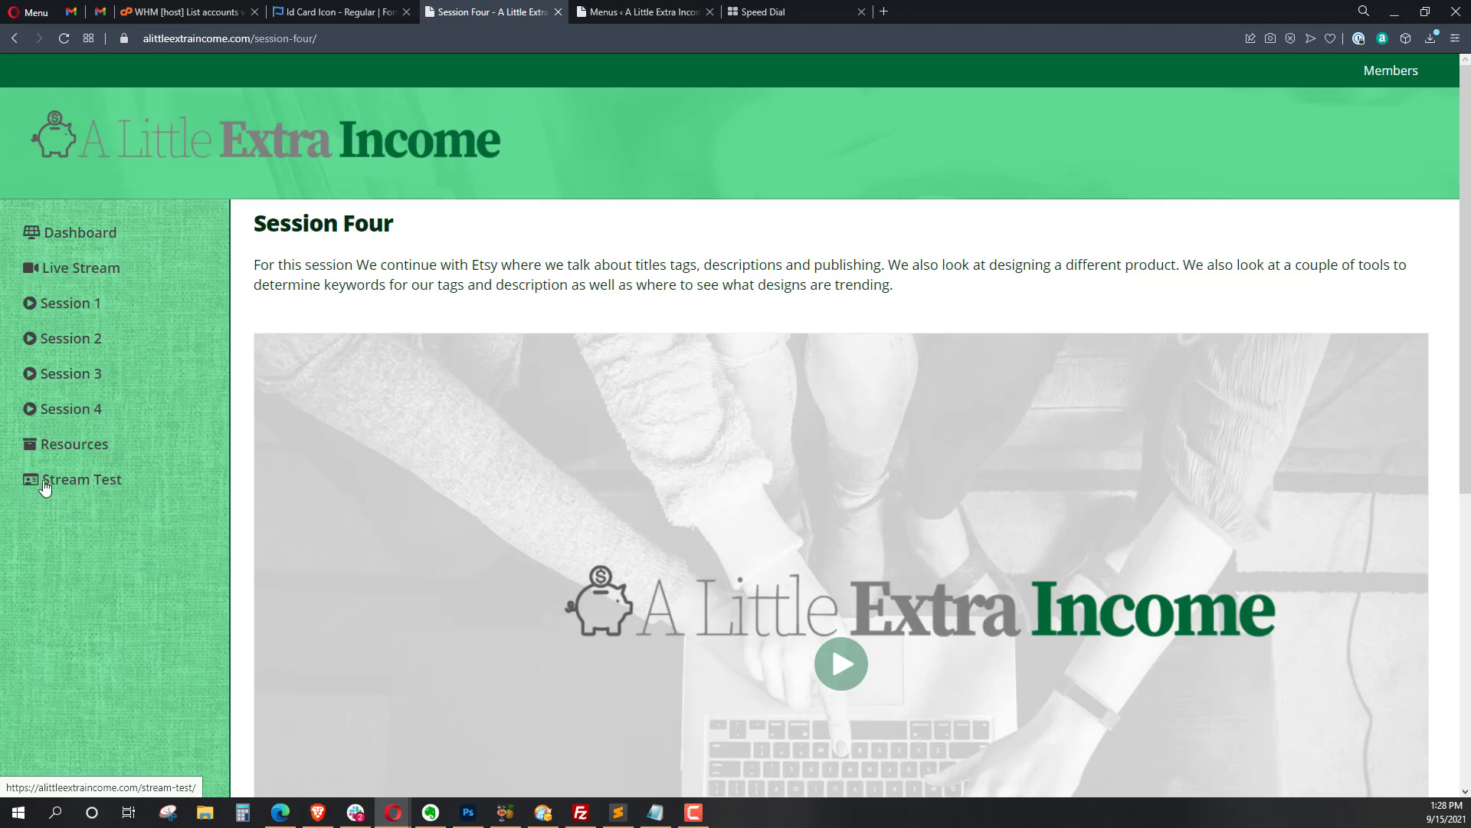
mouse_move(31, 485)
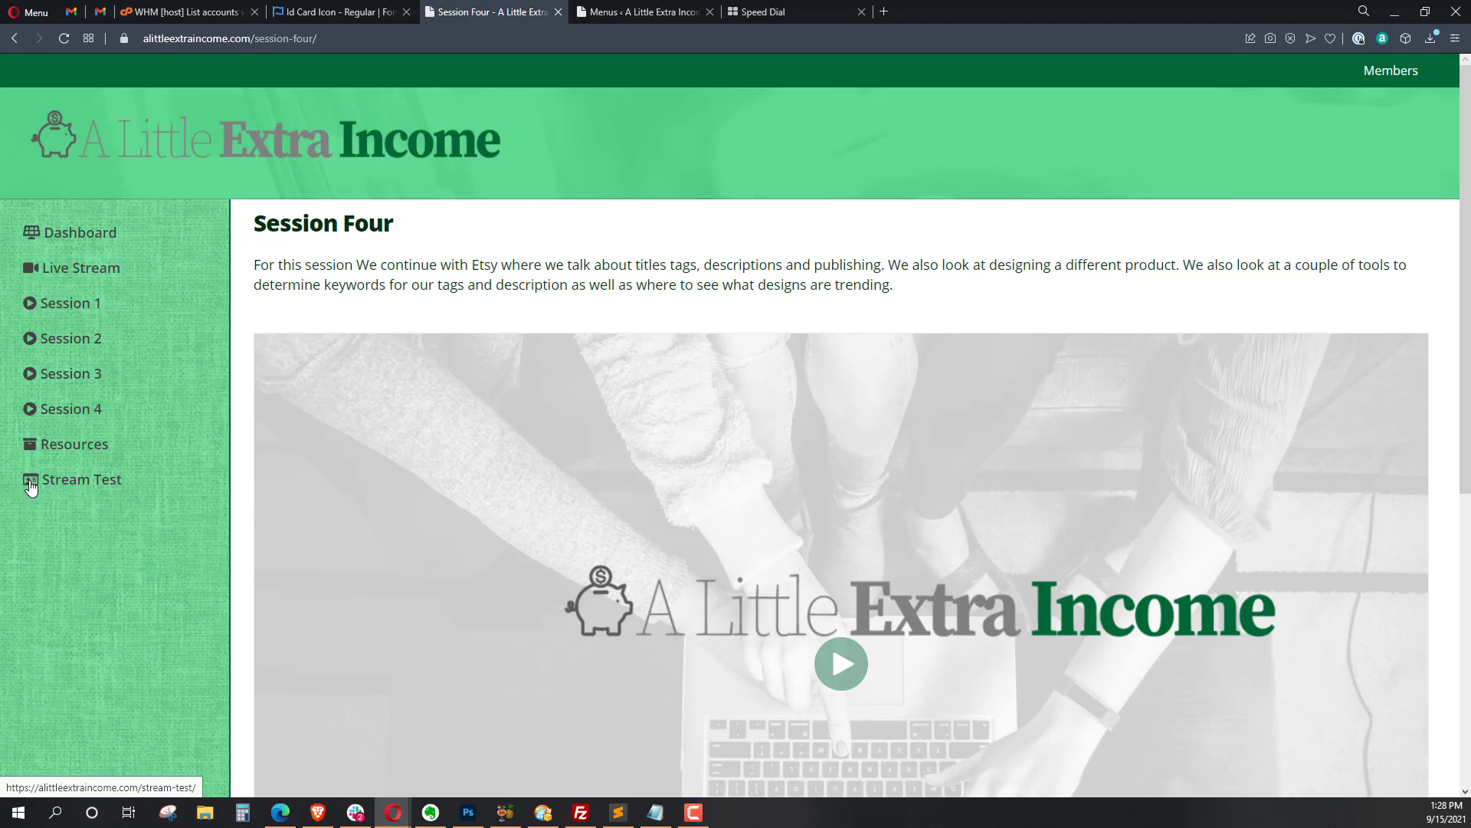
- Replace 'Stream Test' after the icon markup with 'Acct. Info' and save the menu
left_click(643, 11)
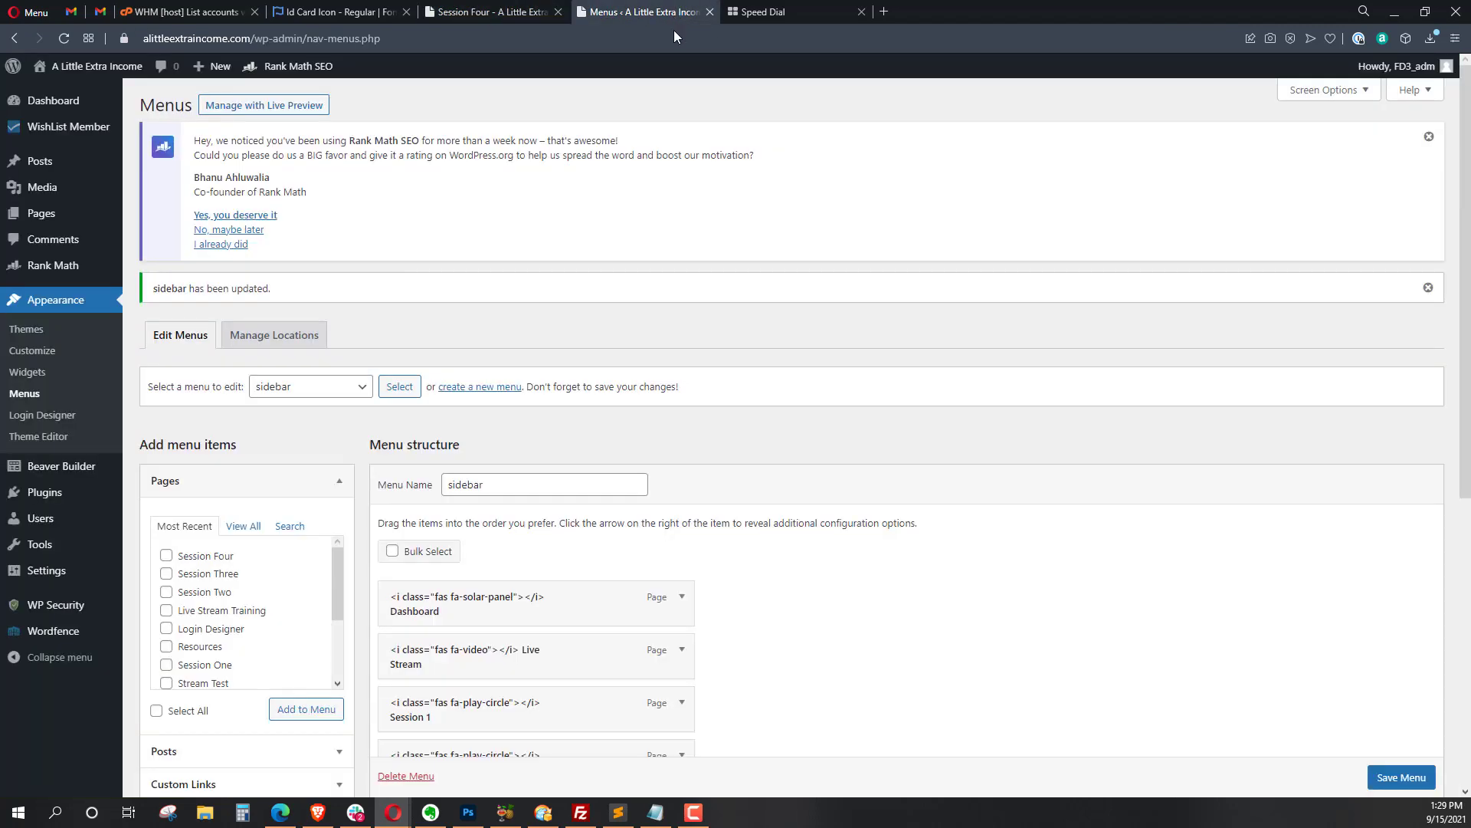
scroll("down", 3)
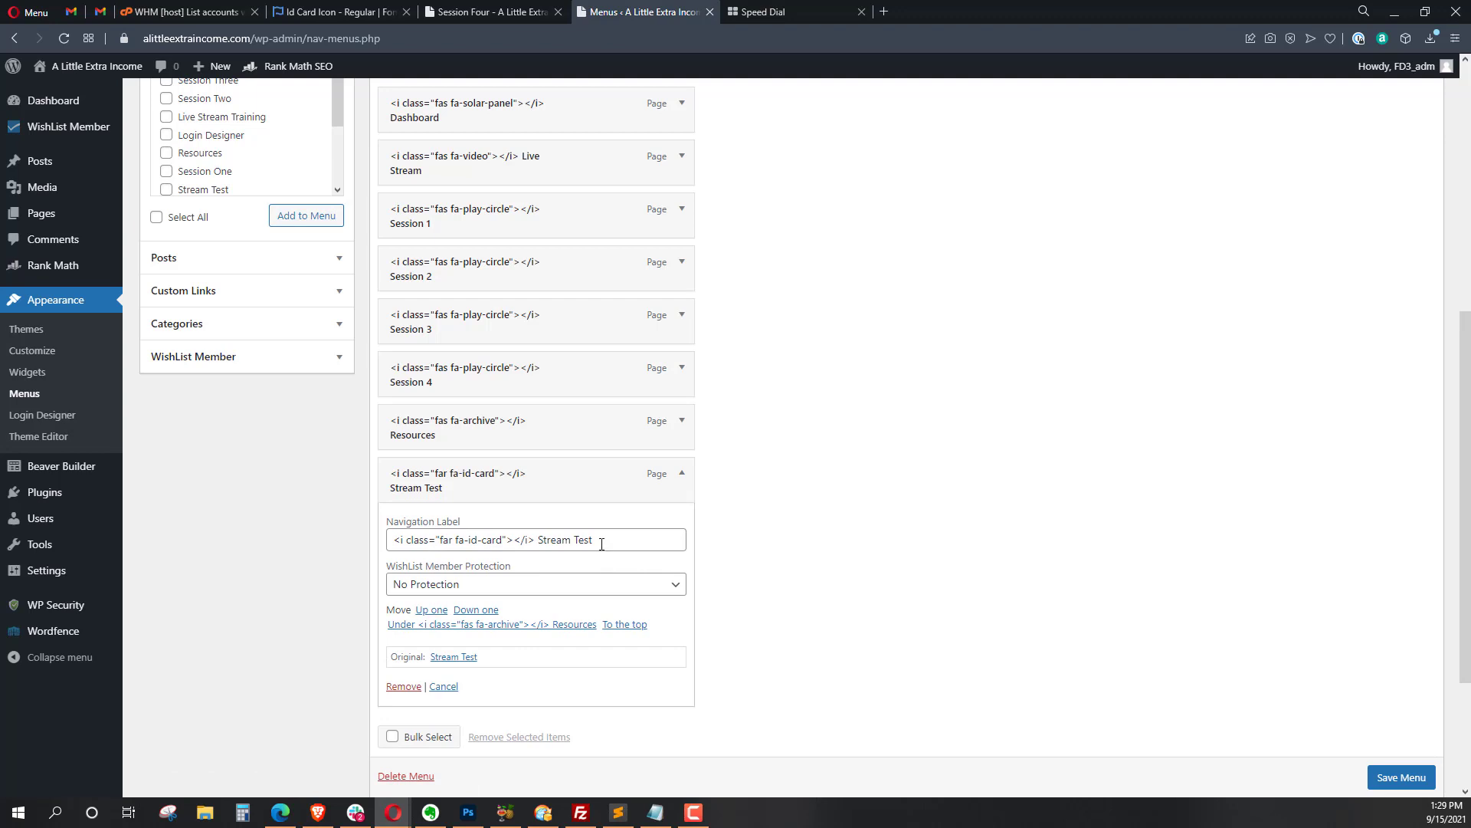
double_click(565, 540)
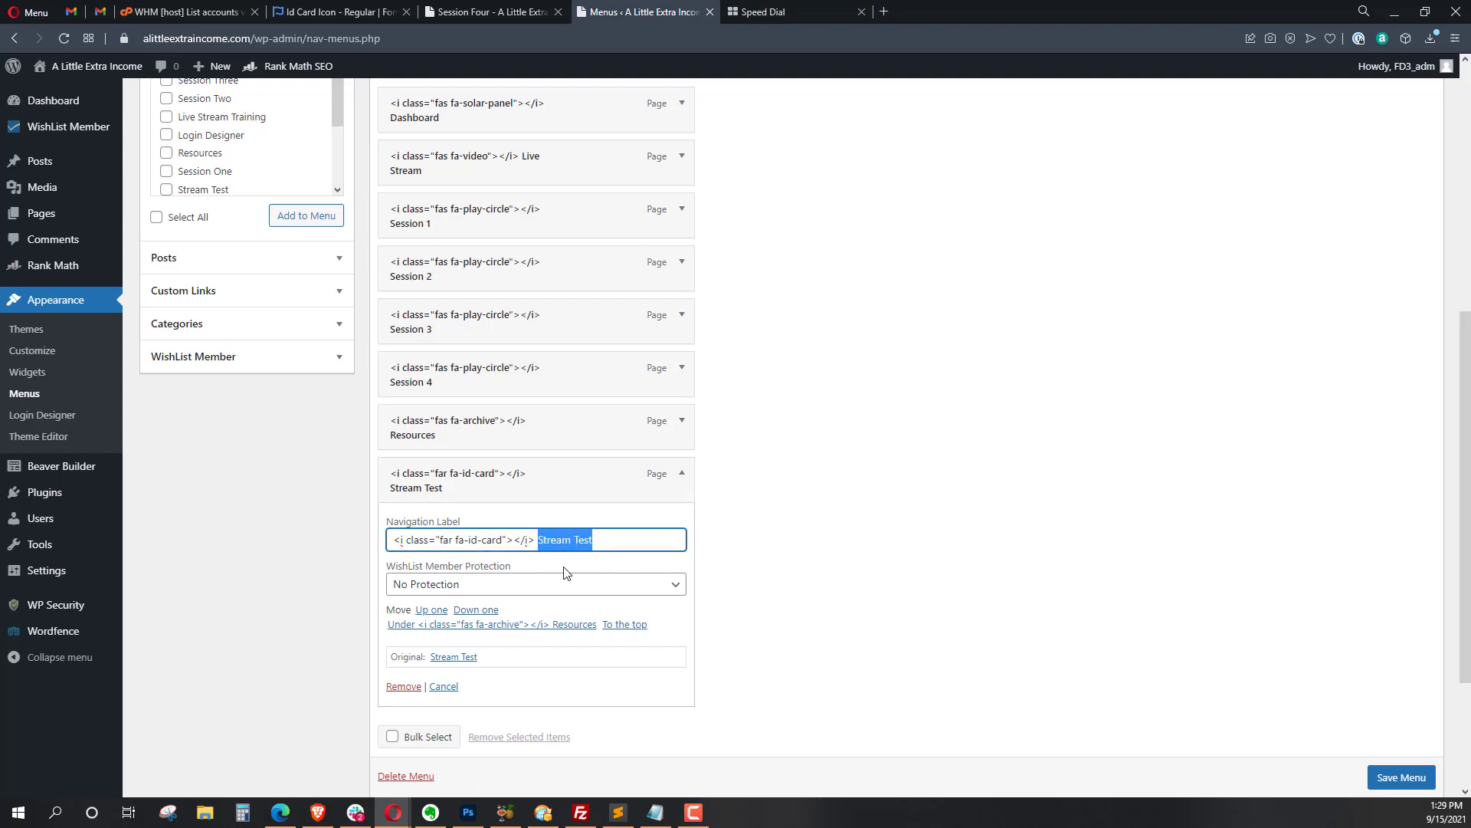
type("Update")
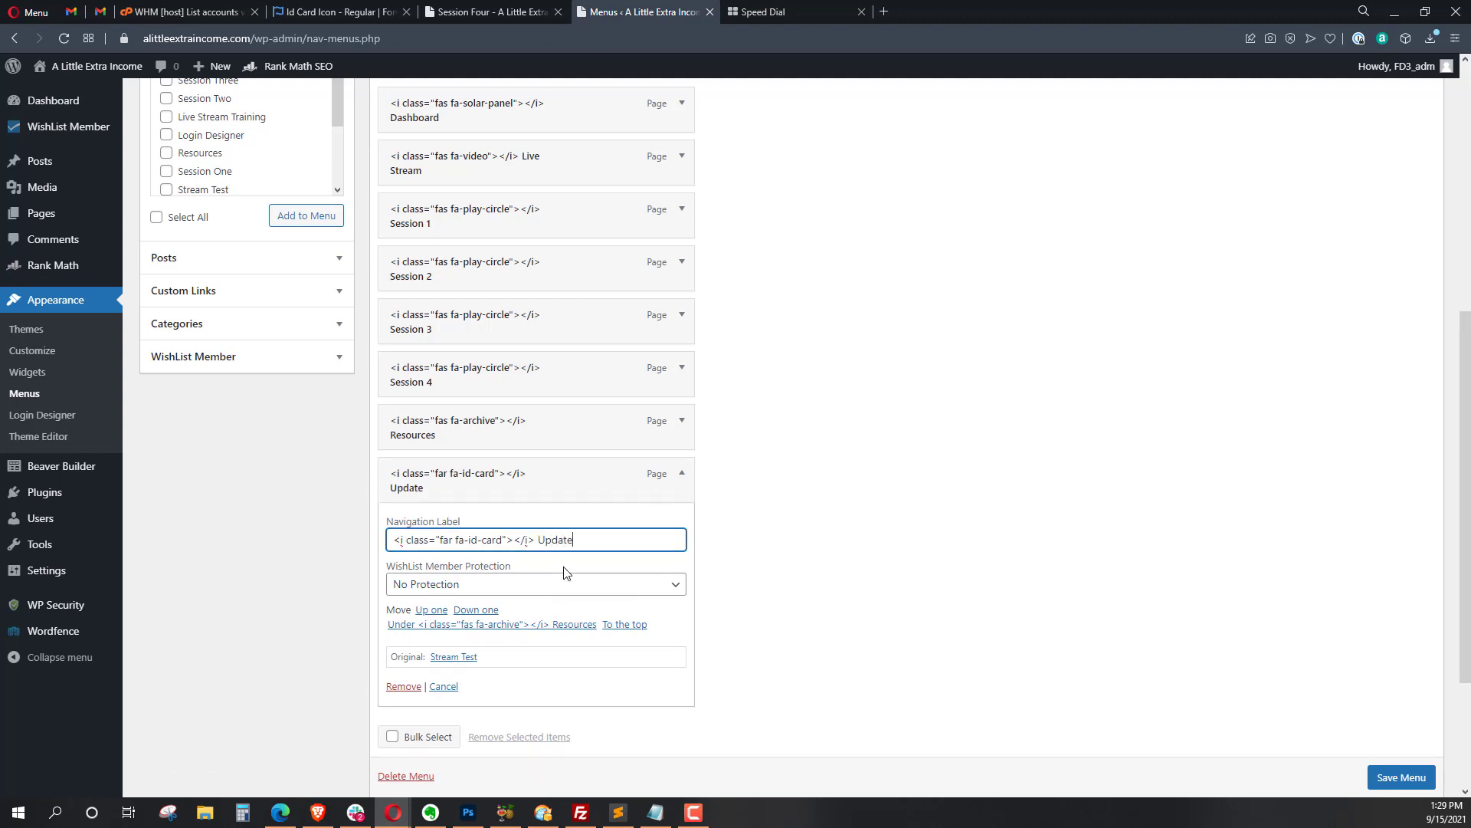
type("Con")
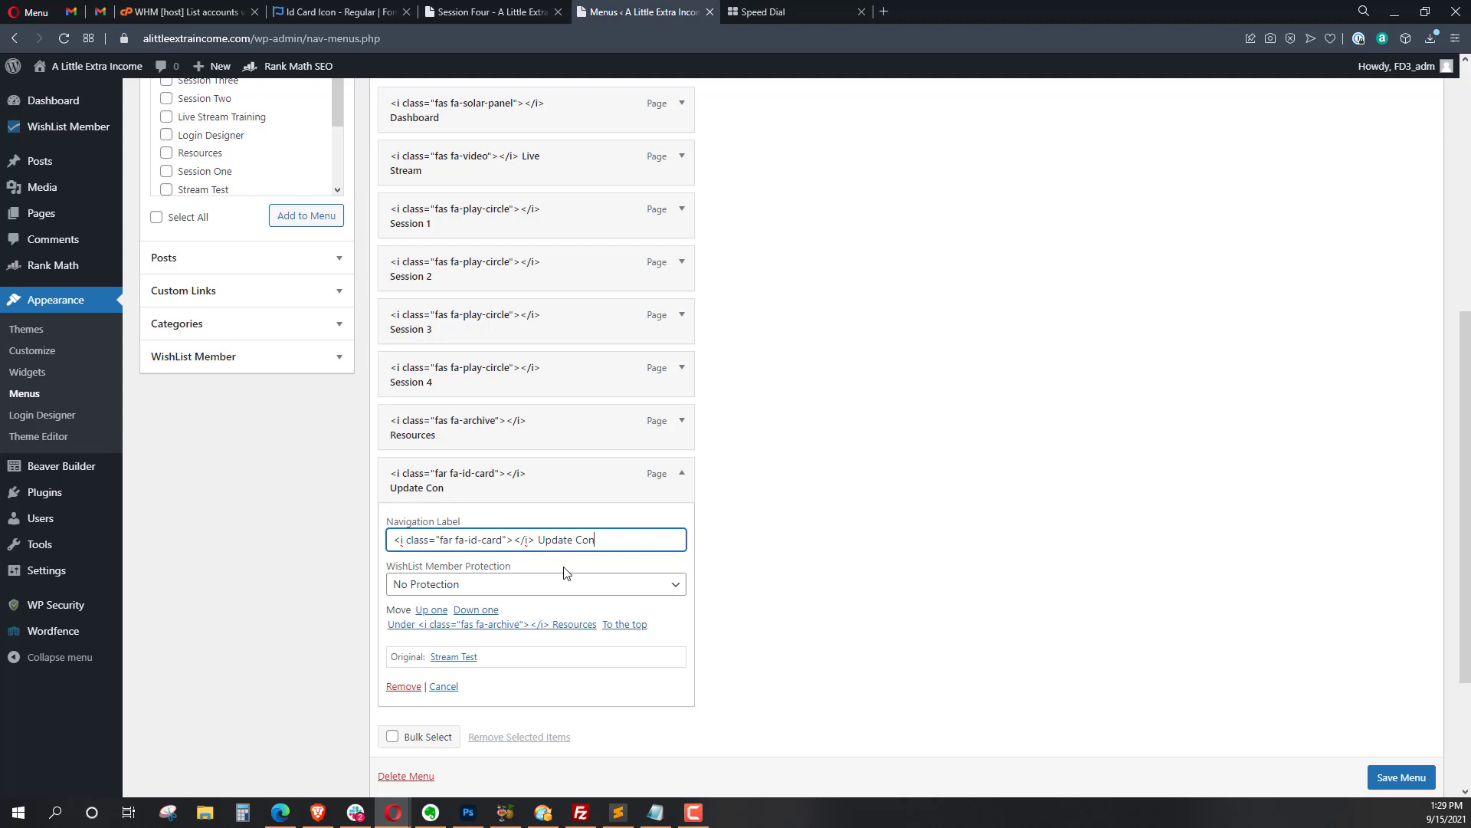
key("Backspace")
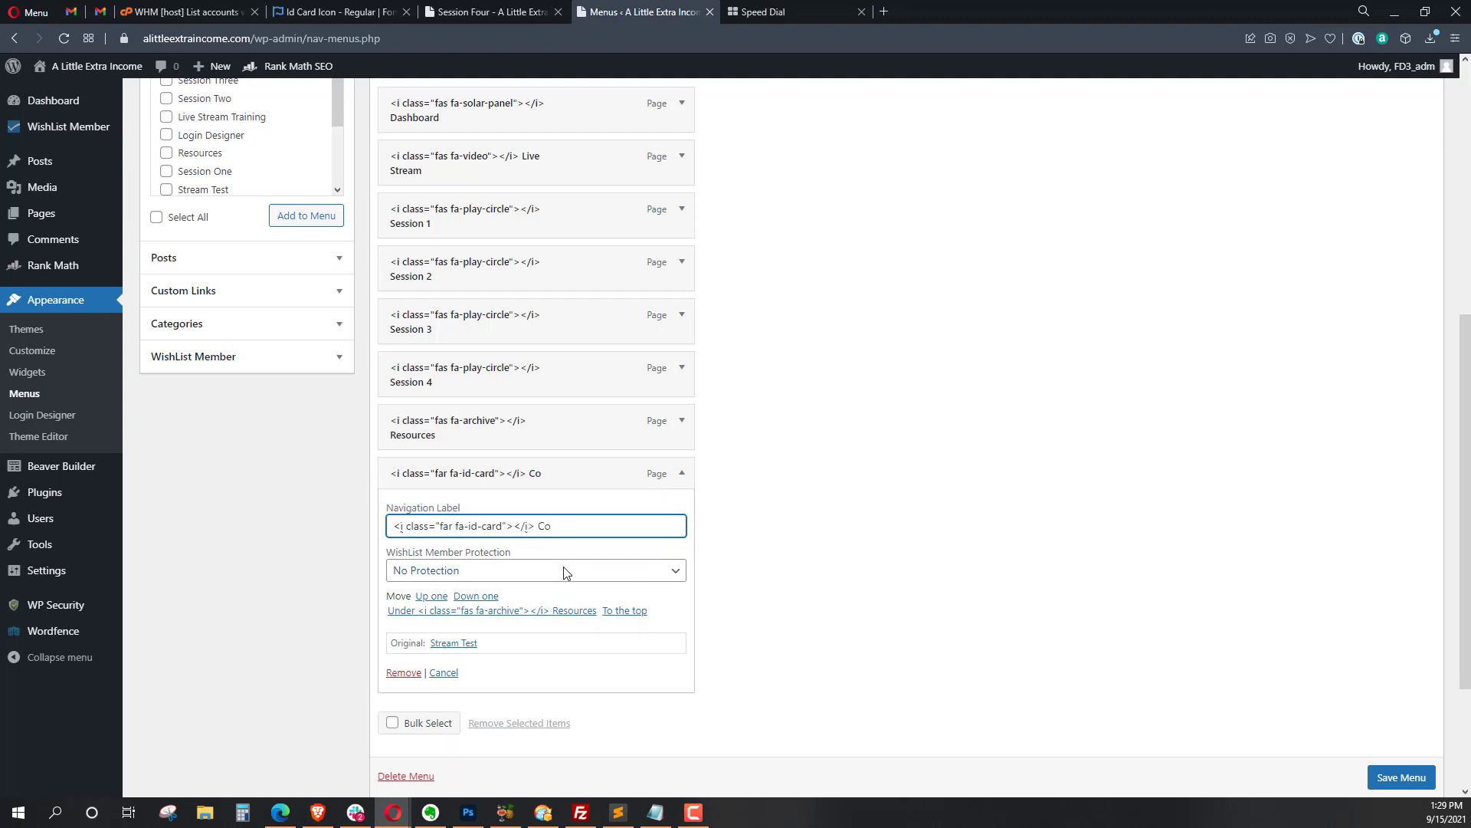
type("cct")
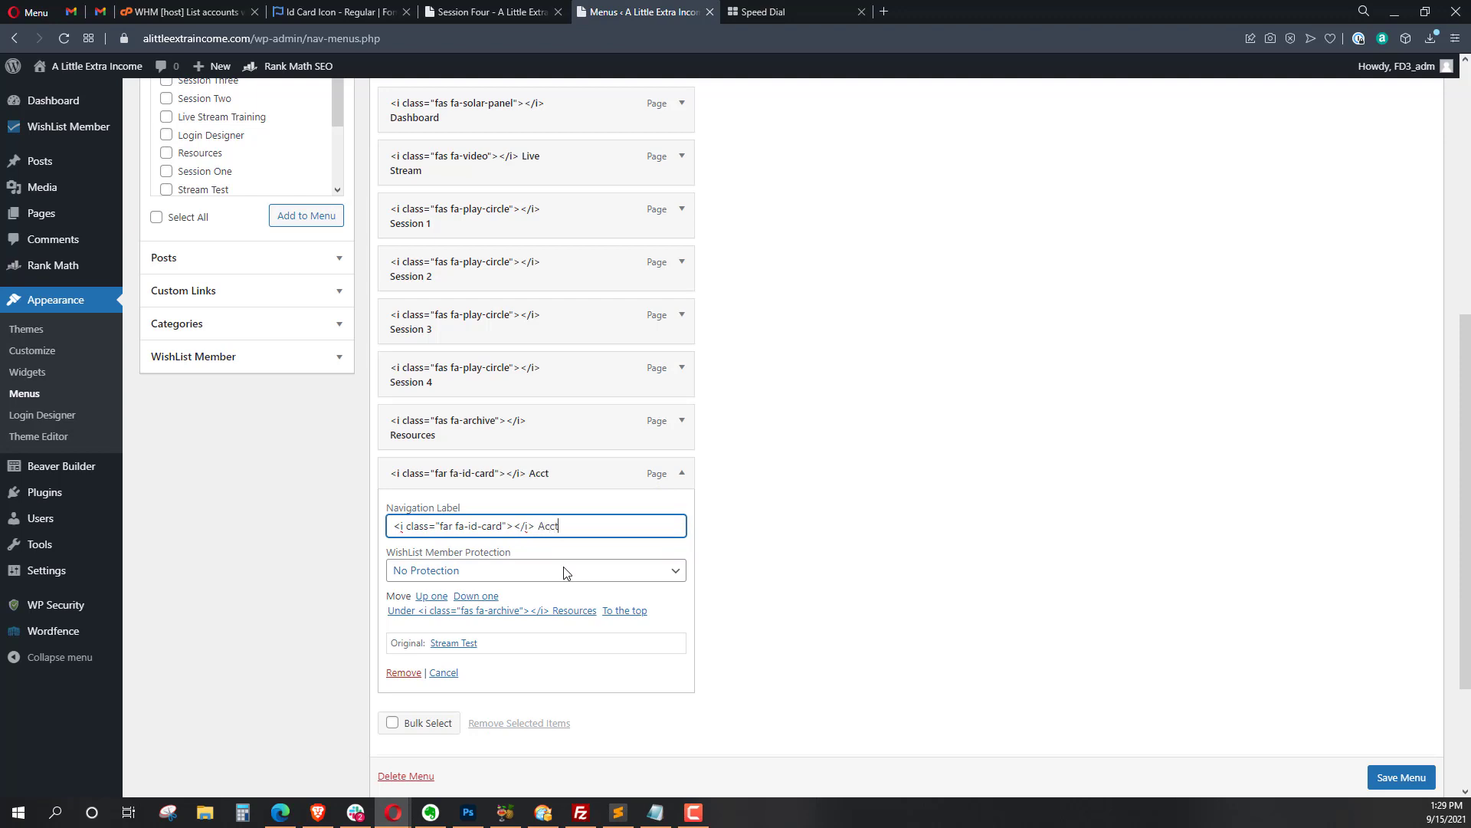
type(". Info")
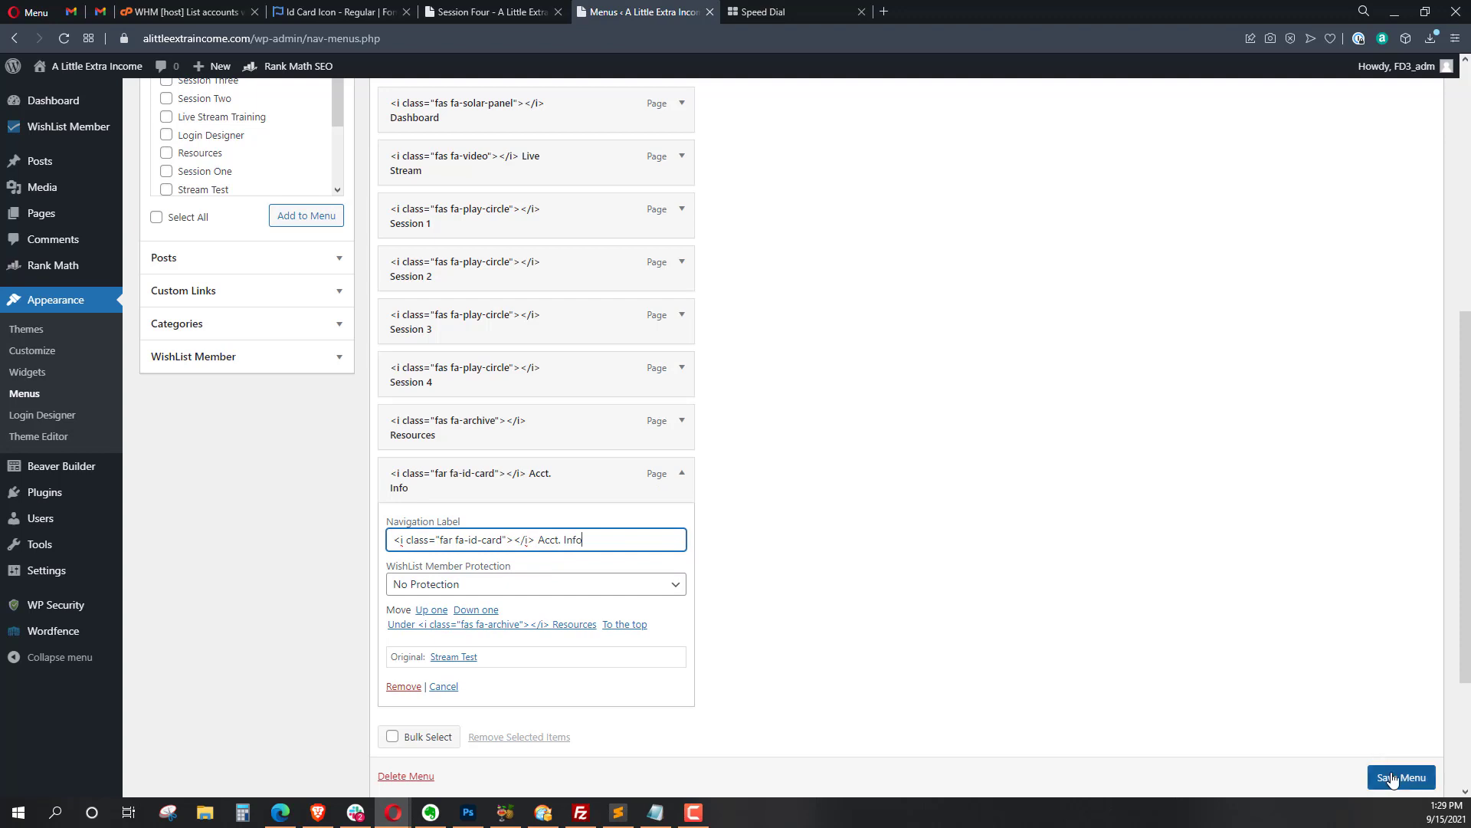
left_click(1401, 777)
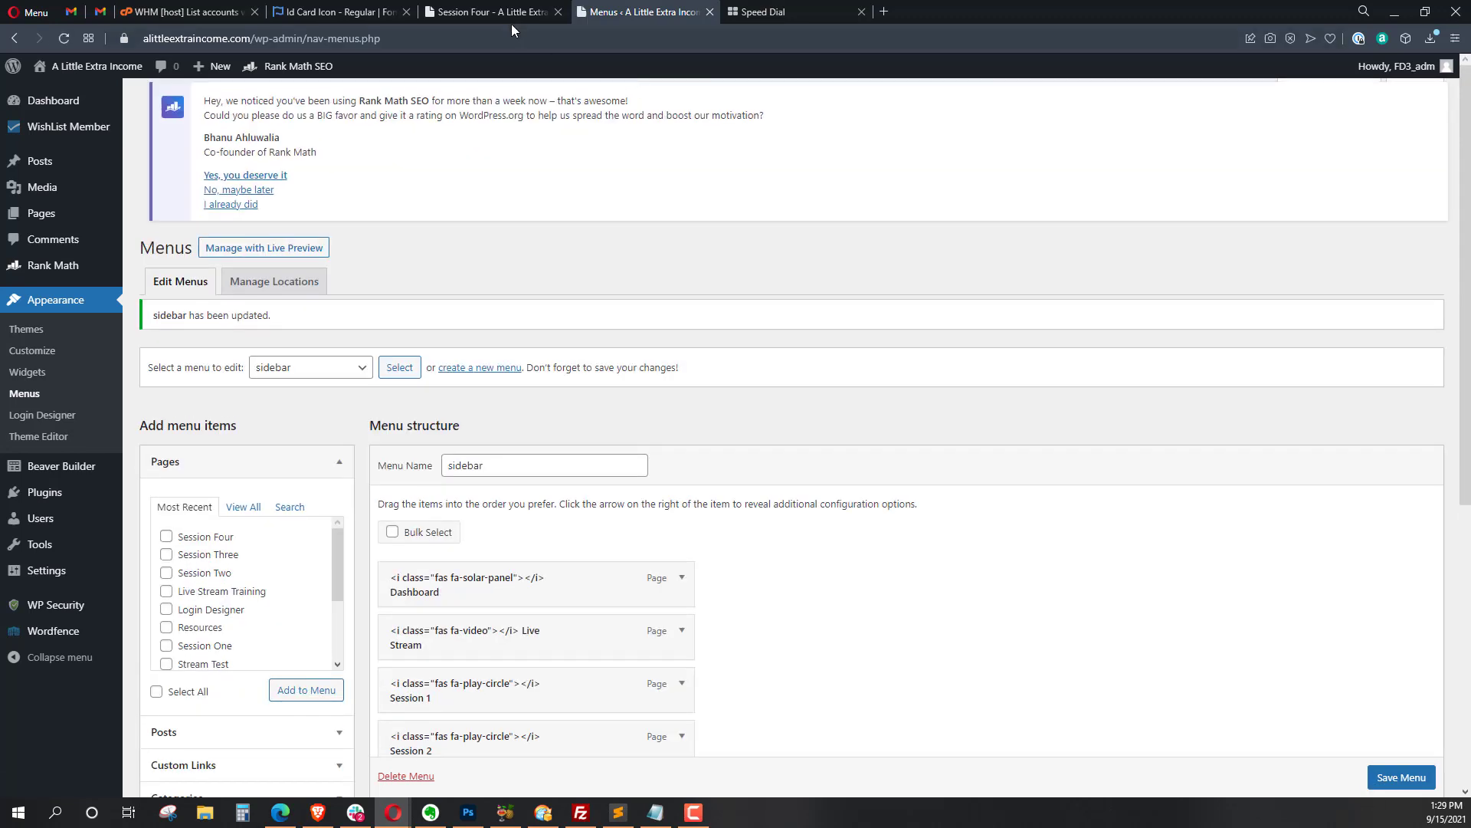
left_click(488, 12)
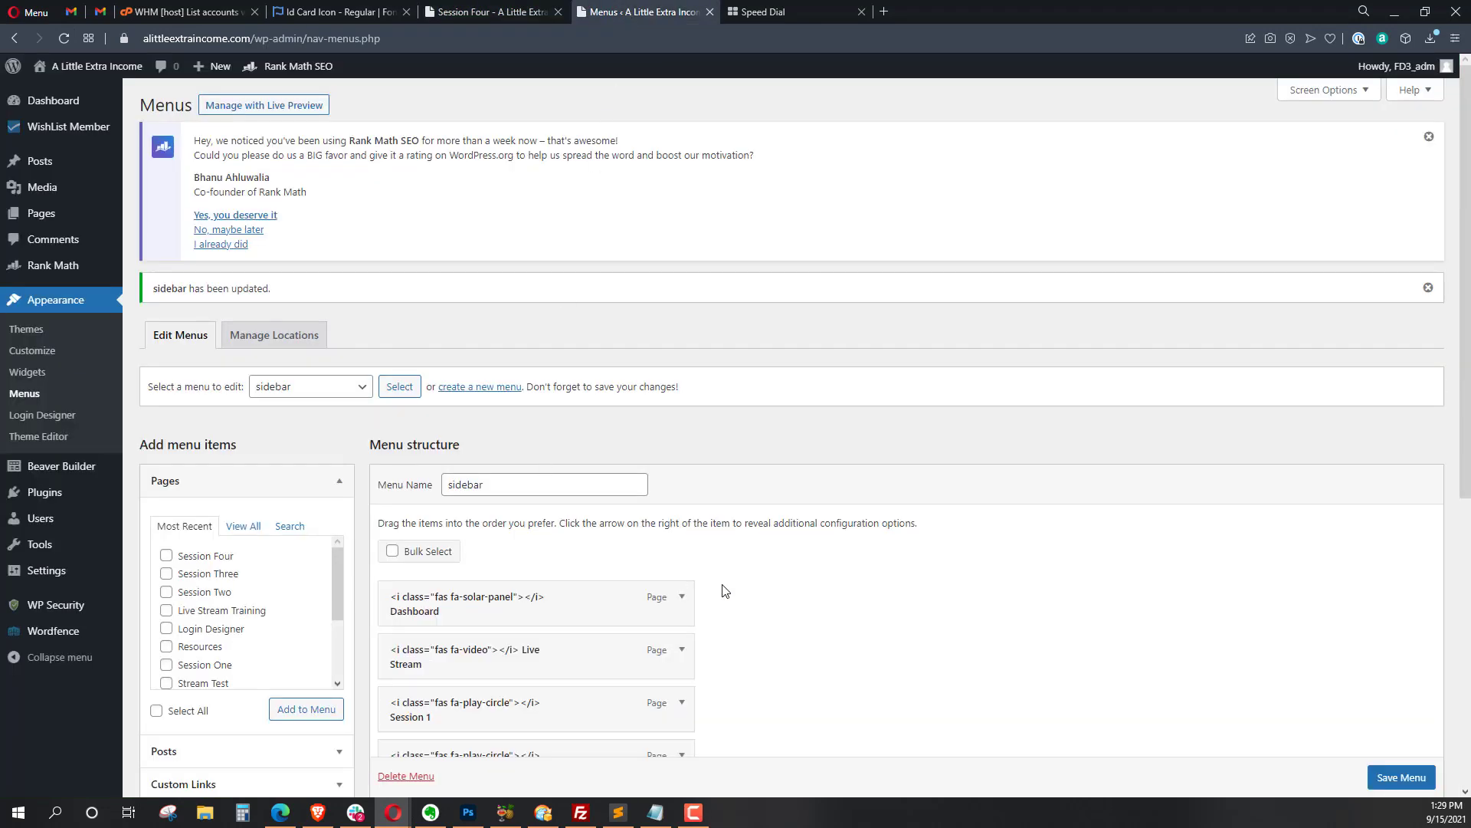
- Expand the Acct. Info item, save the sidebar menu, and go to the members site tab
left_click(682, 514)
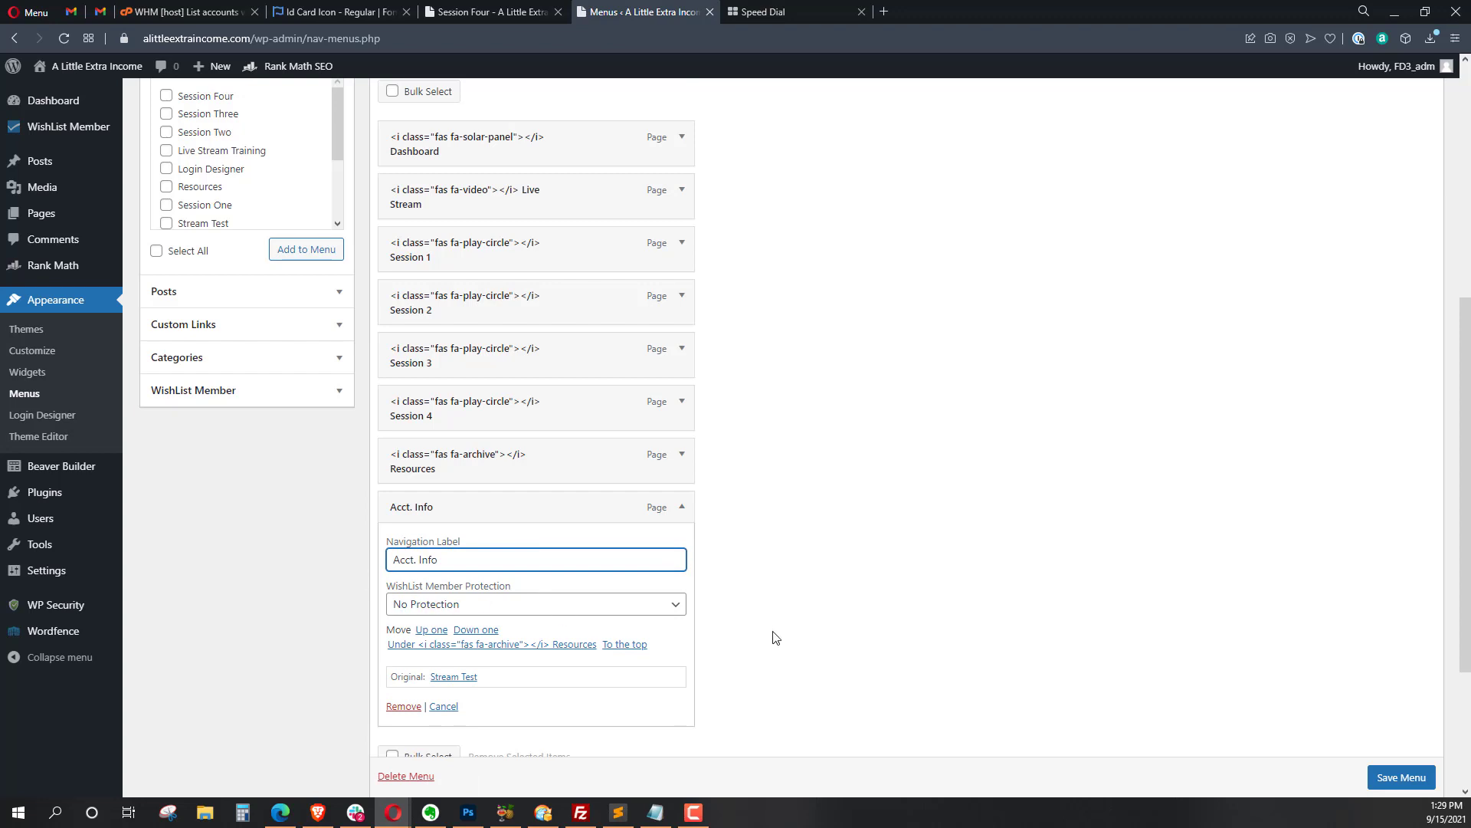
left_click(1401, 777)
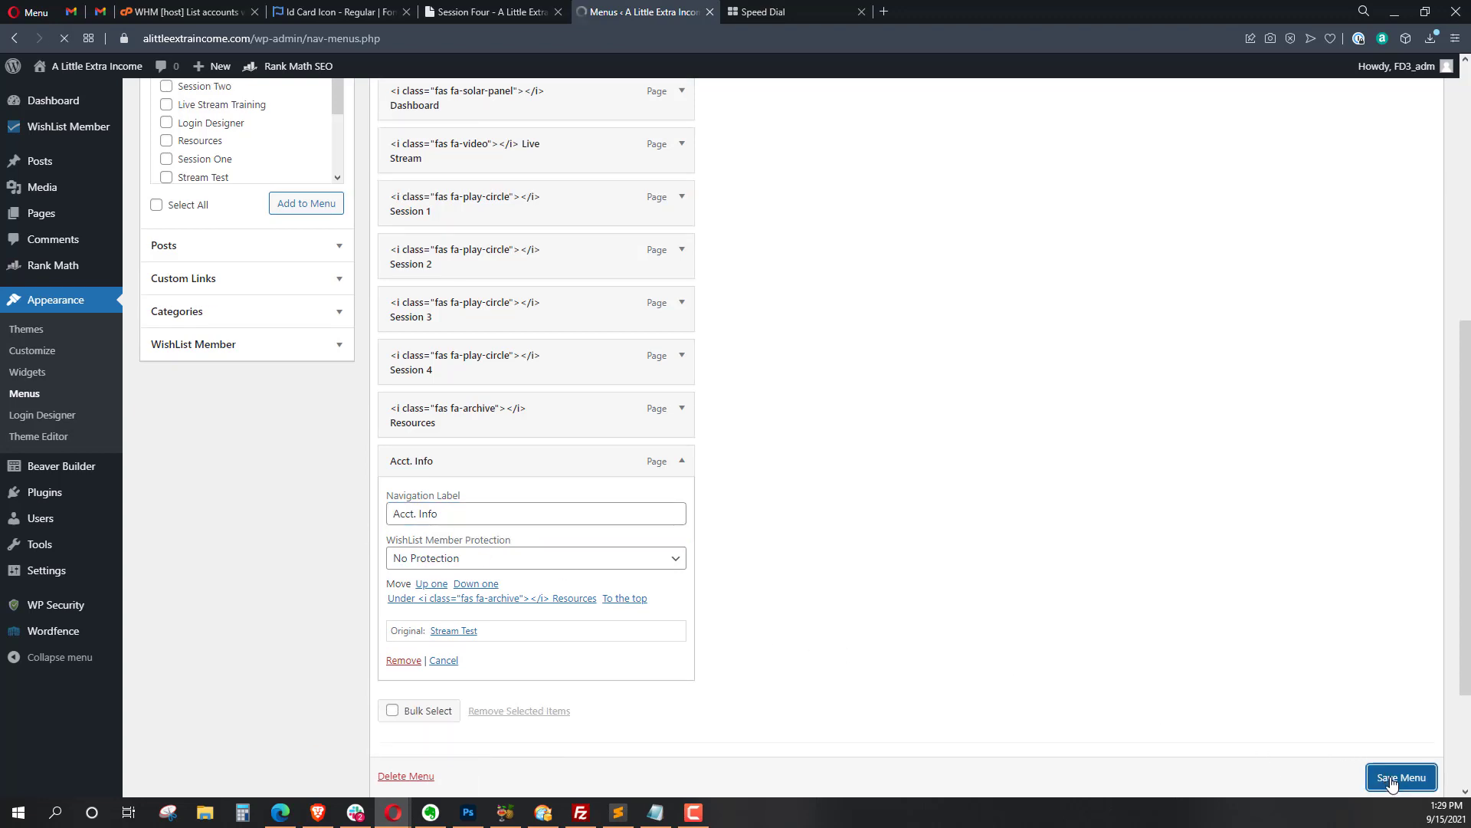
left_click(489, 11)
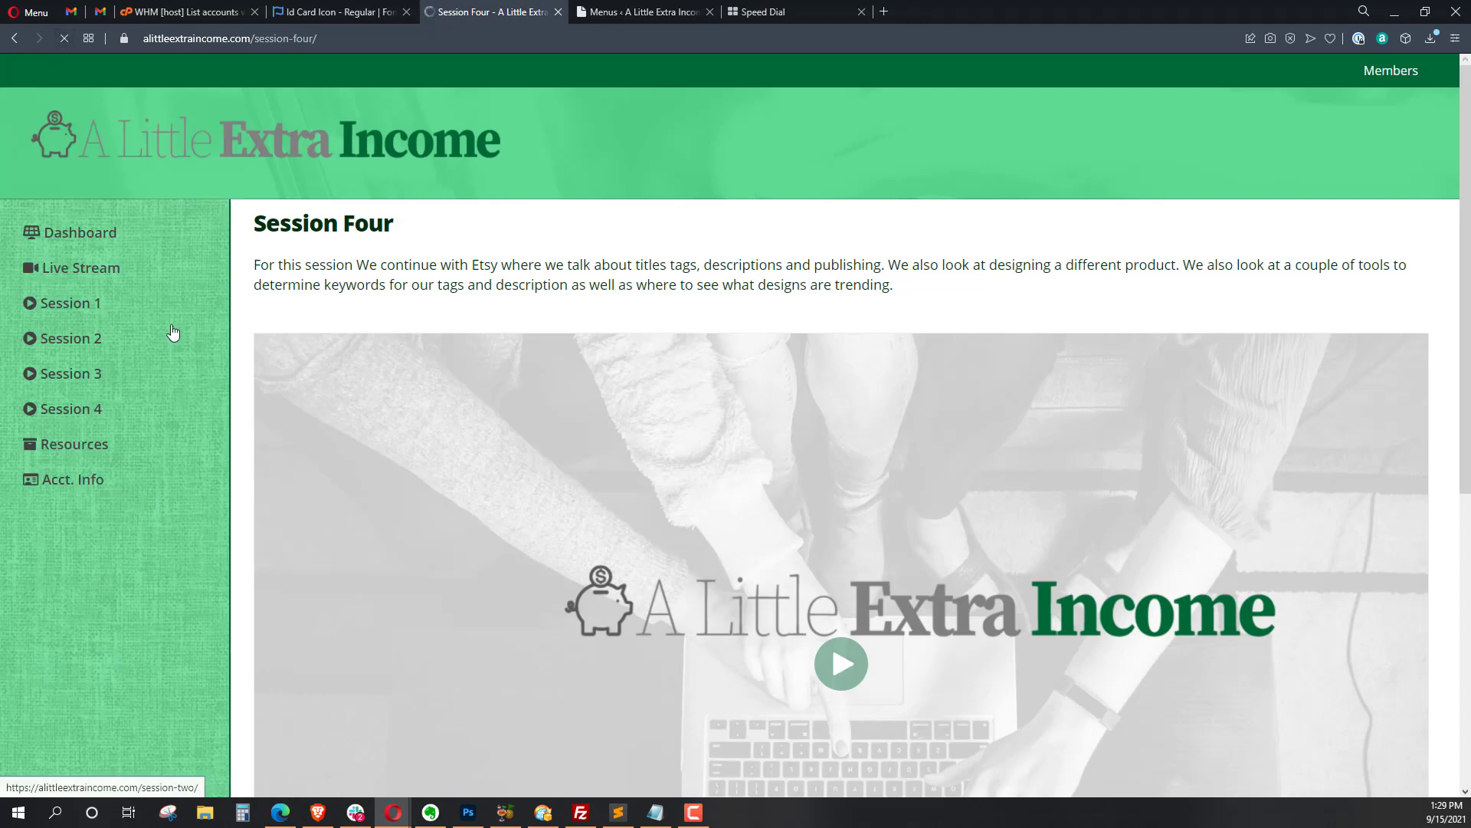
mouse_move(31, 479)
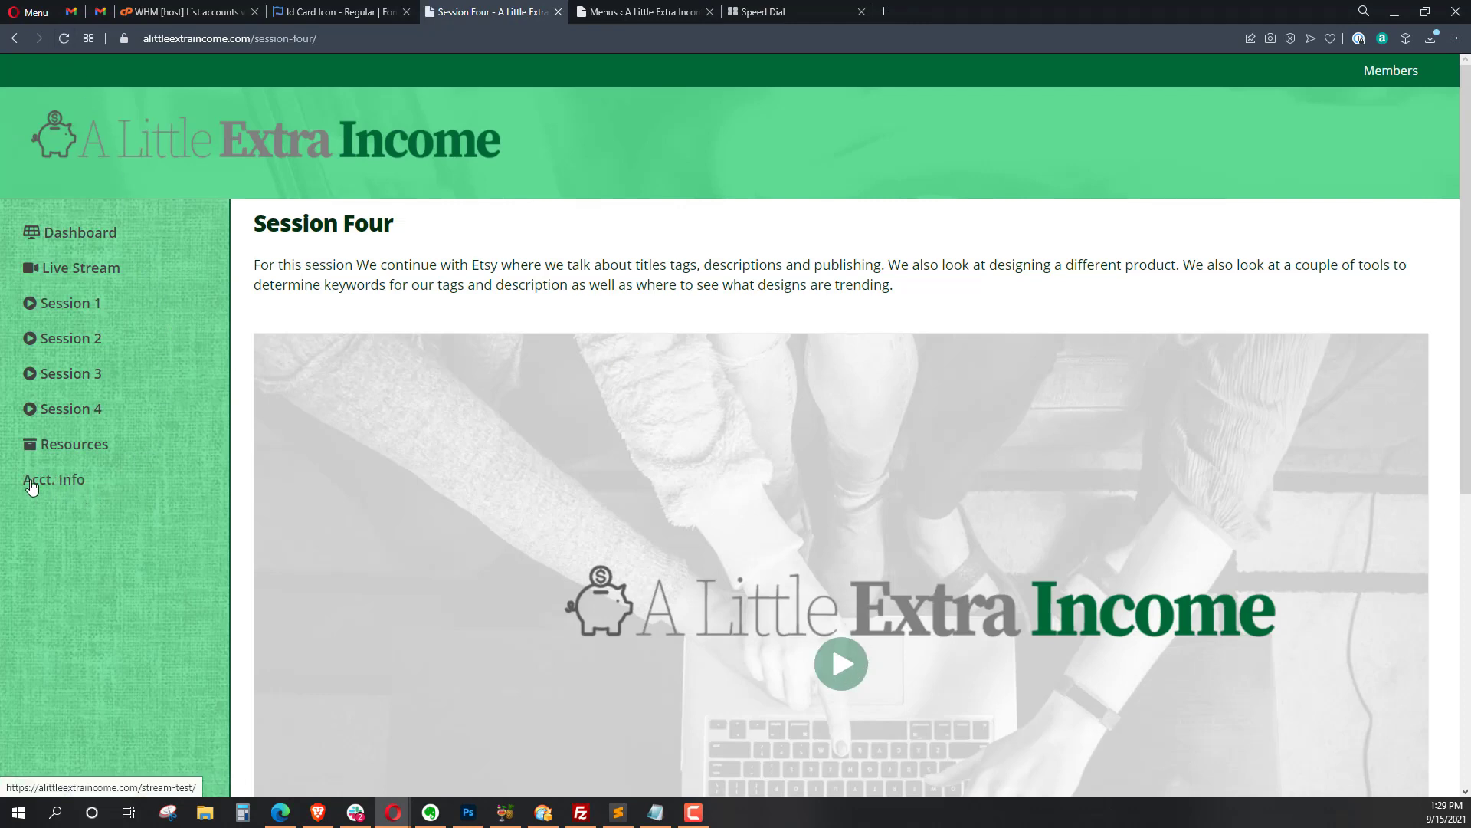
mouse_move(510, 85)
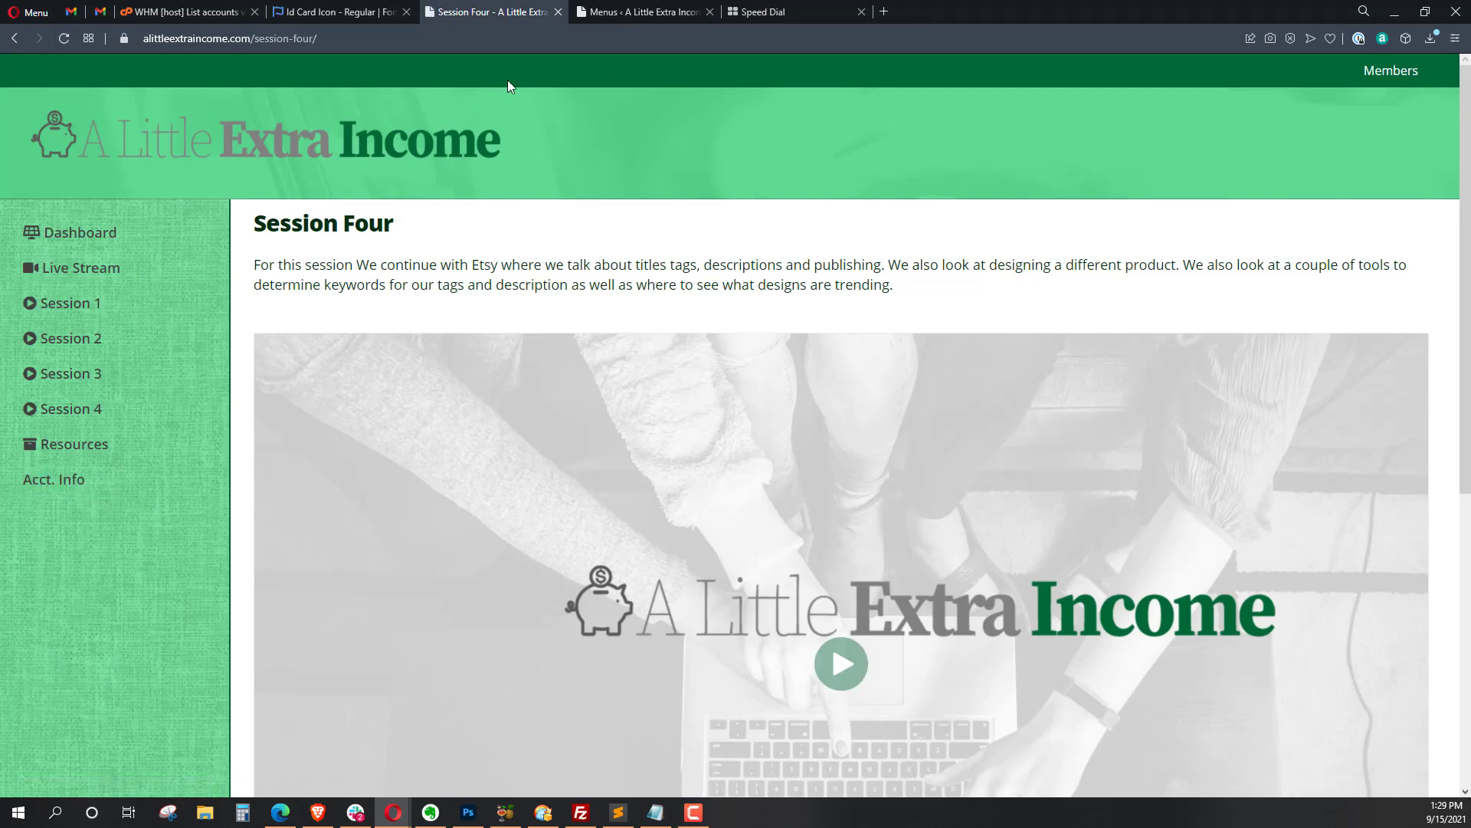
- Return to the WordPress menu editor after seeing Acct. Info without its icon
left_click(642, 11)
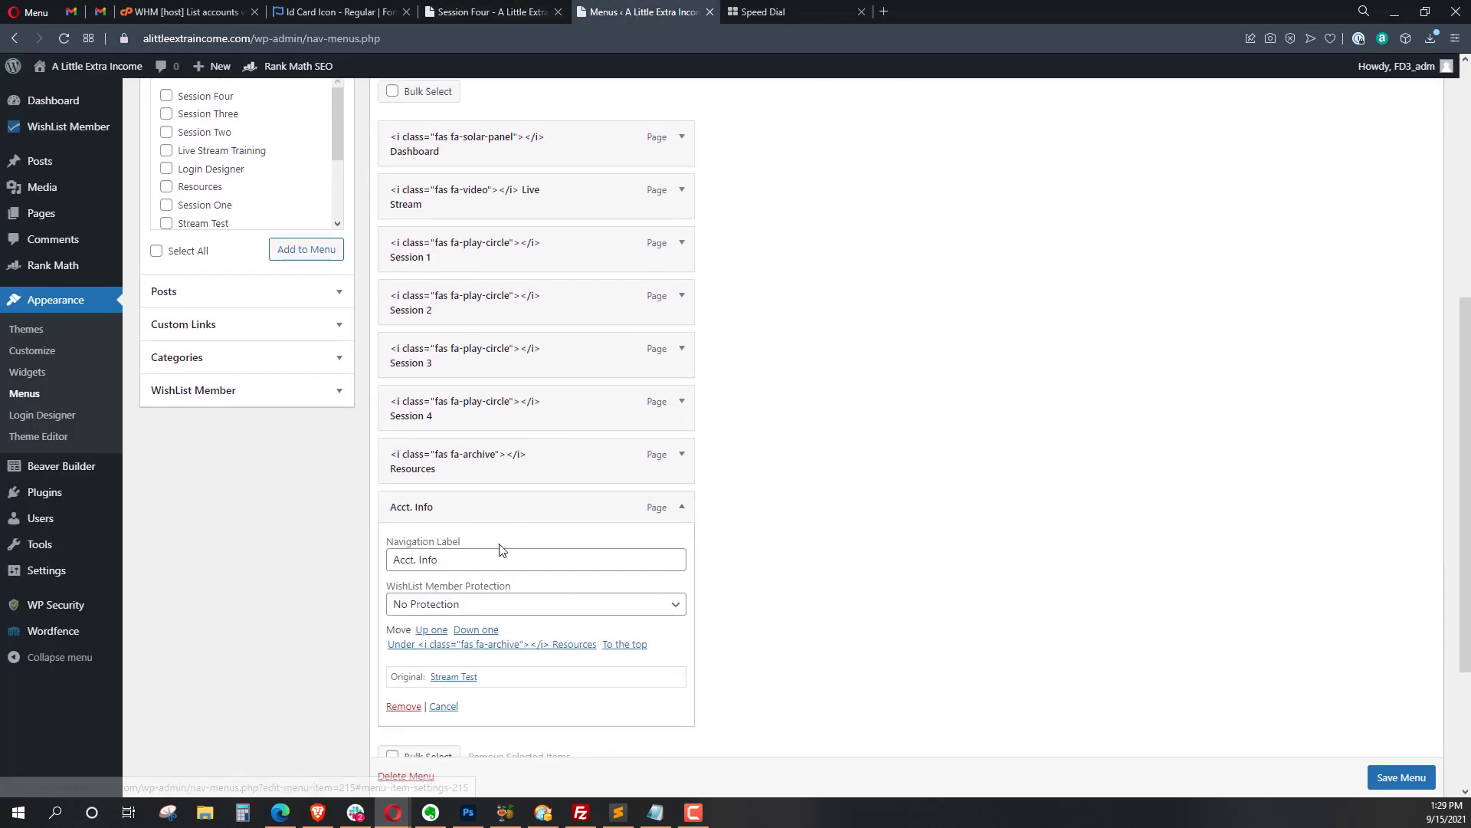
- Restore the far fa-id-card icon tag before the Acct. Info navigation label and save the menu
left_click(535, 559)
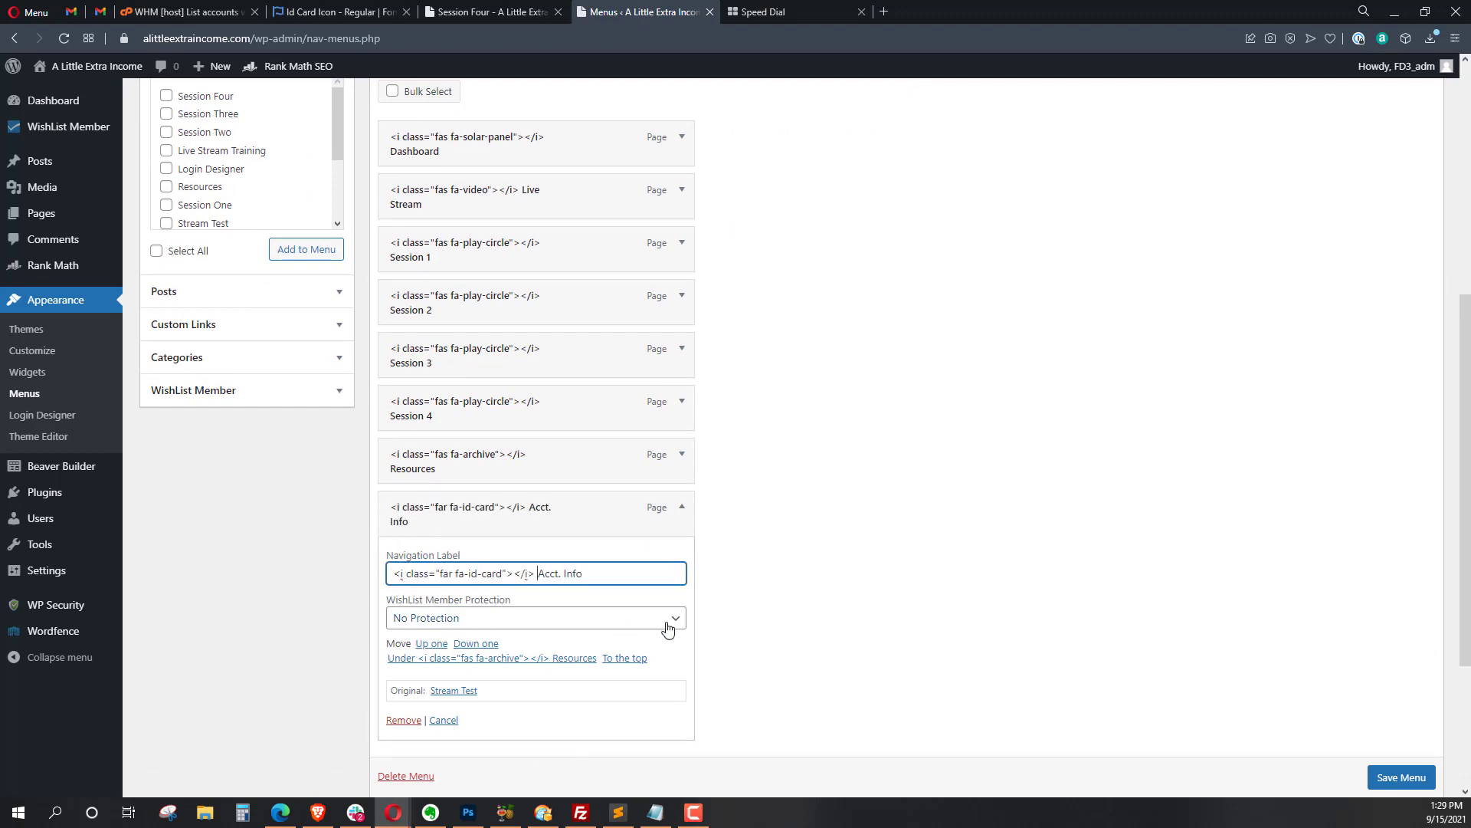
left_click(1401, 777)
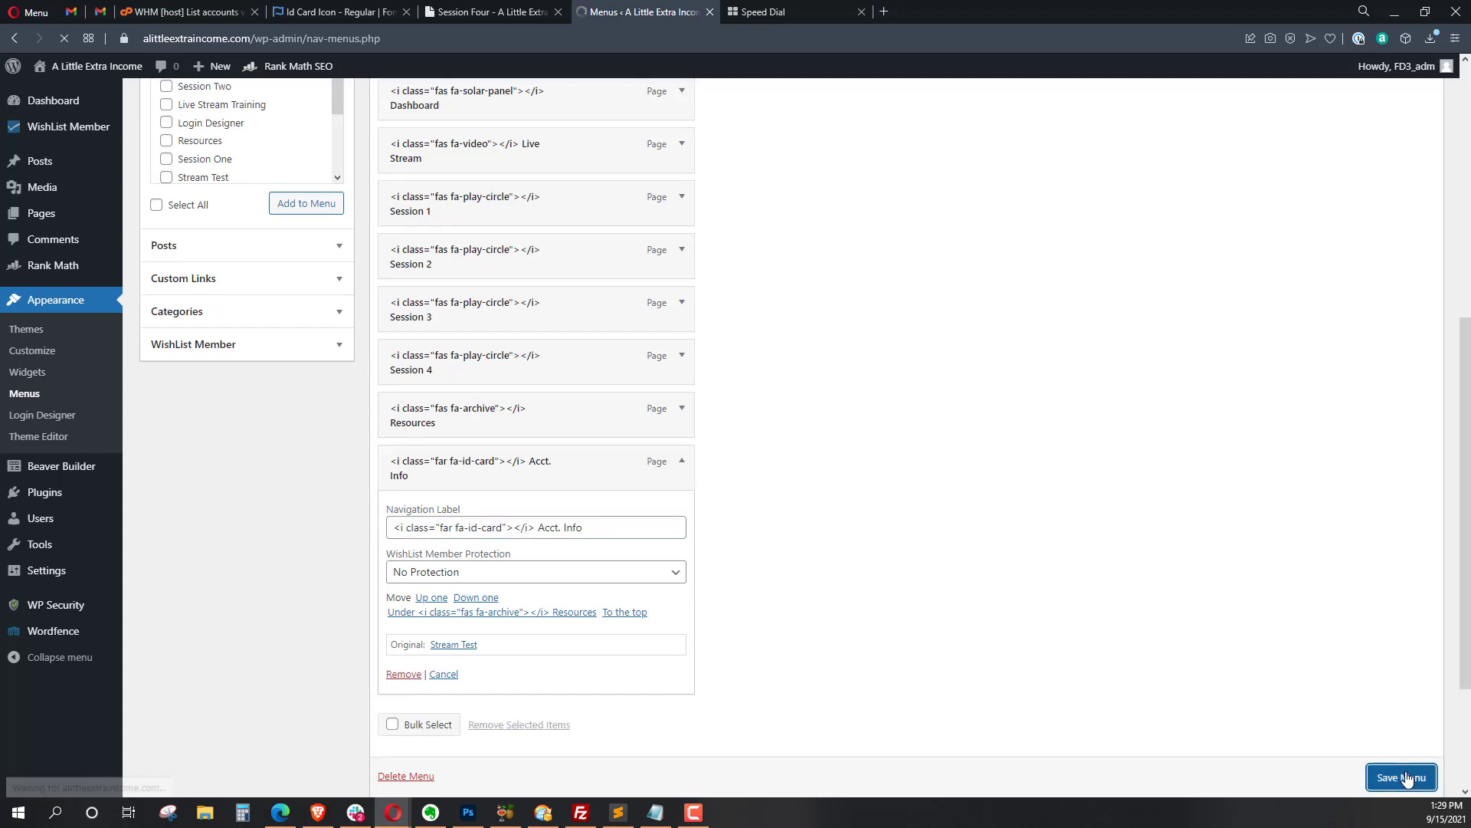
left_click(488, 11)
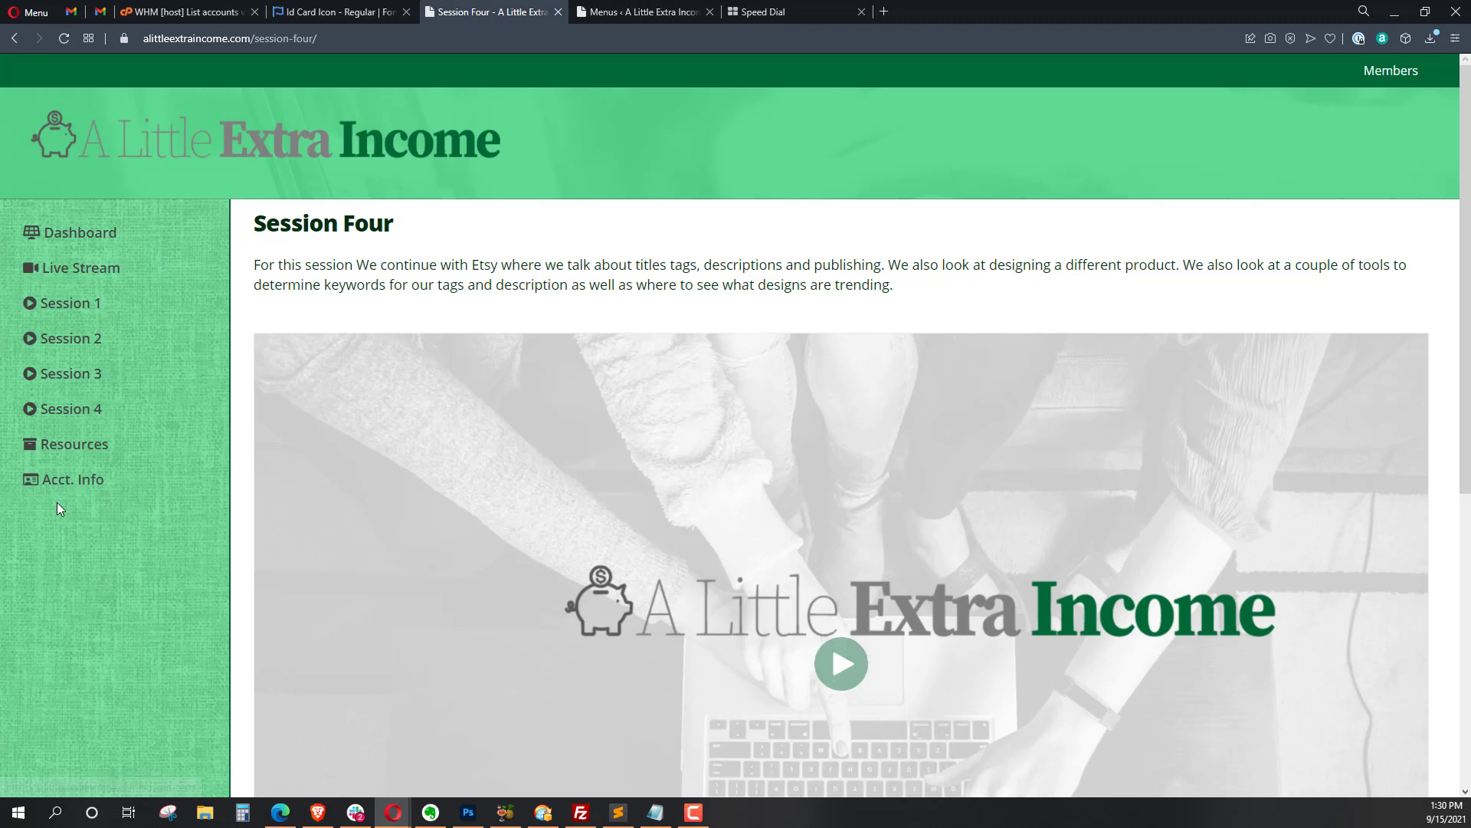
mouse_move(101, 506)
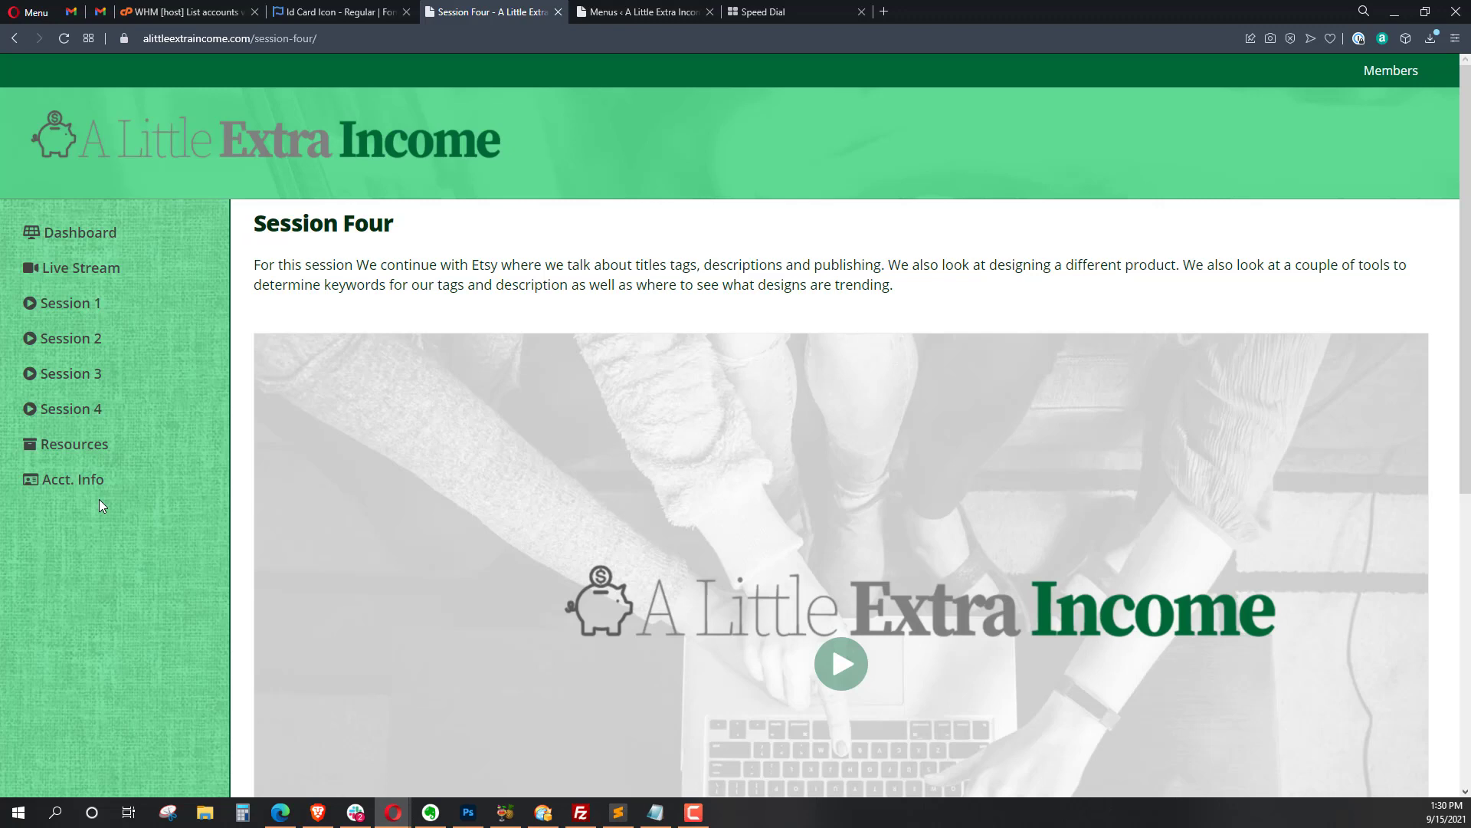
mouse_move(171, 516)
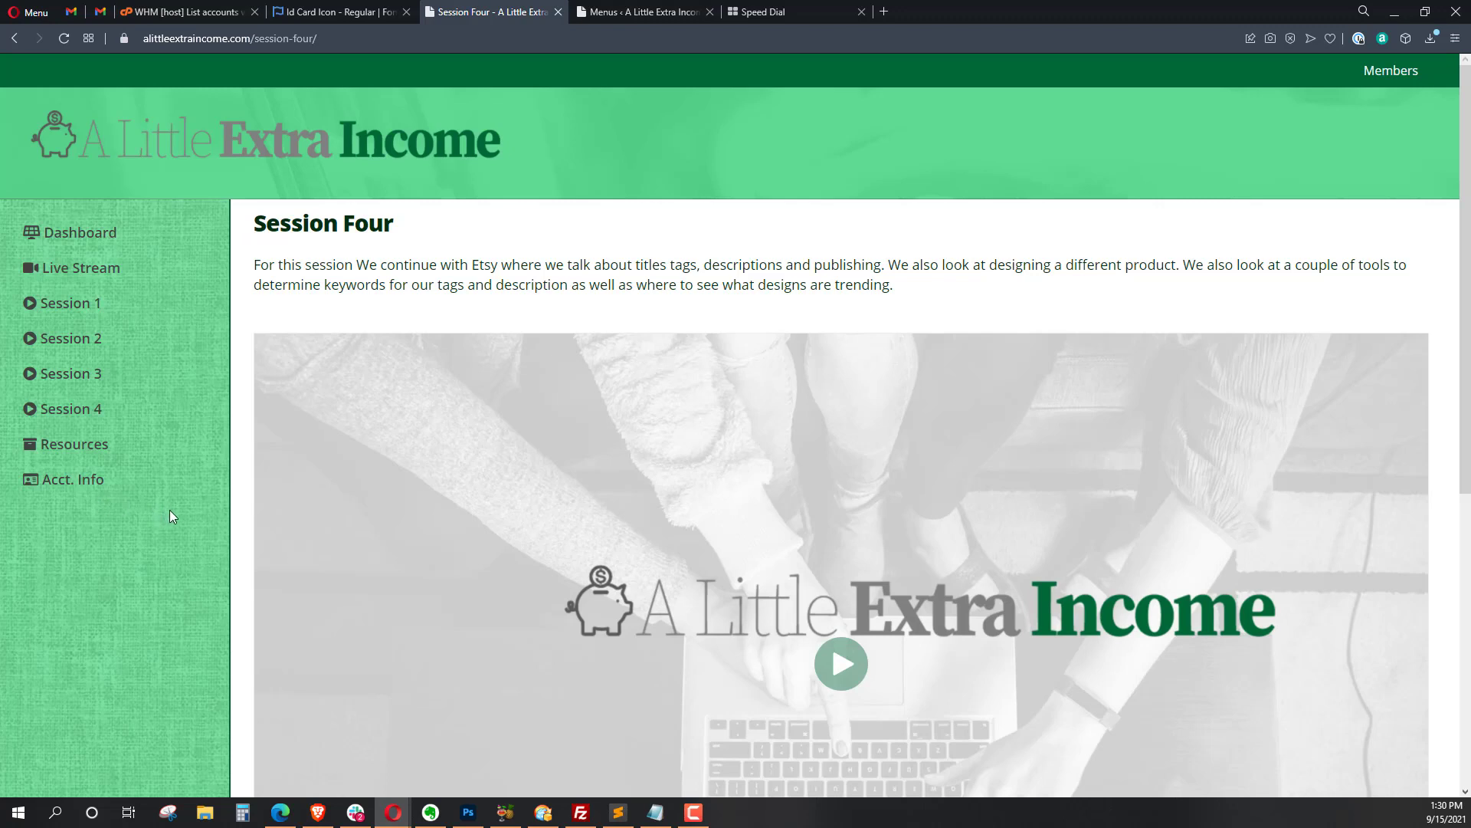